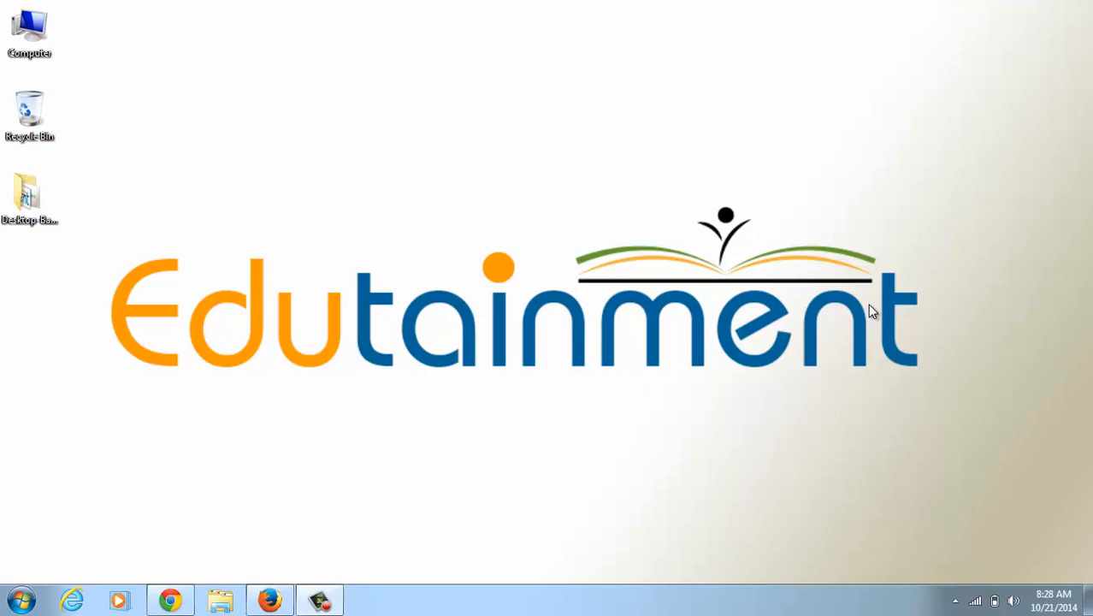
mouse_move(663, 321)
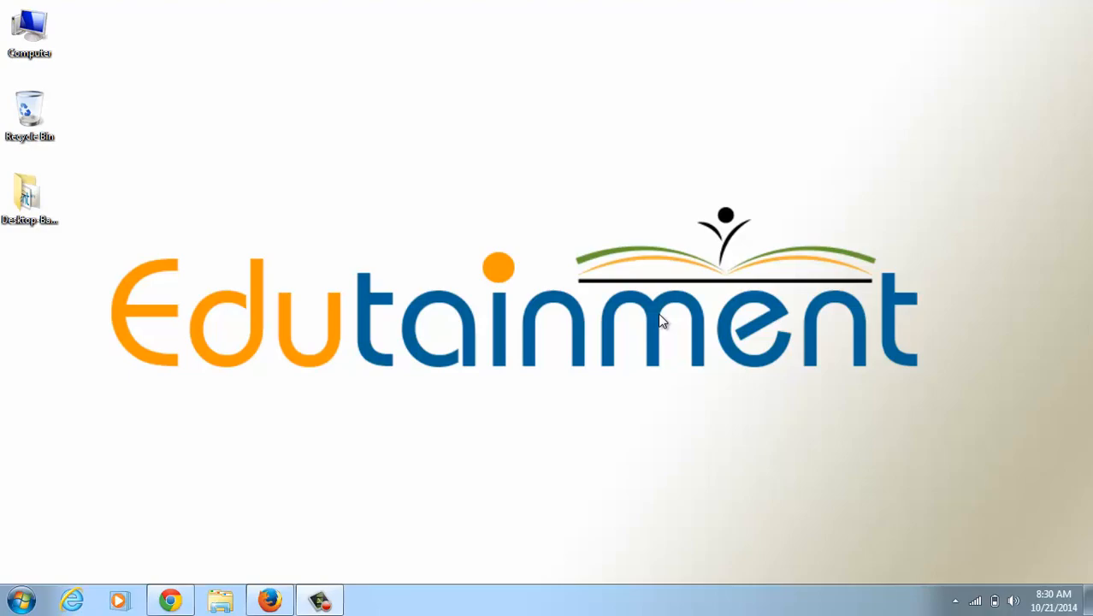
mouse_move(701, 248)
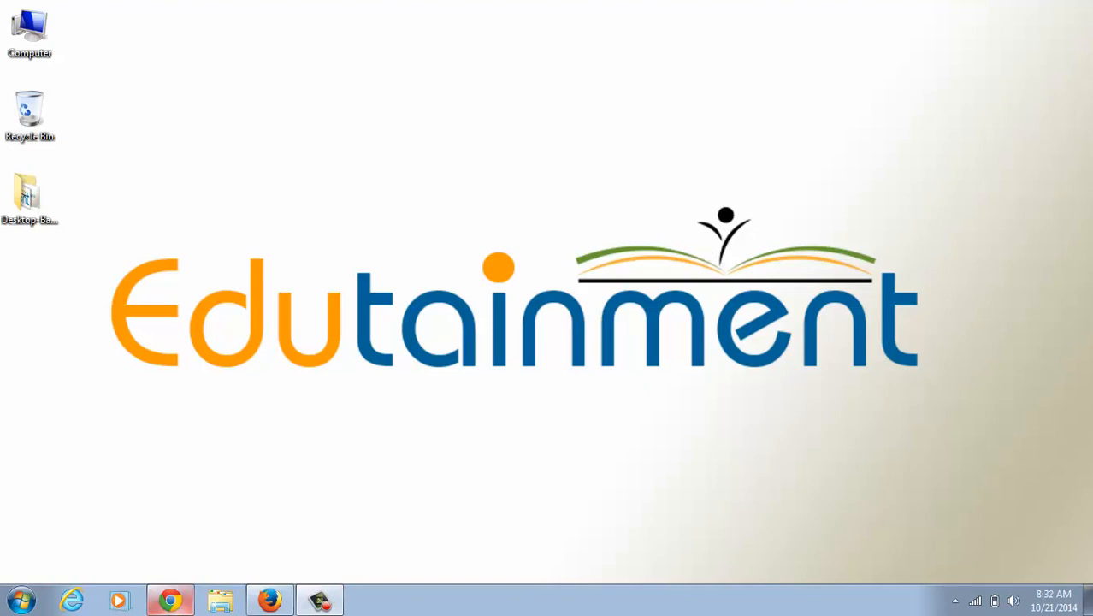
Search 'php server monitor' in a new tab and reach the PHP Server Monitor download page
left_click(169, 598)
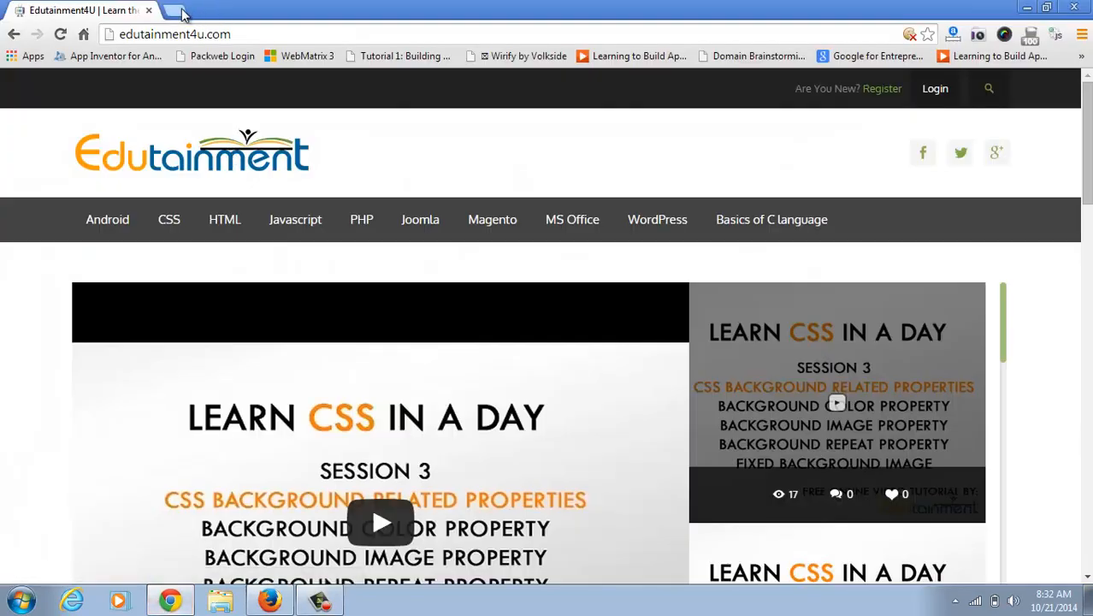
left_click(186, 10)
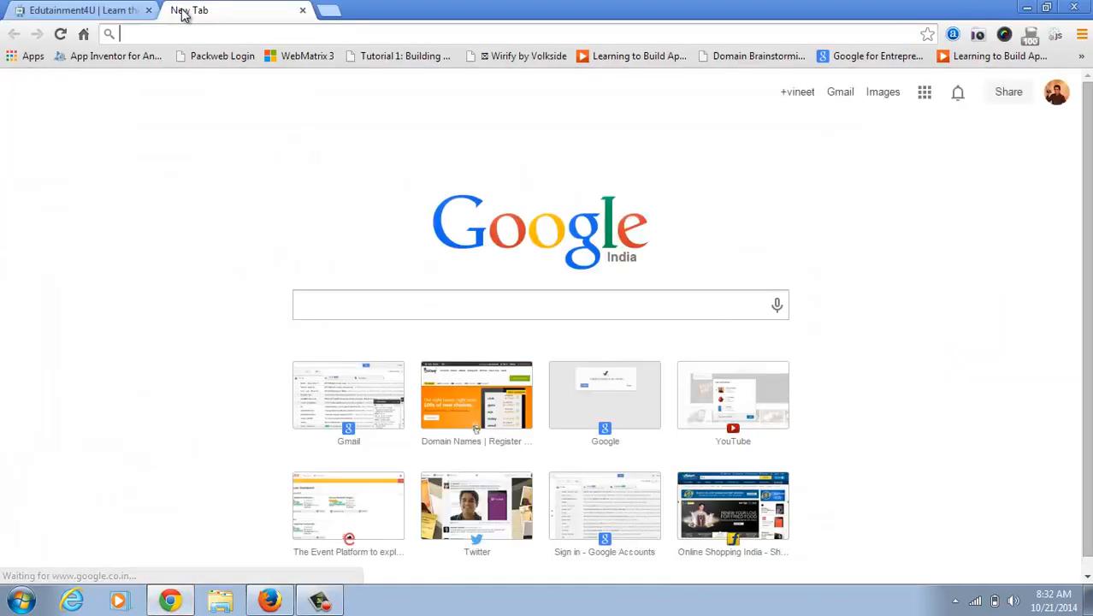
type("php s")
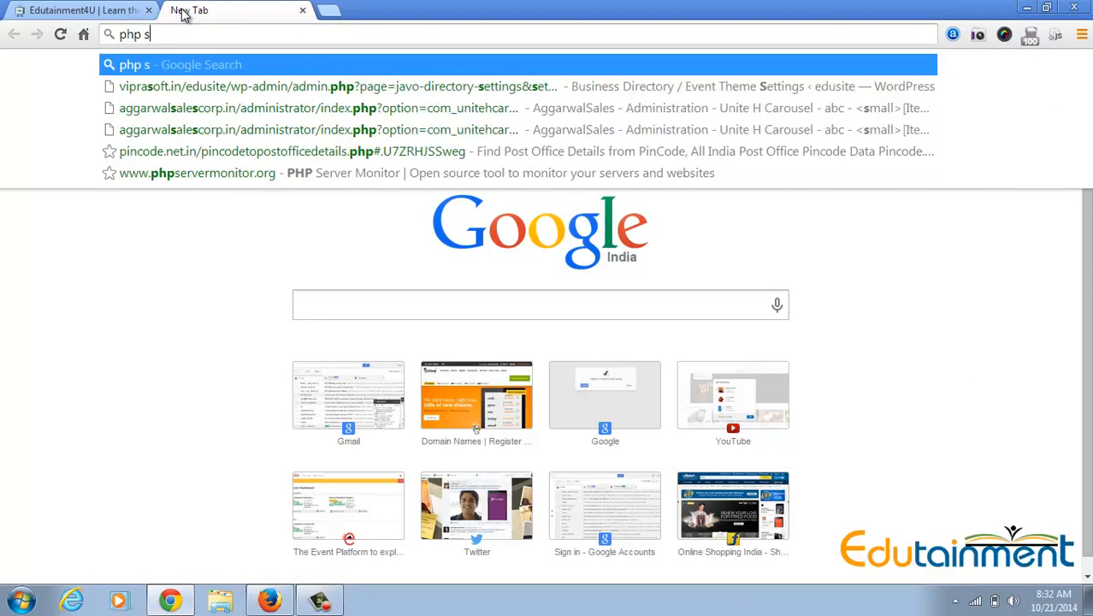
type("erver monitor")
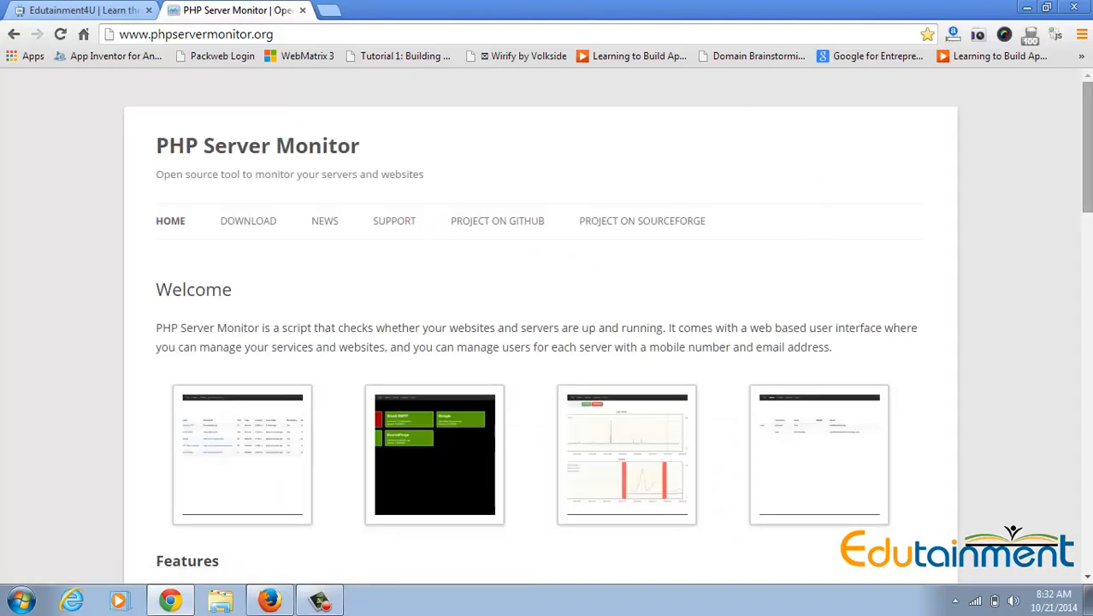
scroll("down", 3)
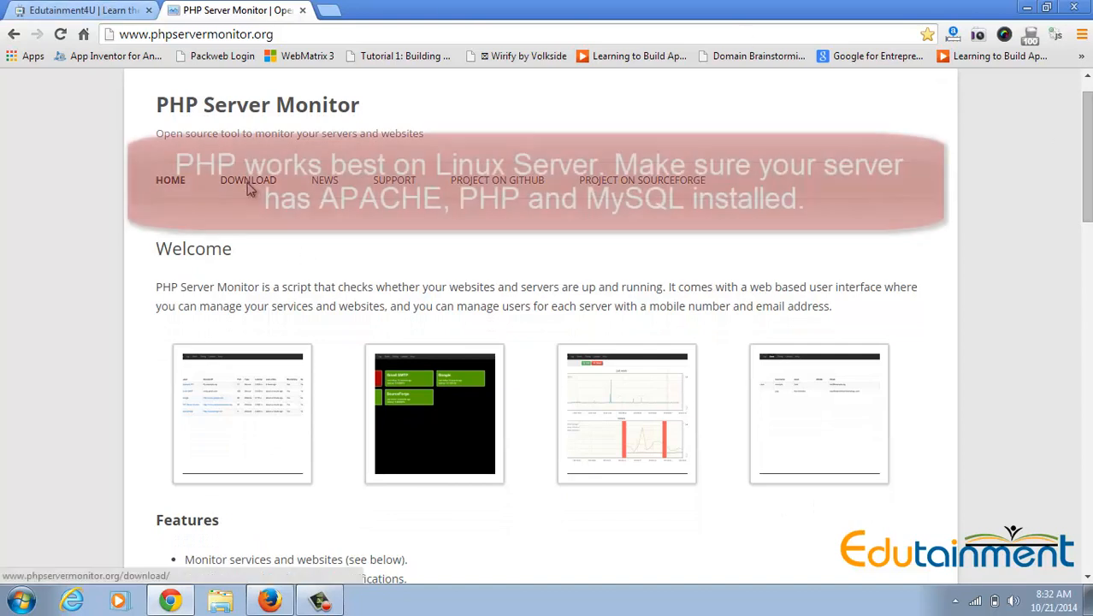
left_click(248, 180)
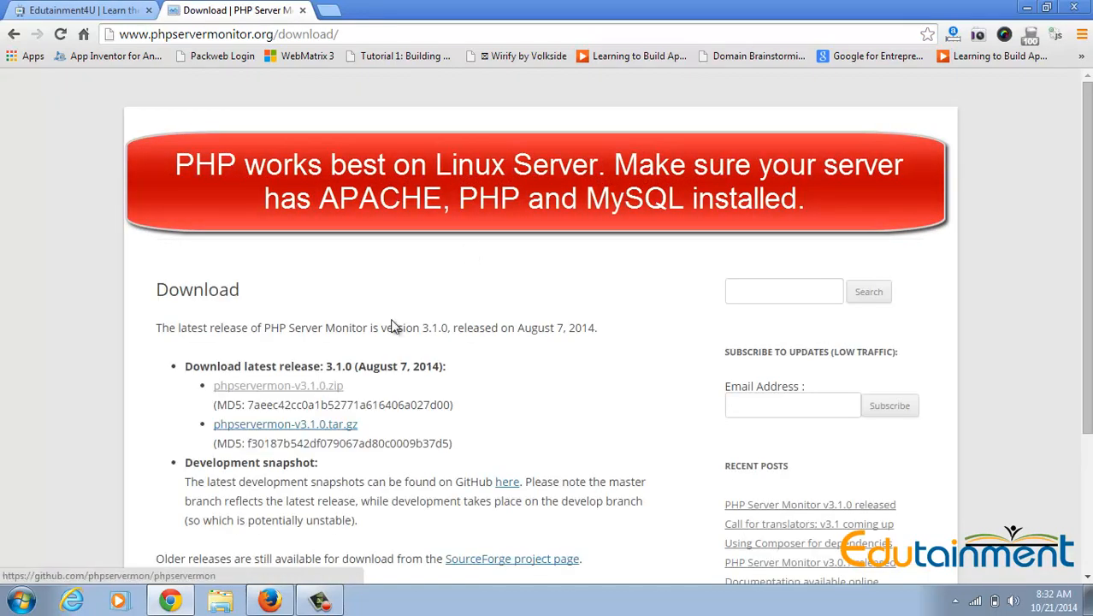
mouse_move(268, 386)
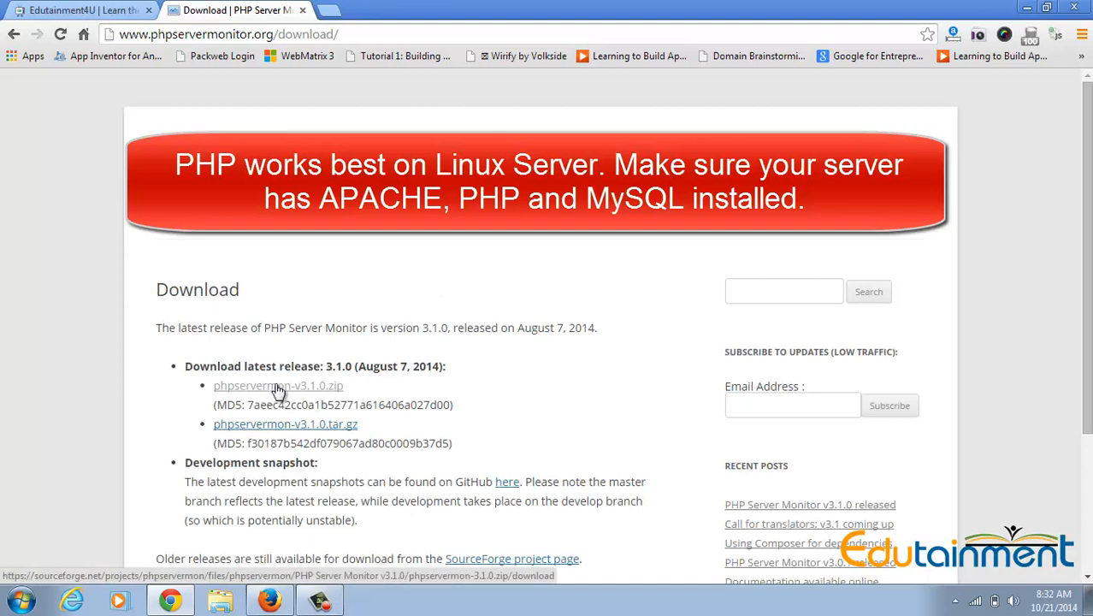
Download the phpservermon-3.1.0.zip release archive
left_click(277, 384)
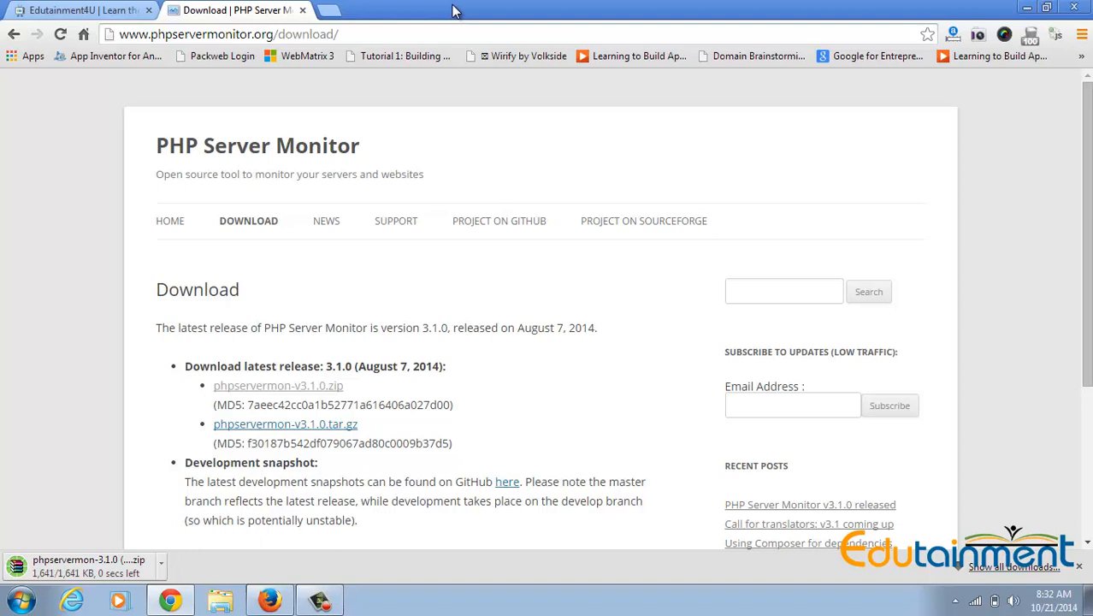
left_click(328, 10)
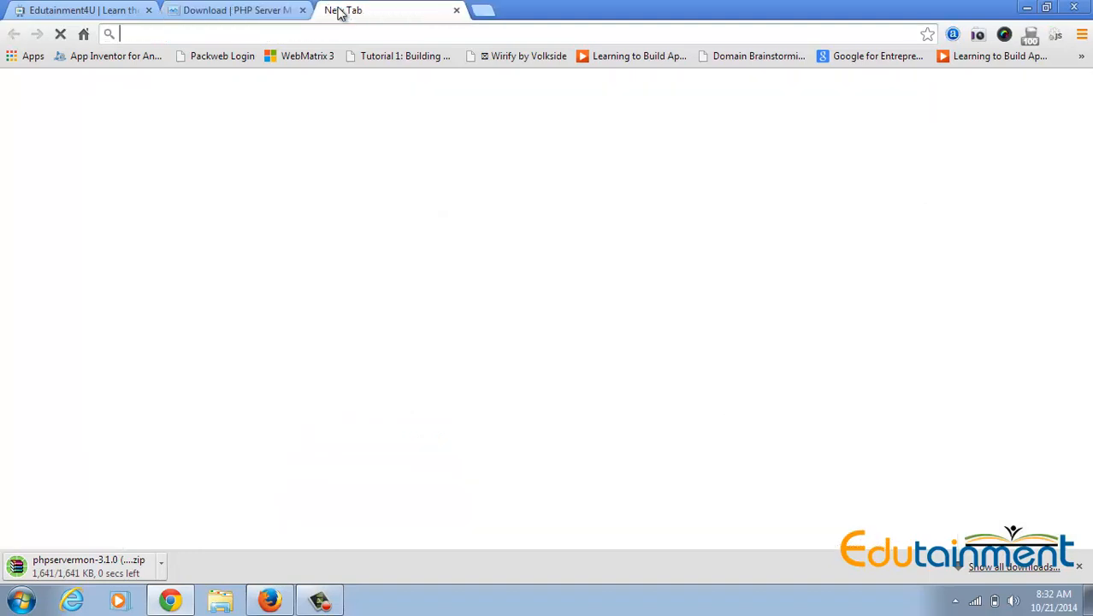
type("www.godaddy.com")
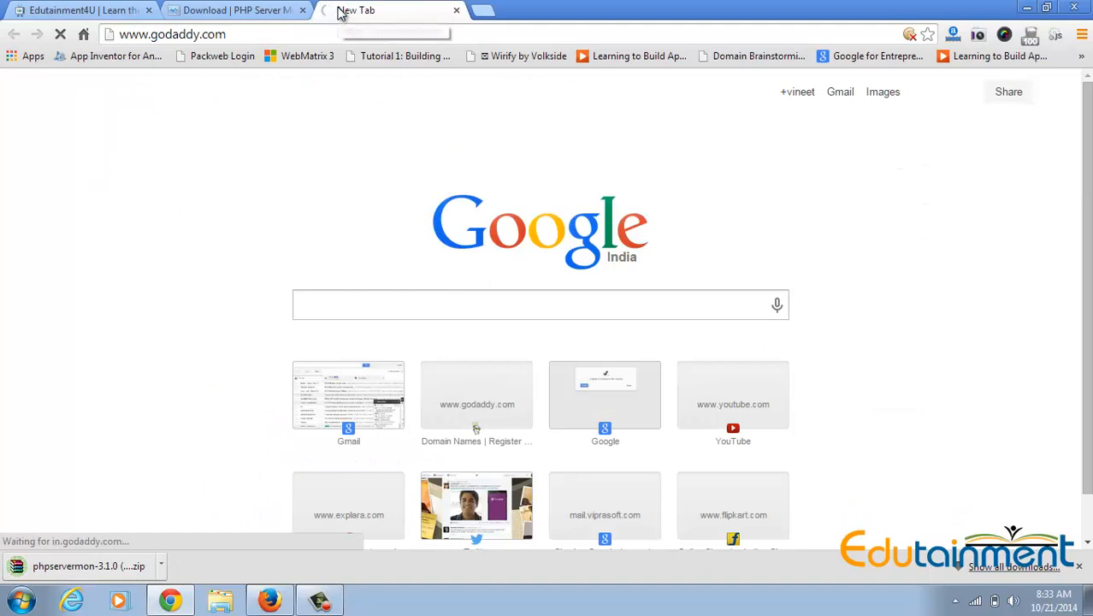
left_click(476, 393)
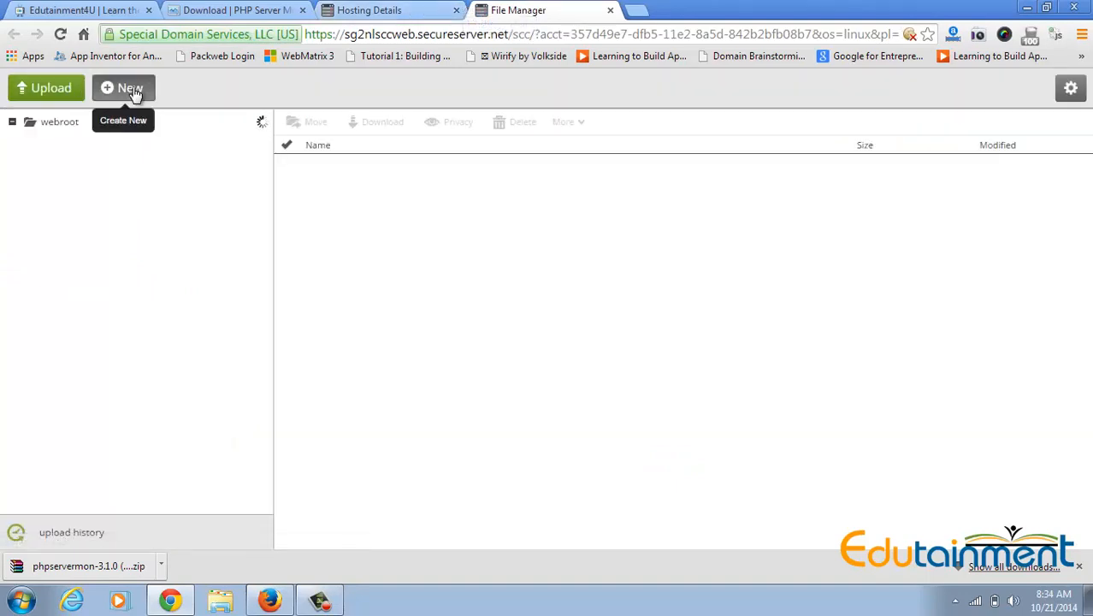
Create a new folder named servermonitor in the webroot
left_click(123, 87)
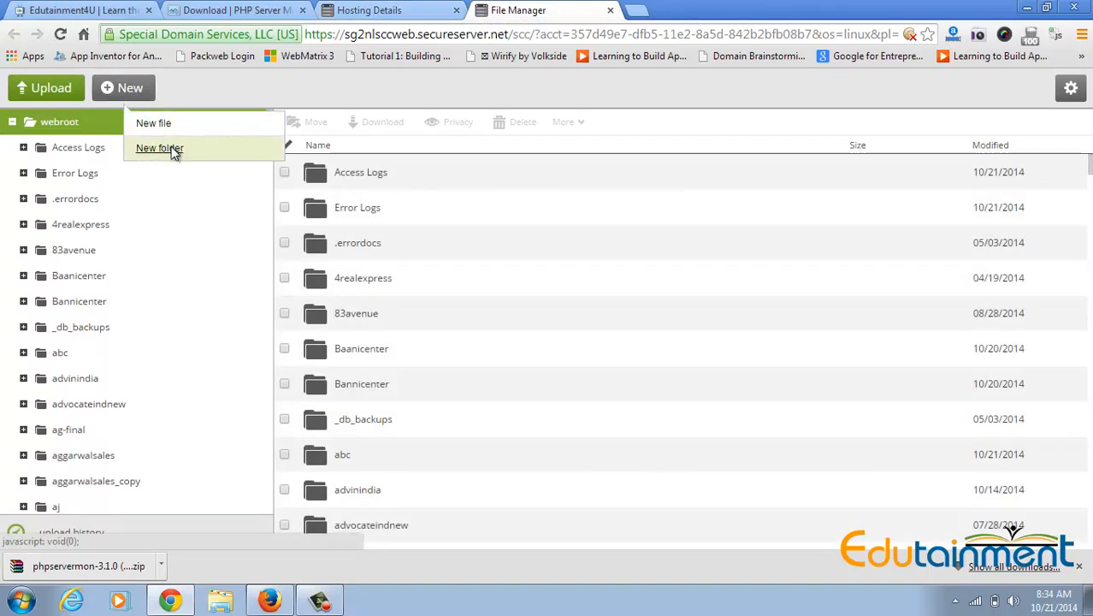
left_click(161, 147)
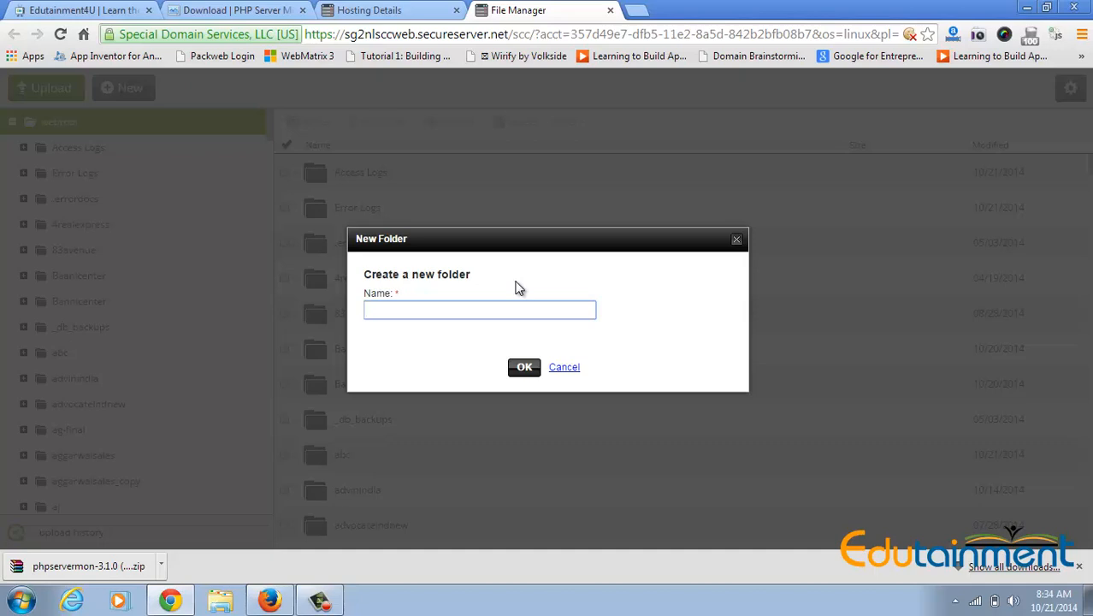
type("servermonitor")
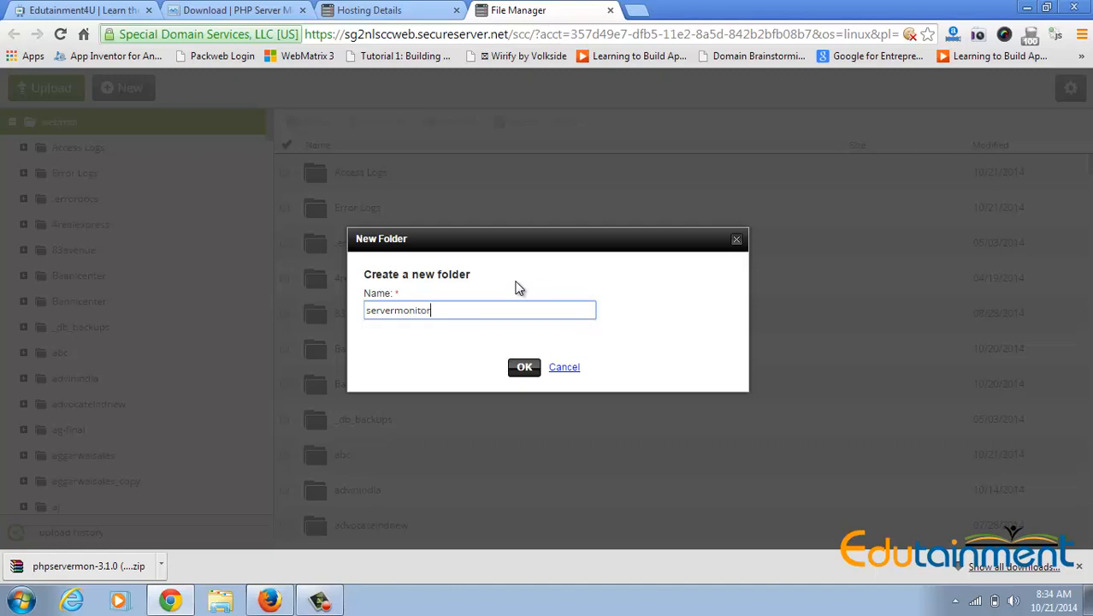
left_click(523, 366)
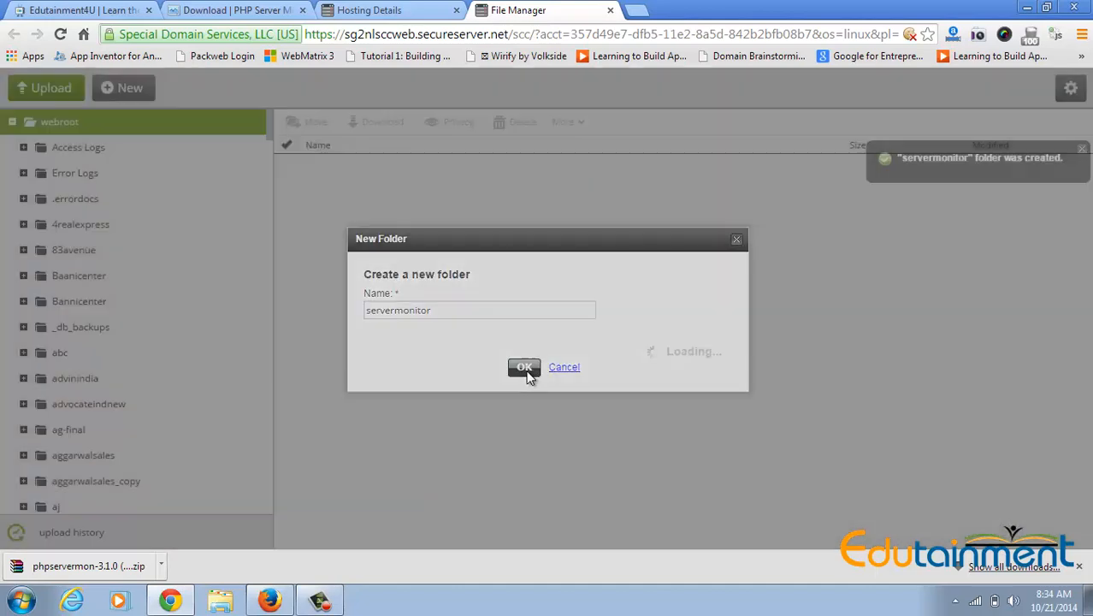
left_click(46, 87)
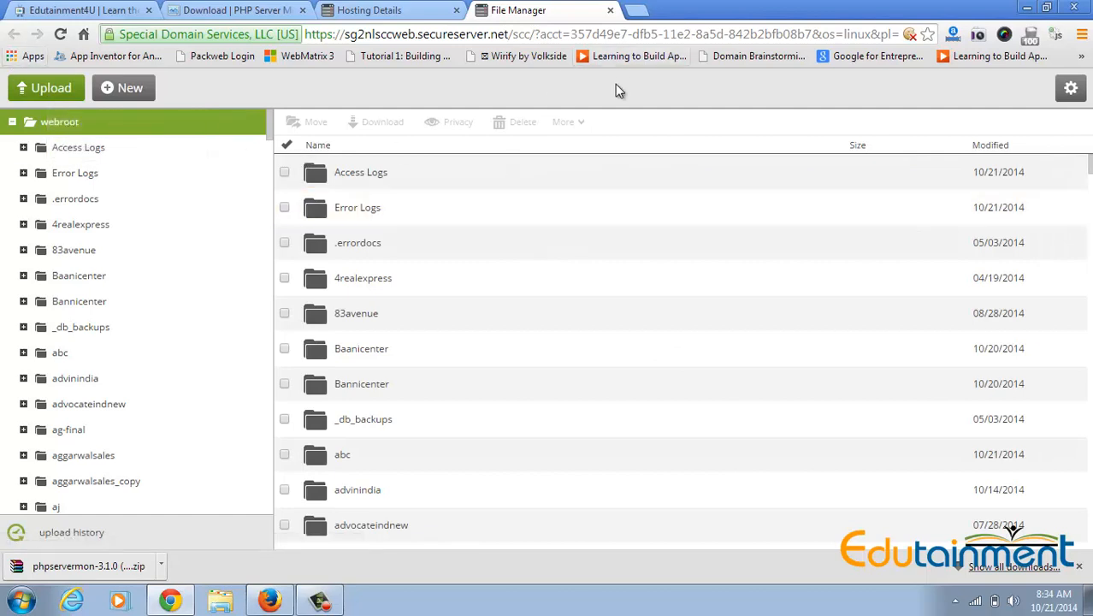
type("server")
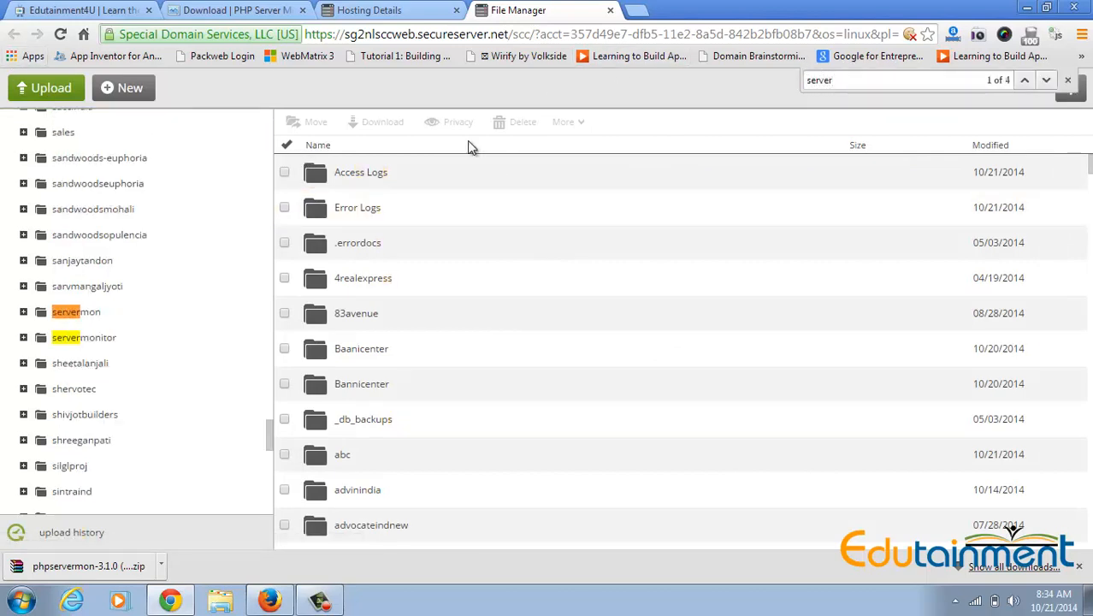
Upload phpservermon-3.1.0.zip from Downloads into the servermonitor folder
left_click(84, 337)
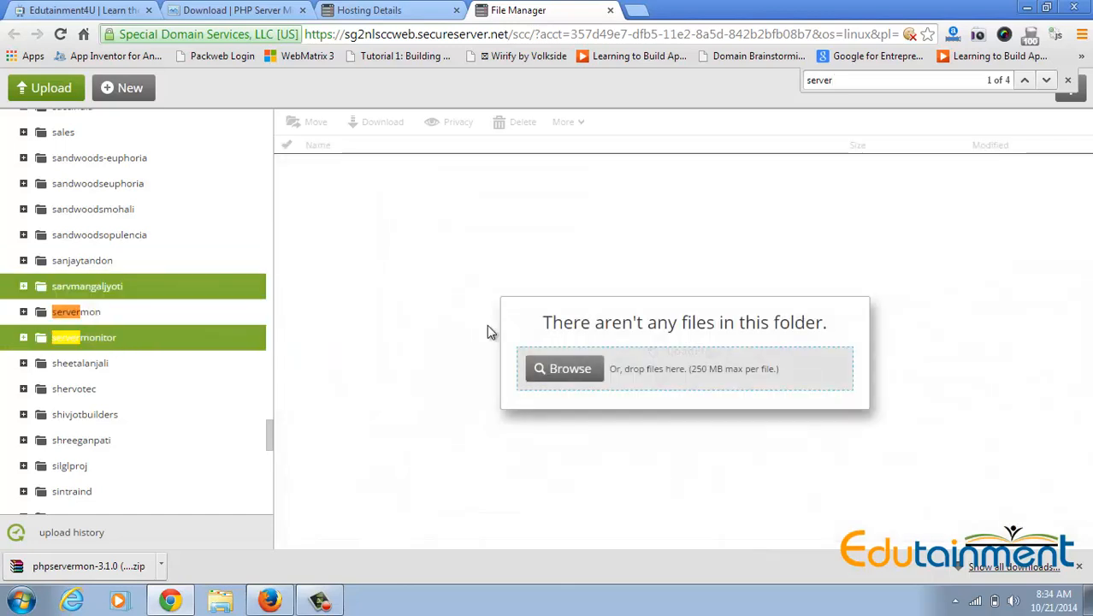
left_click(563, 369)
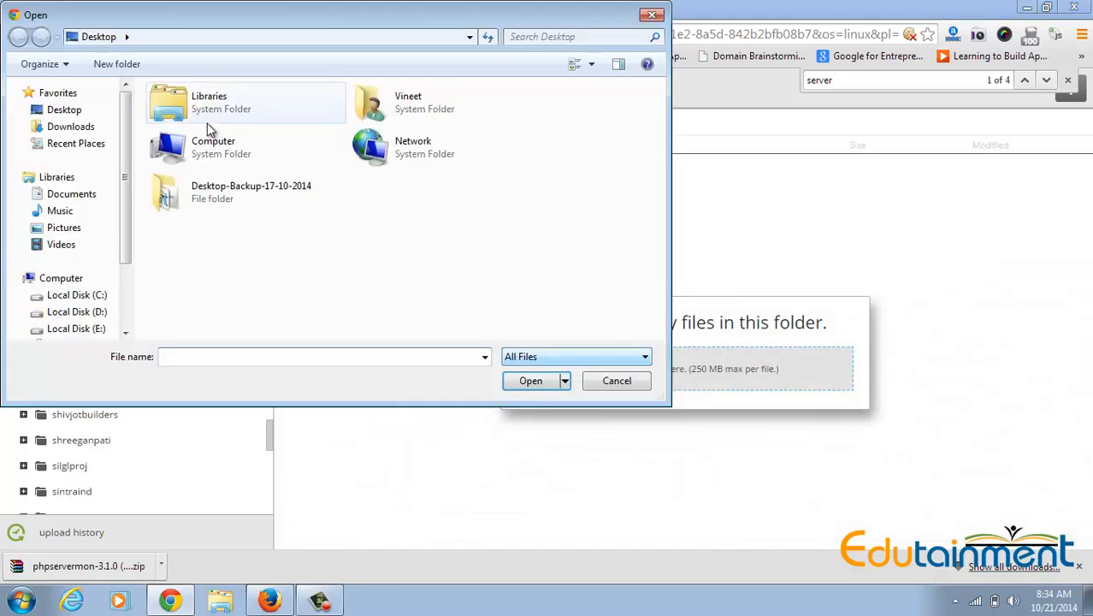
left_click(70, 126)
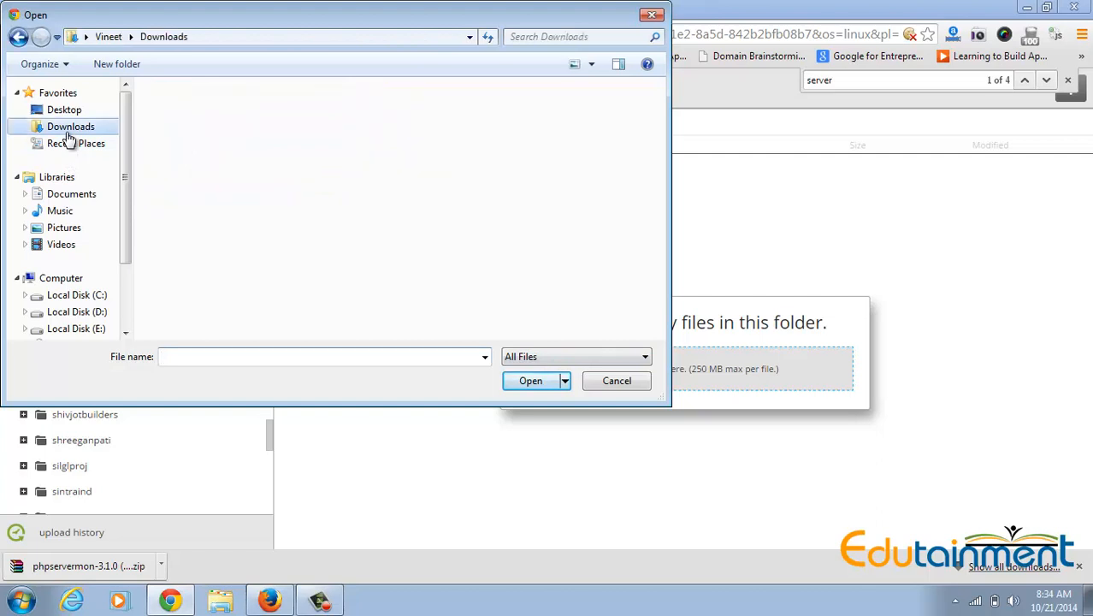
left_click(71, 127)
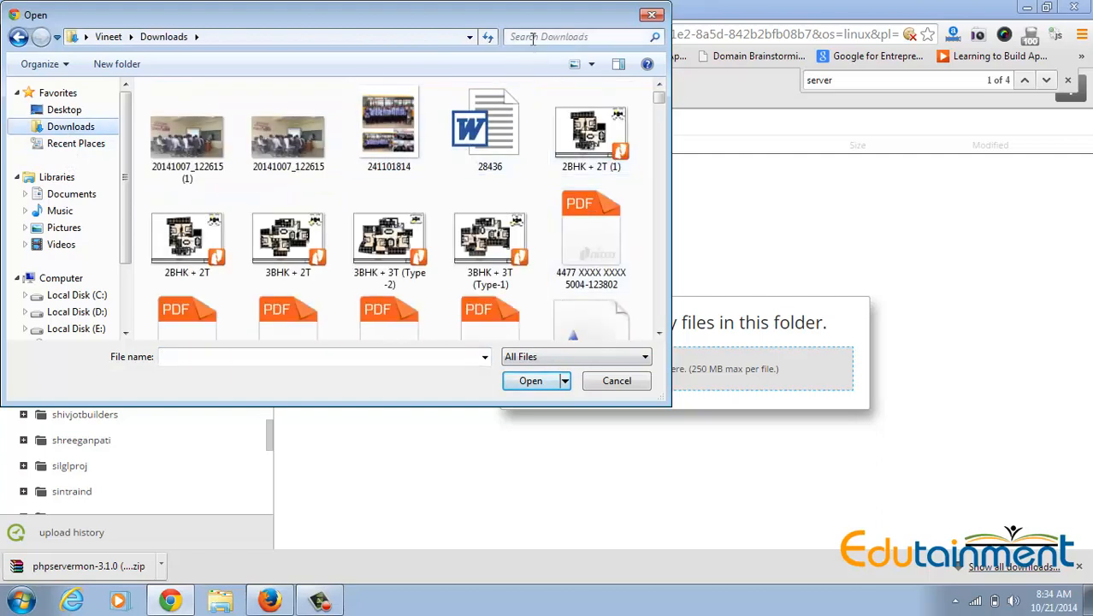
type("phpserver")
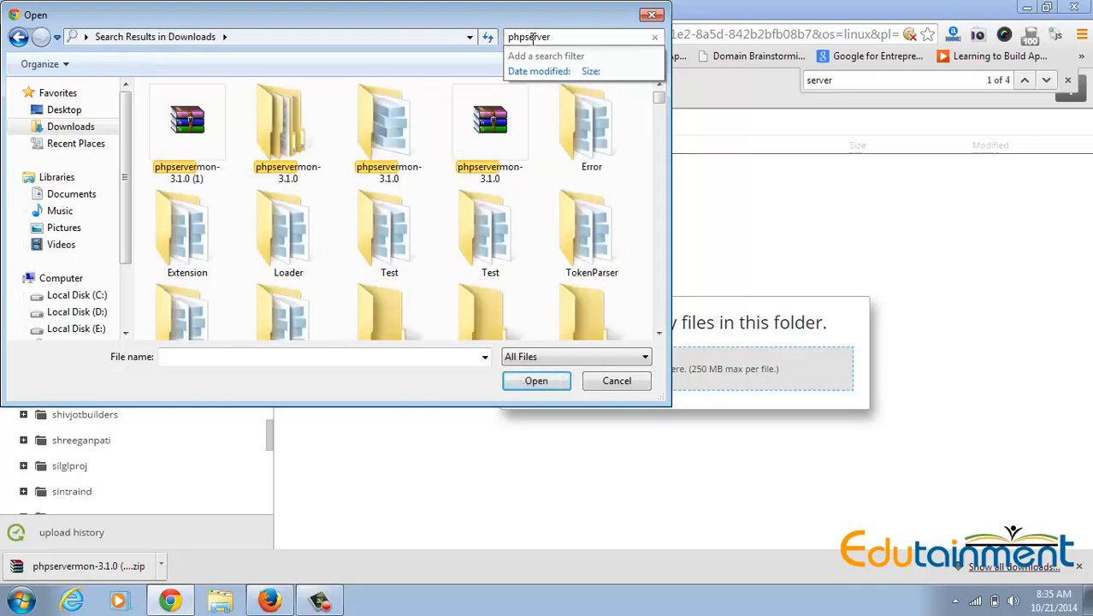
left_click(489, 128)
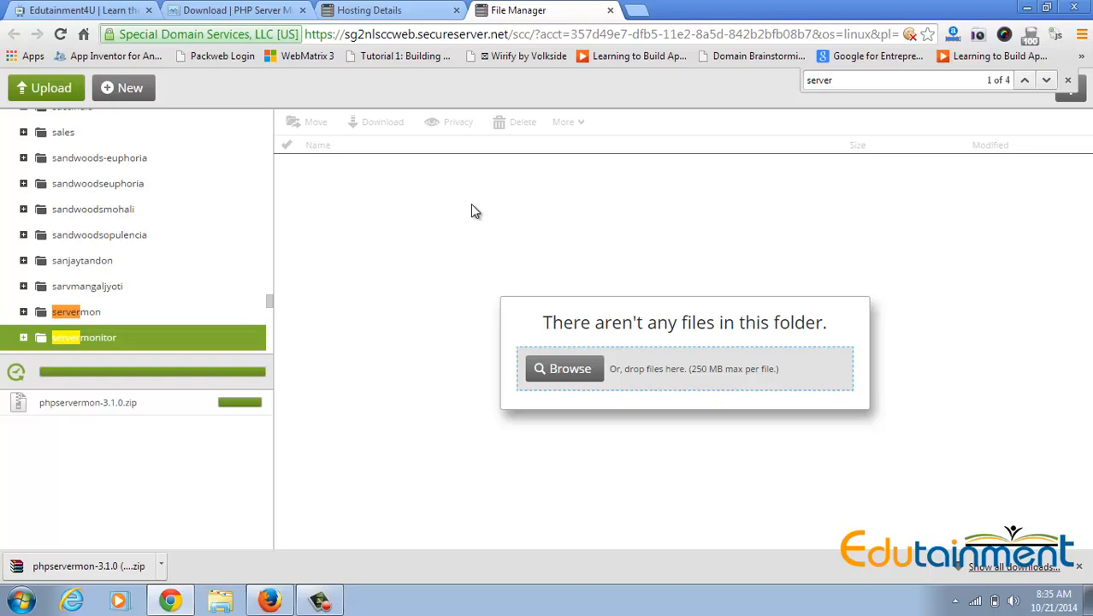
Extract phpservermon-3.1.0.zip in place via its context menu Extract action
right_click(359, 171)
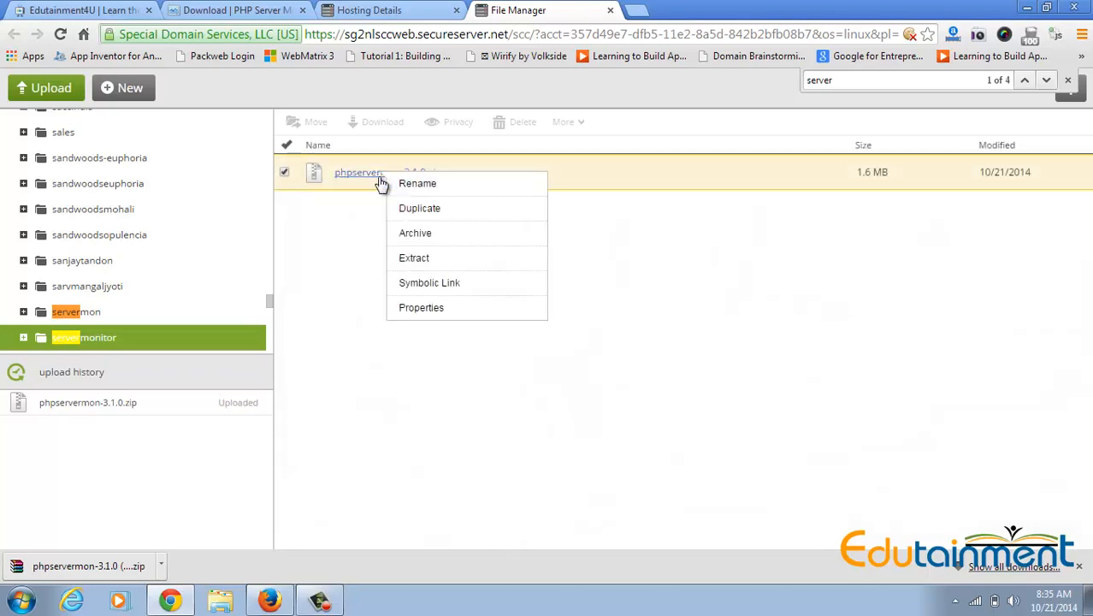
mouse_move(413, 257)
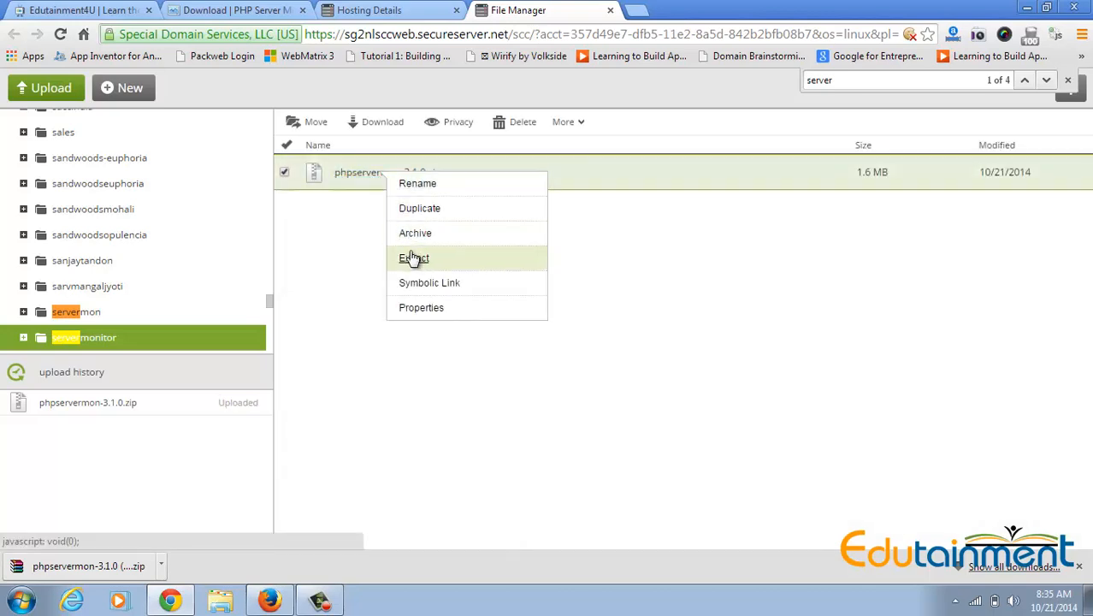
left_click(414, 257)
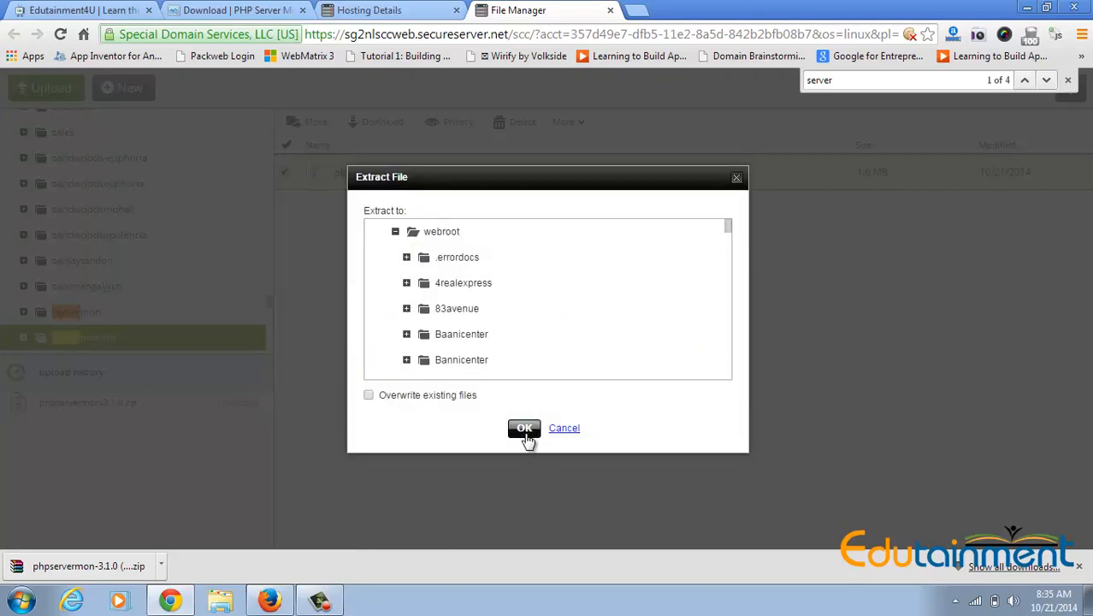
left_click(524, 427)
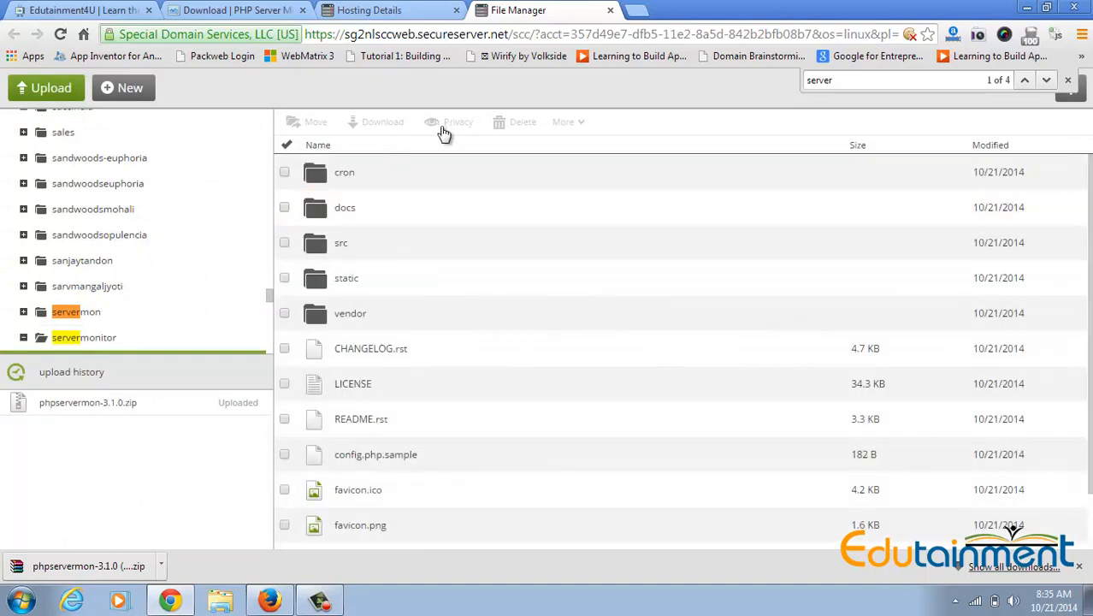
Move the 13 extracted files with servermonitor chosen as the destination folder
left_click(288, 144)
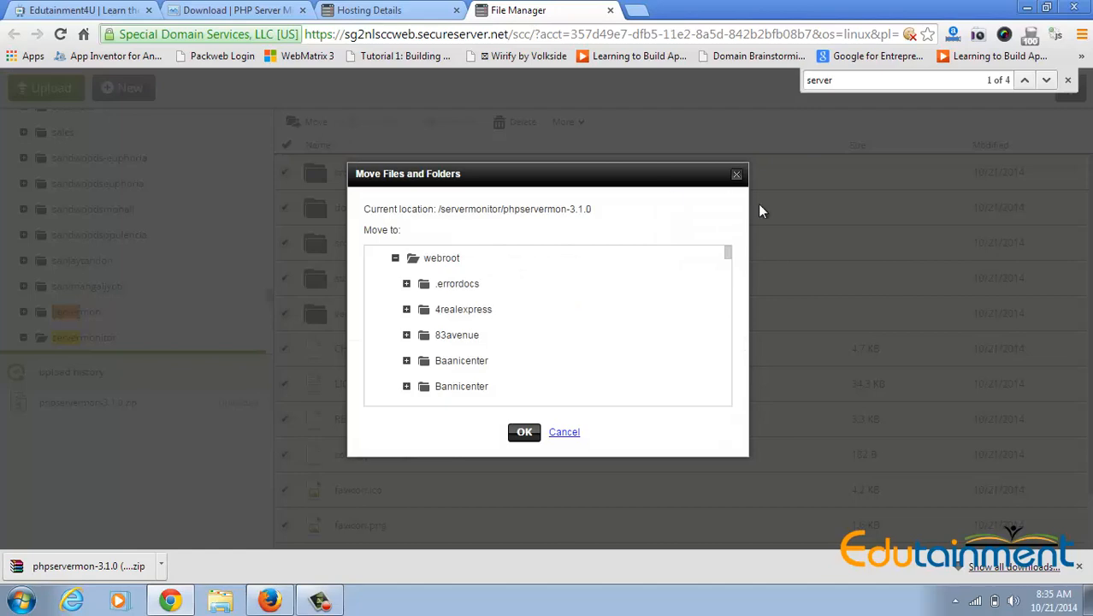
mouse_move(726, 255)
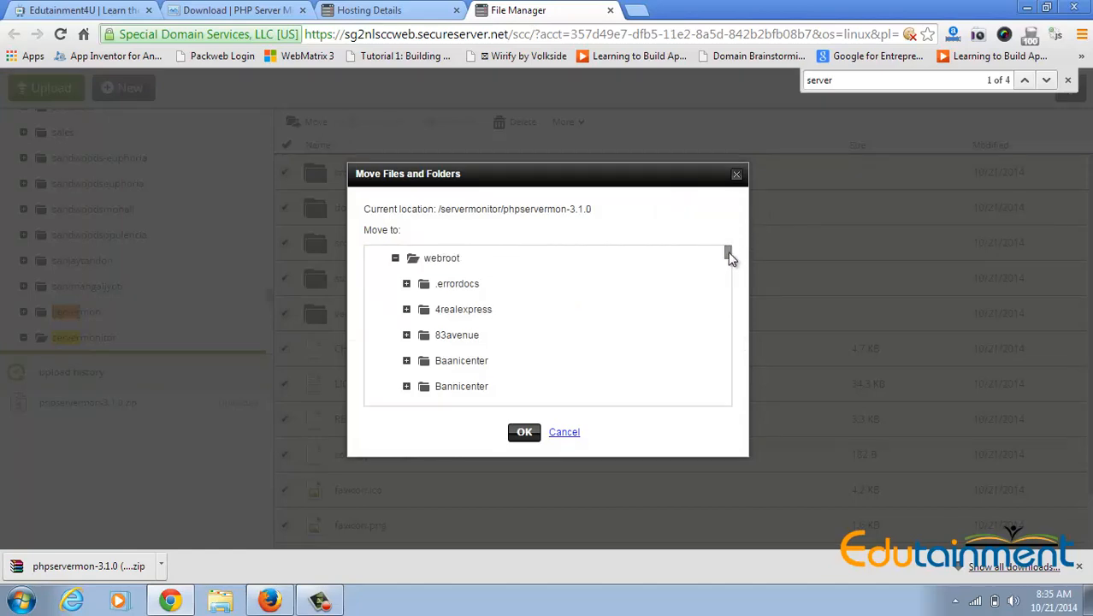
scroll("down", 3)
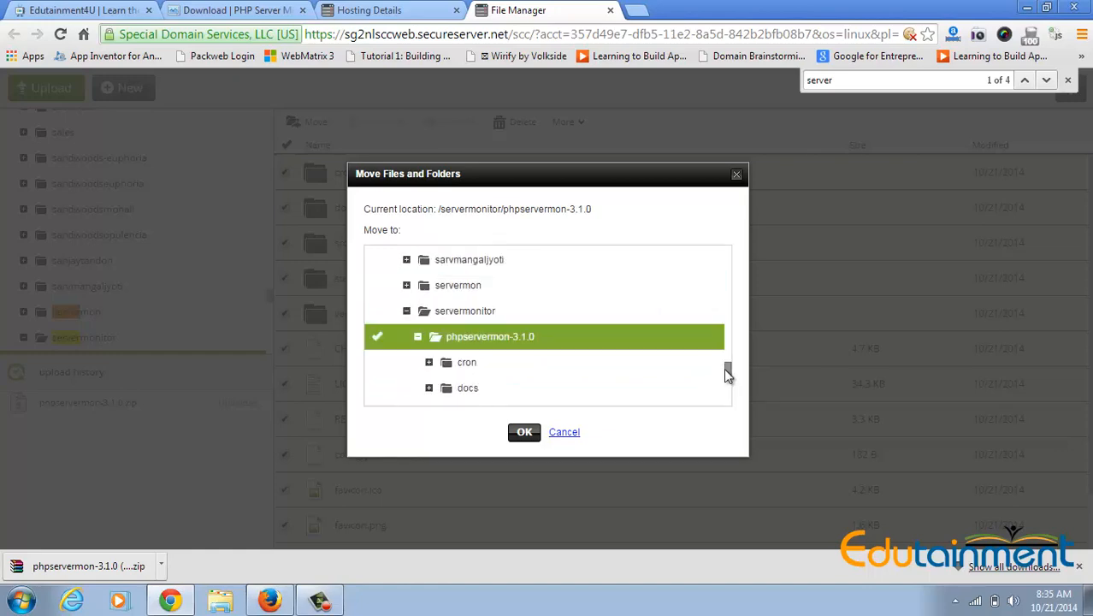
left_click(465, 311)
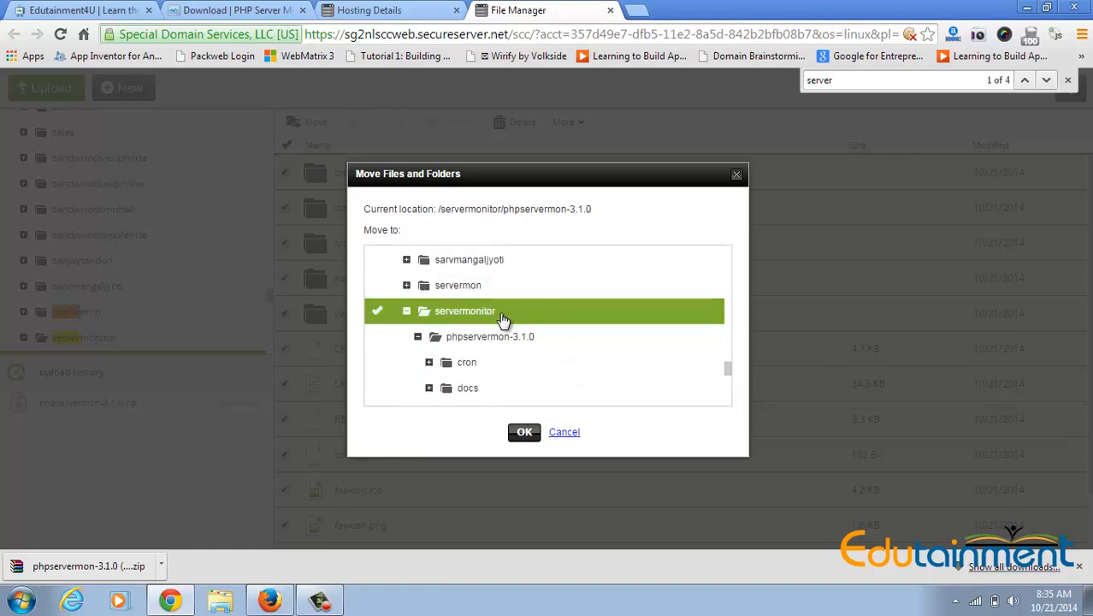
left_click(523, 431)
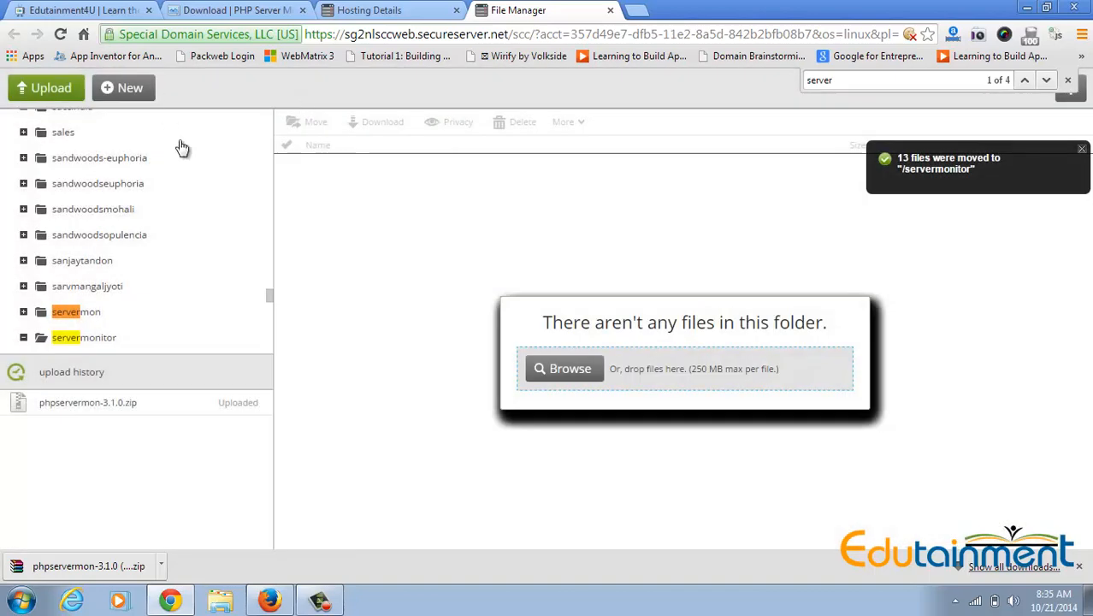
View the servermonitor folder now listing cron, docs and src directly
left_click(84, 337)
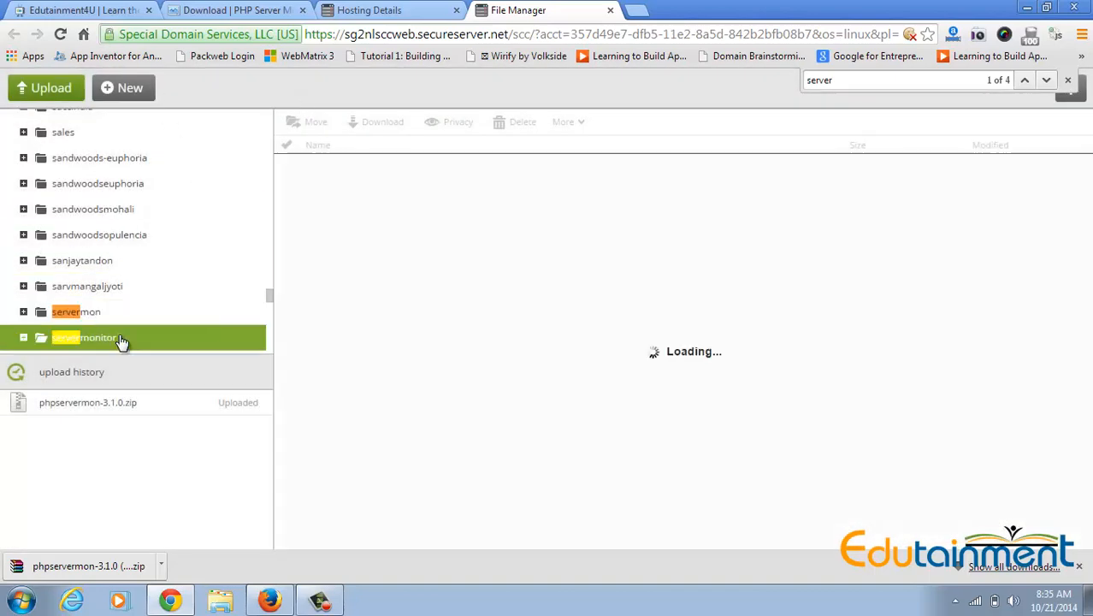
left_click(98, 337)
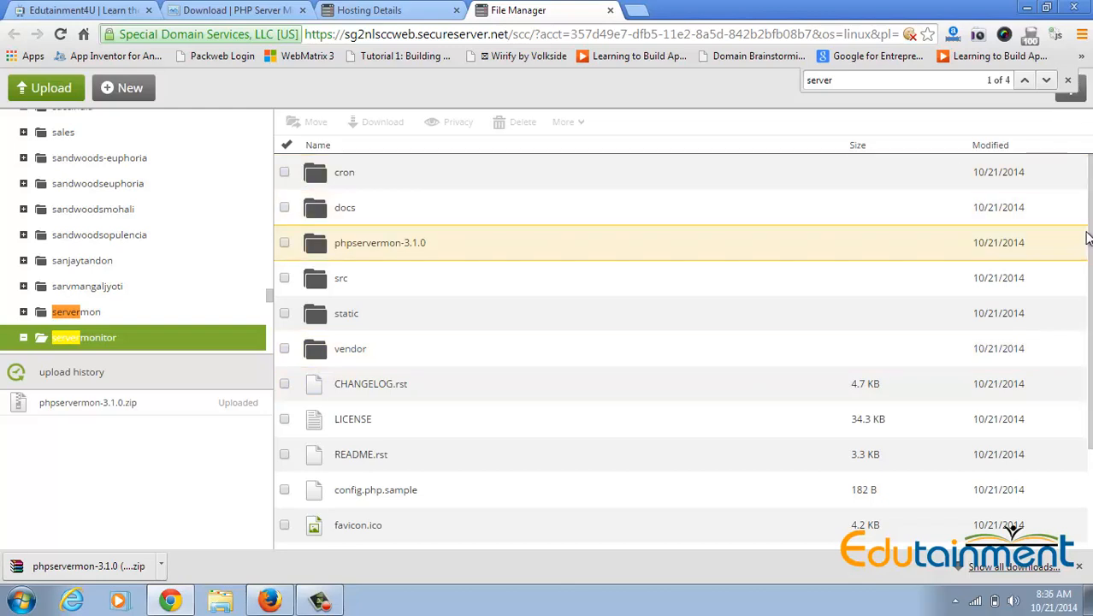
Select the leftover zip and phpservermon-3.1.0 folder and delete them
scroll("down", 3)
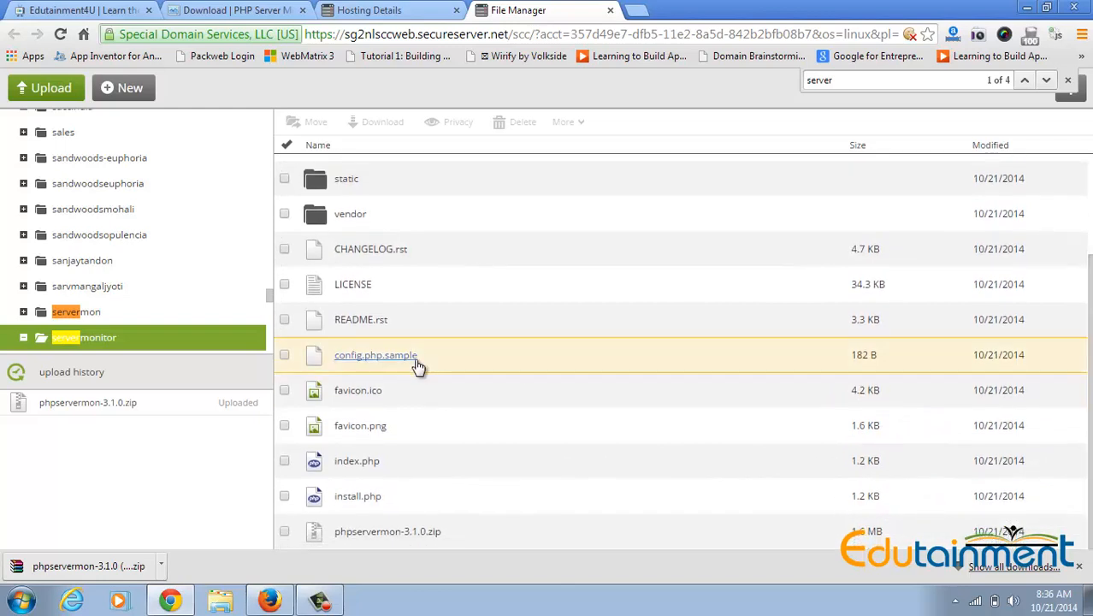
left_click(284, 530)
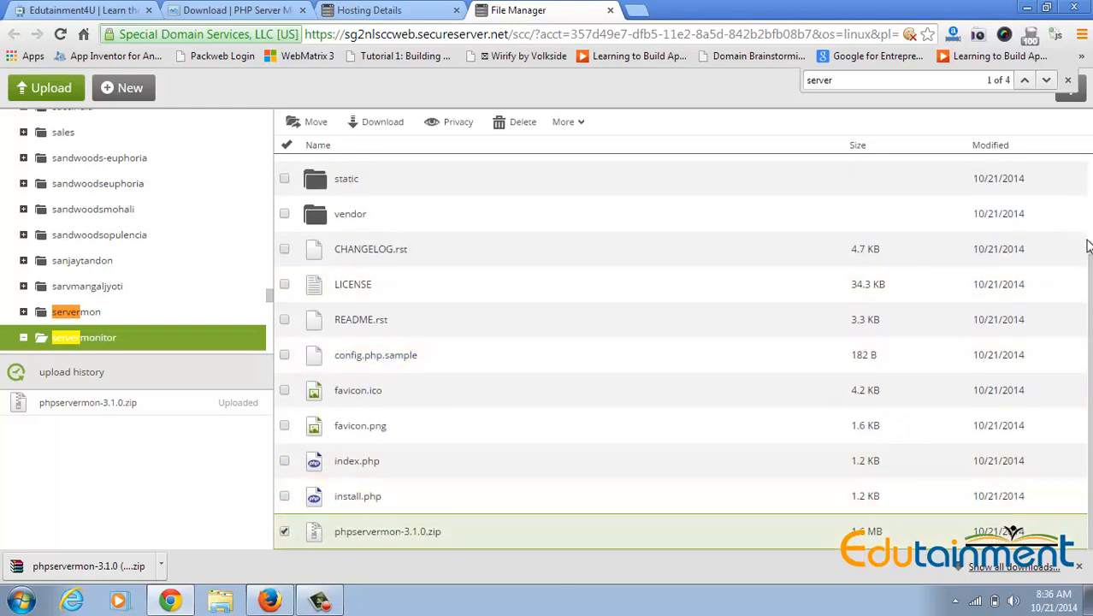
scroll("up", 3)
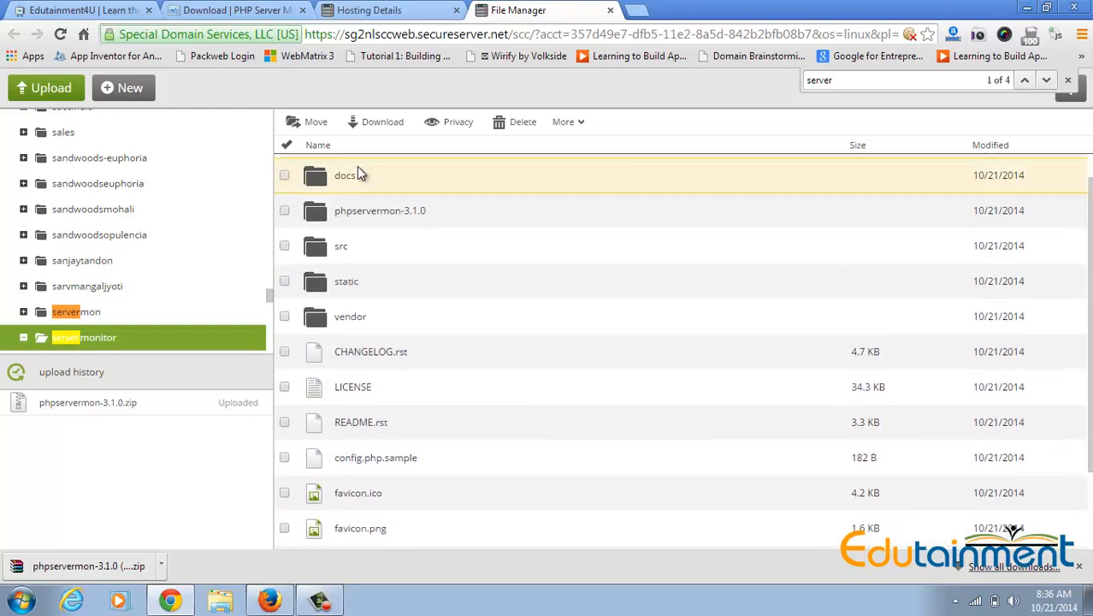
left_click(284, 211)
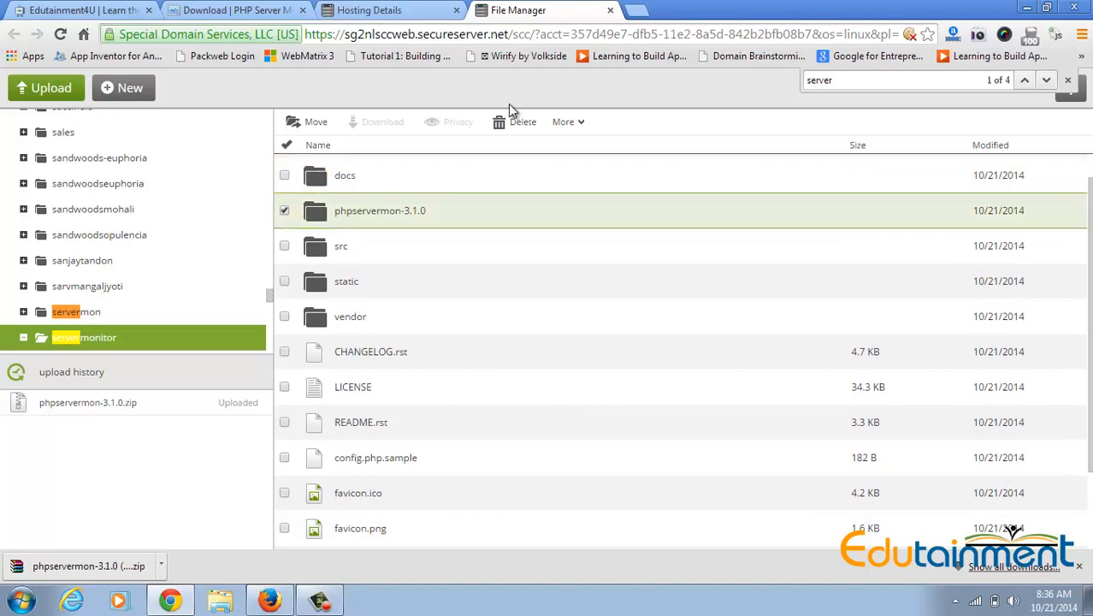
left_click(521, 122)
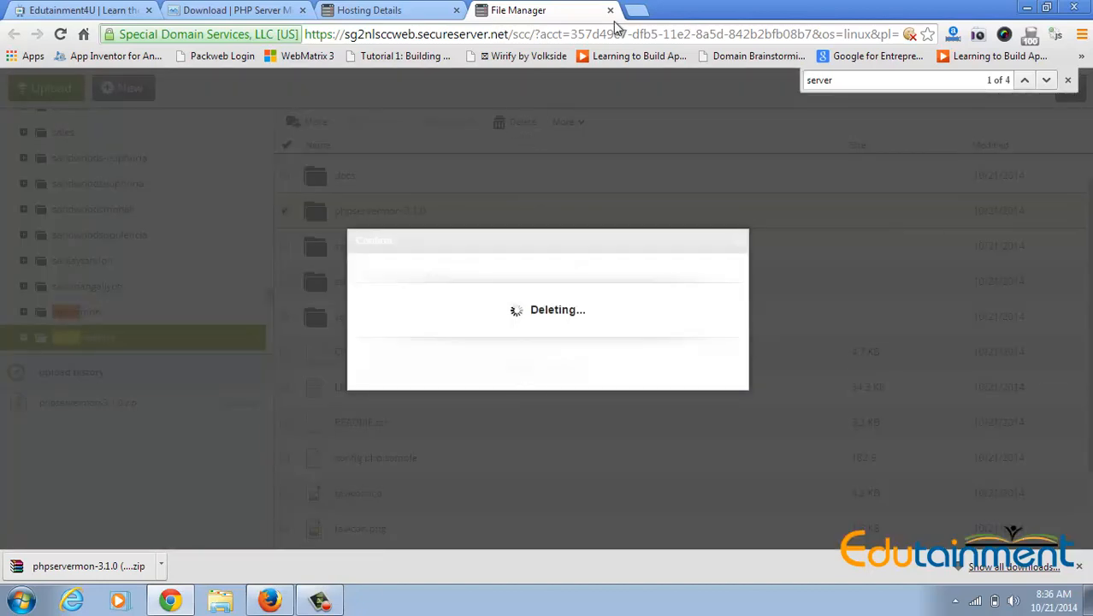
left_click(635, 10)
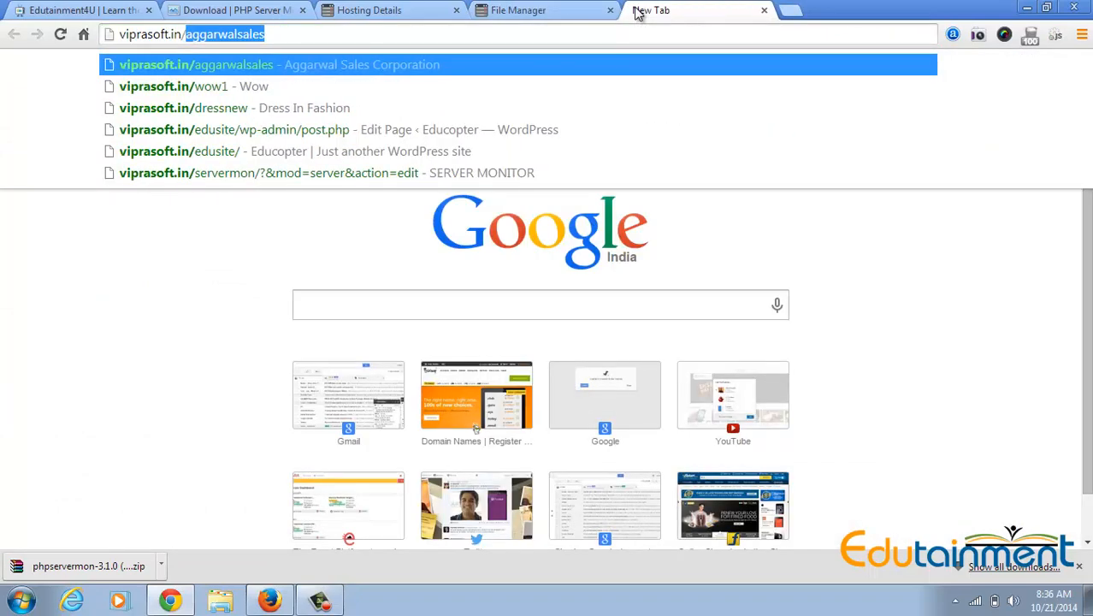
Load viprasoft.in/servermonitor and start the installer with Let's go
key("Backspace")
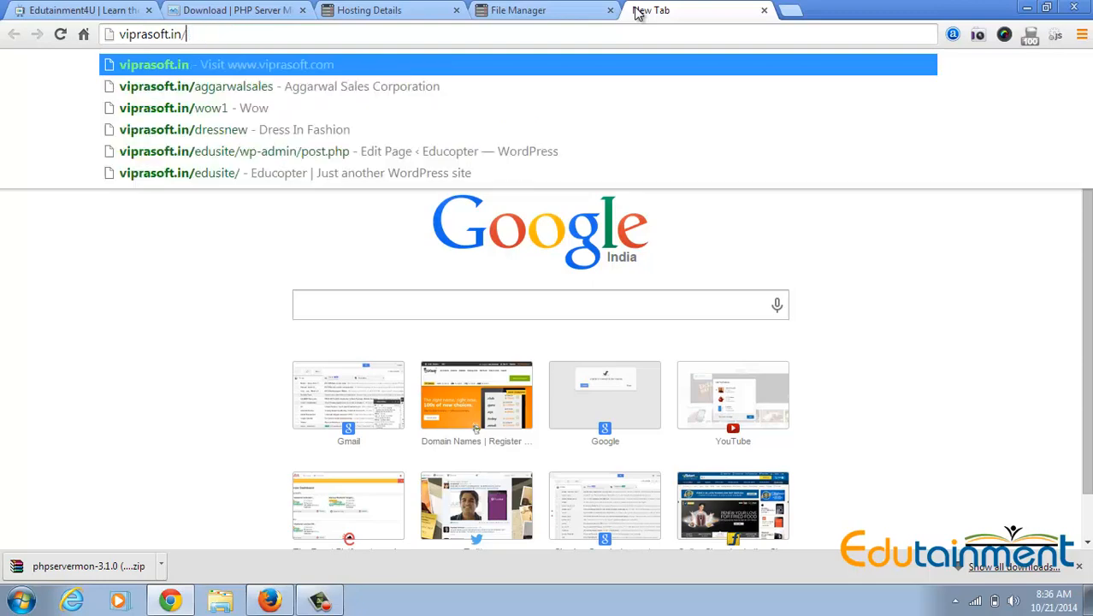
type("server.pm")
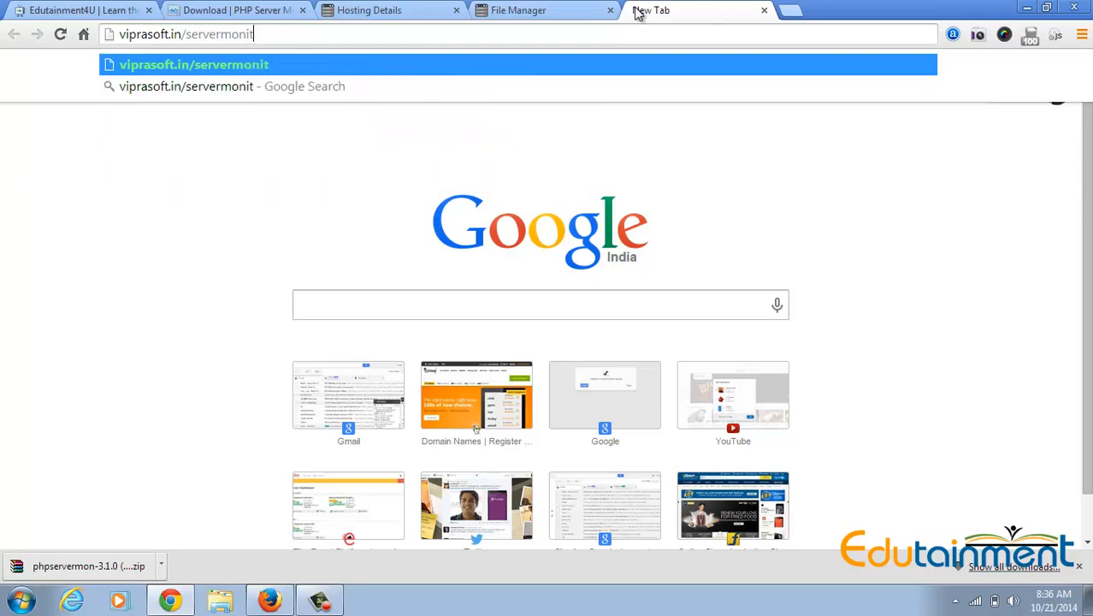
key("Return")
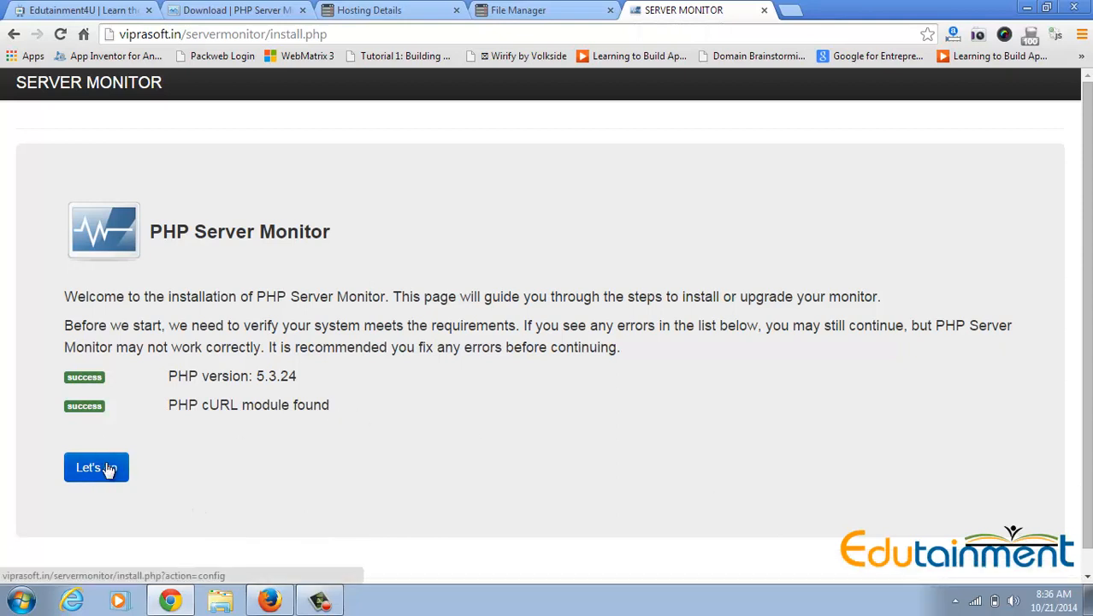
left_click(96, 467)
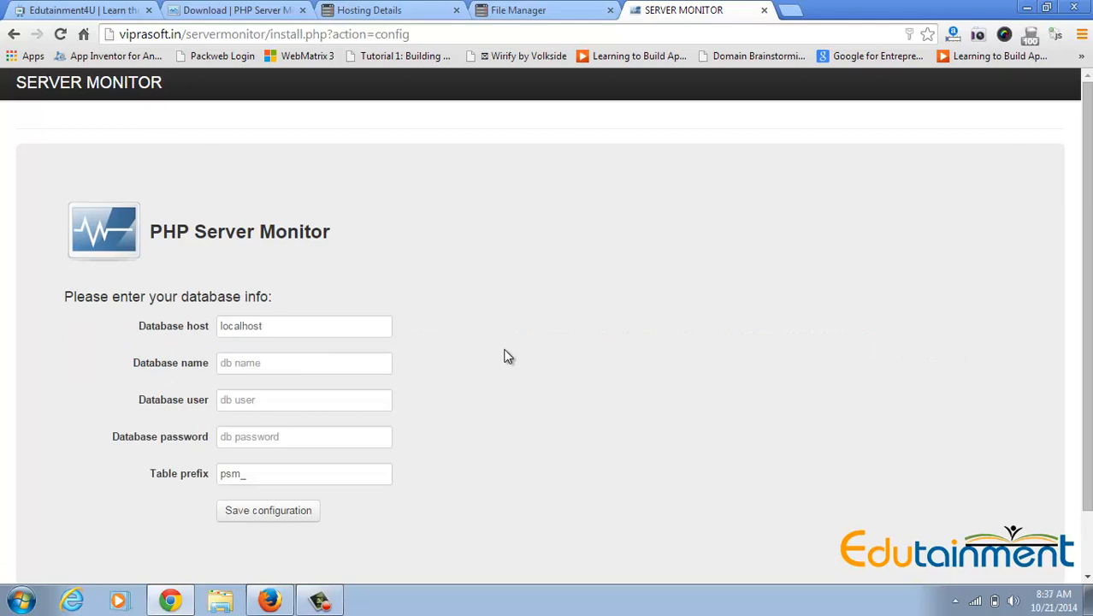
Return to the GoDaddy hosting account overview showing its databases summary
left_click(543, 10)
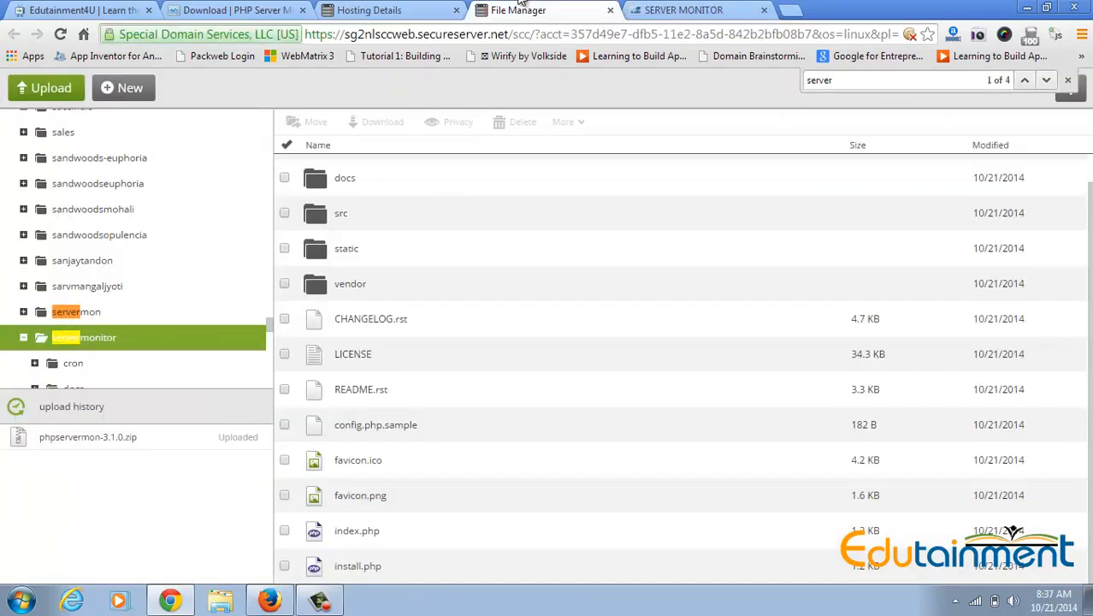
left_click(388, 10)
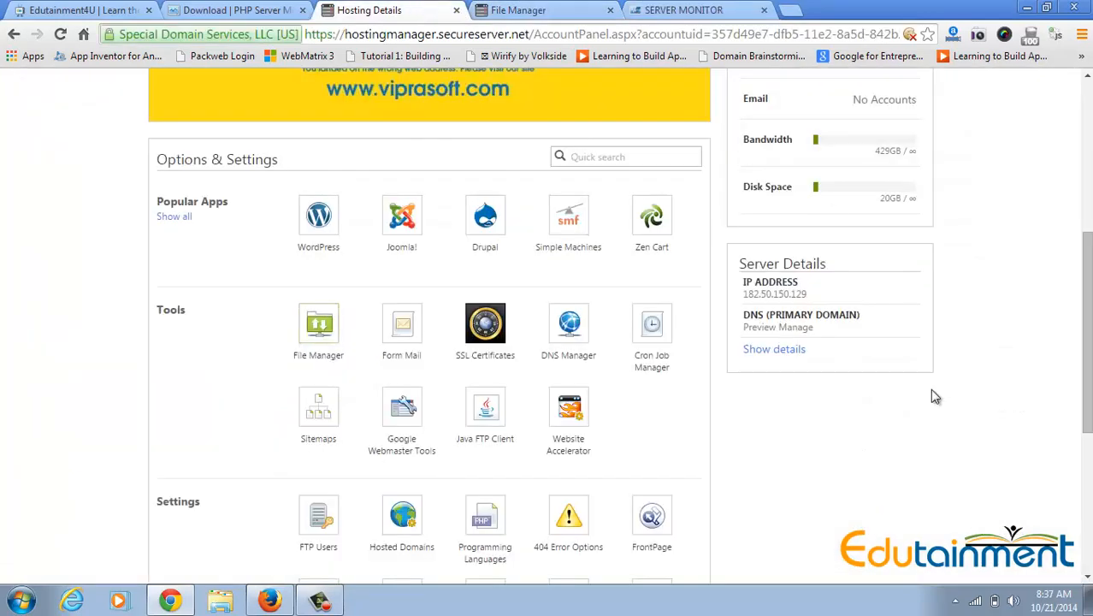
scroll("up", 3)
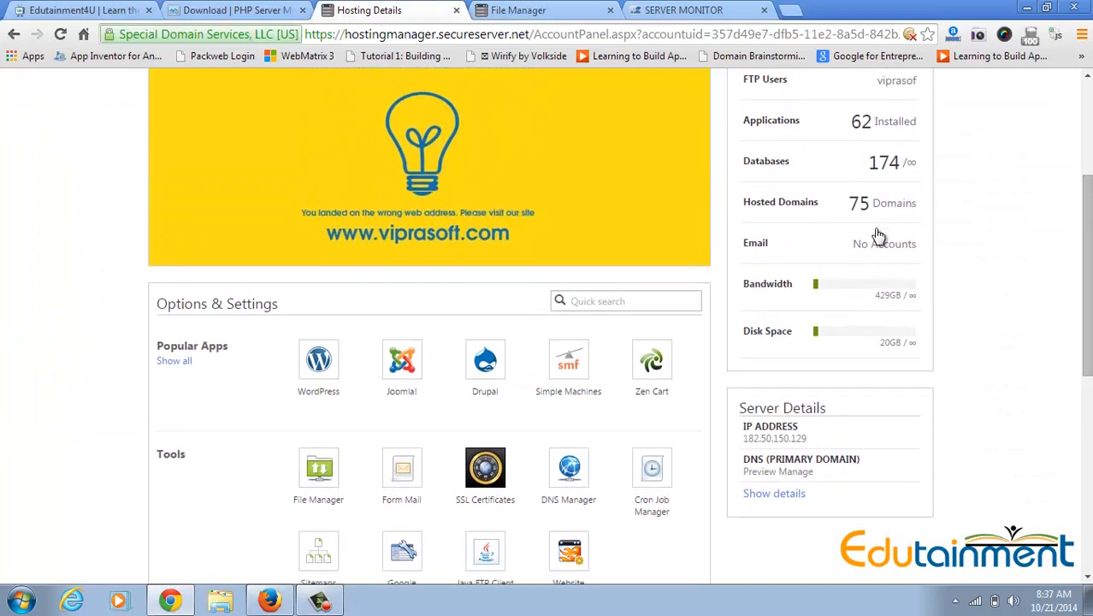
mouse_move(829, 160)
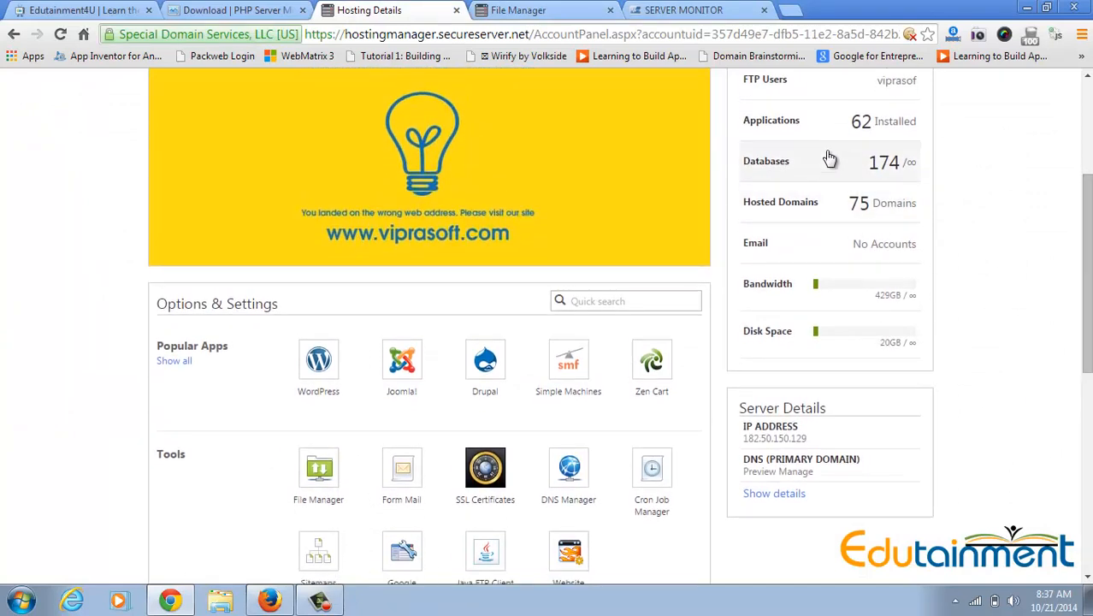
mouse_move(916, 263)
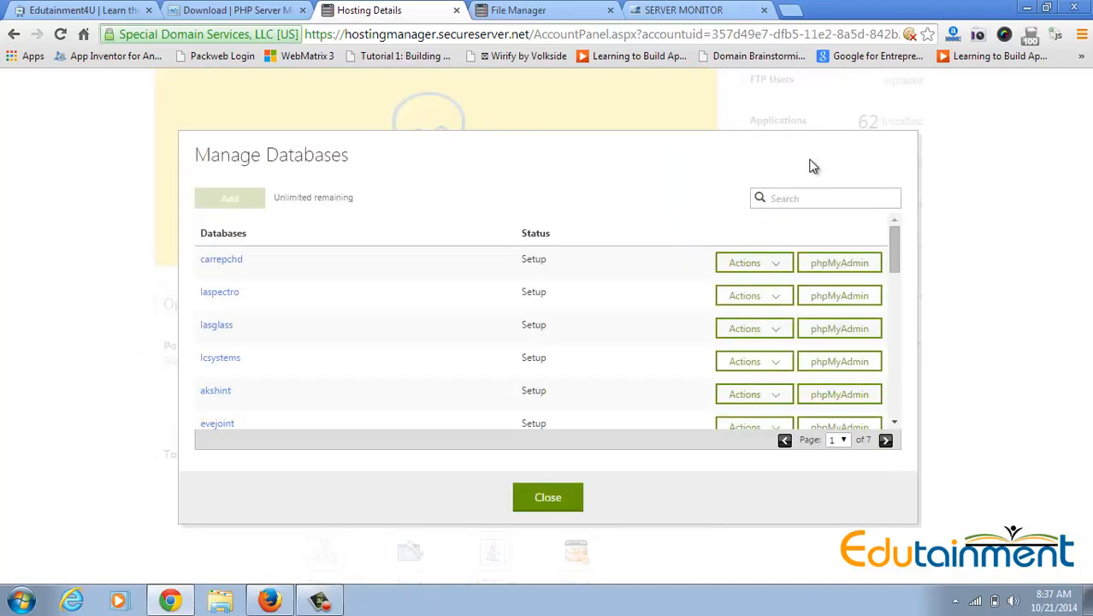
mouse_move(427, 181)
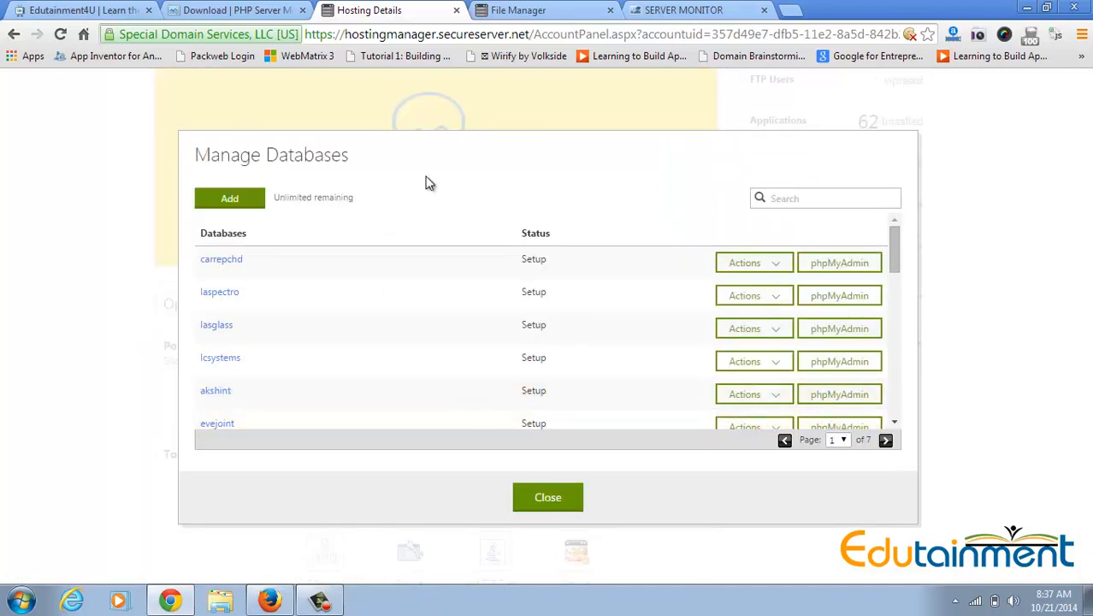
Start a new MySQL 5.5 database with name and username servermonitor30
left_click(230, 199)
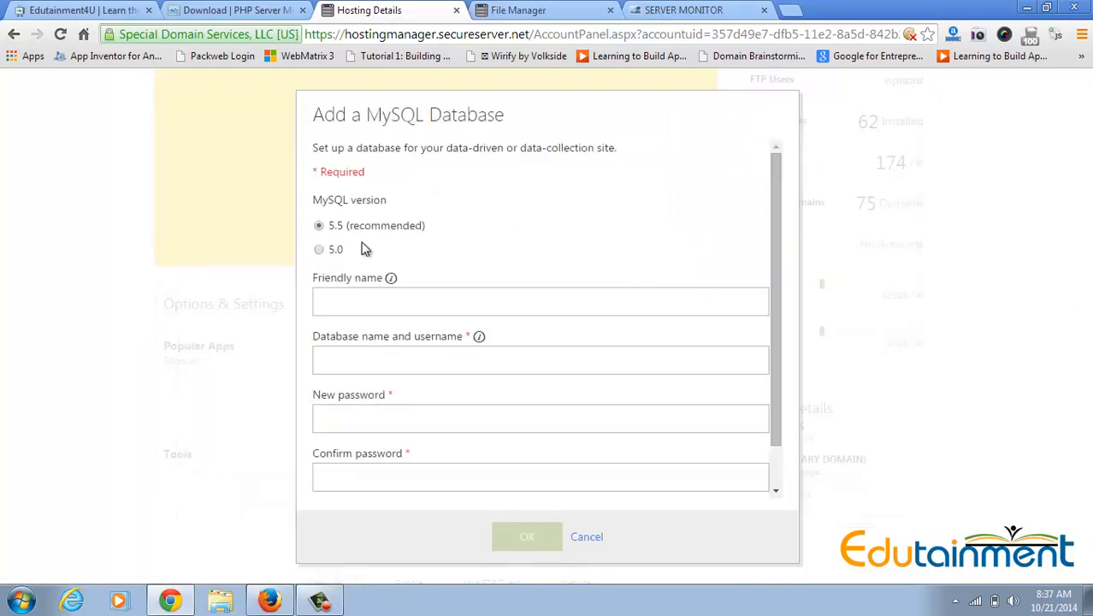
left_click(541, 301)
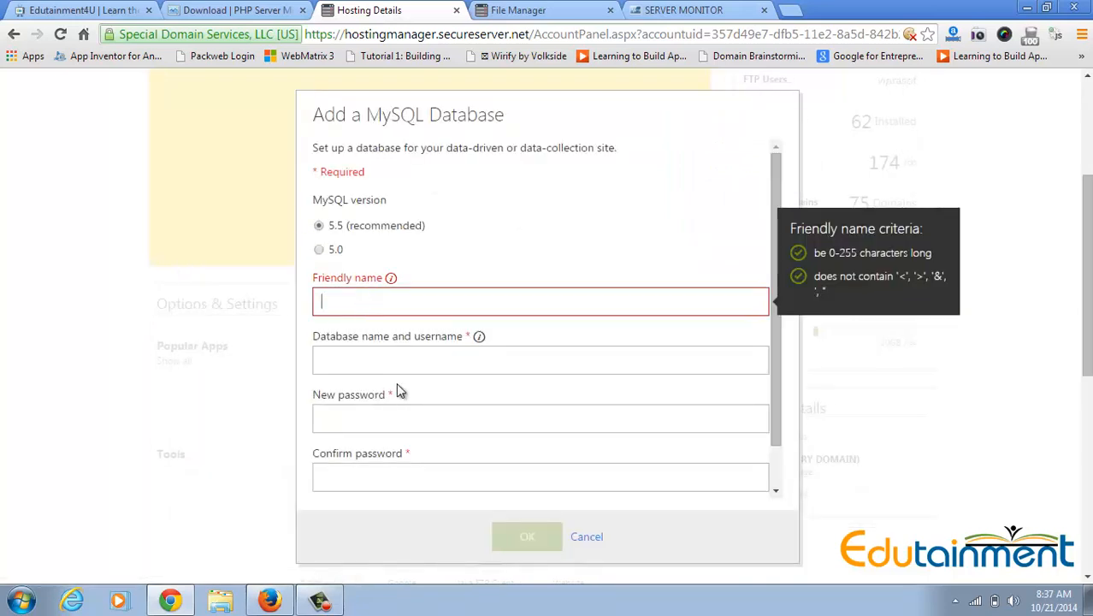
left_click(541, 359)
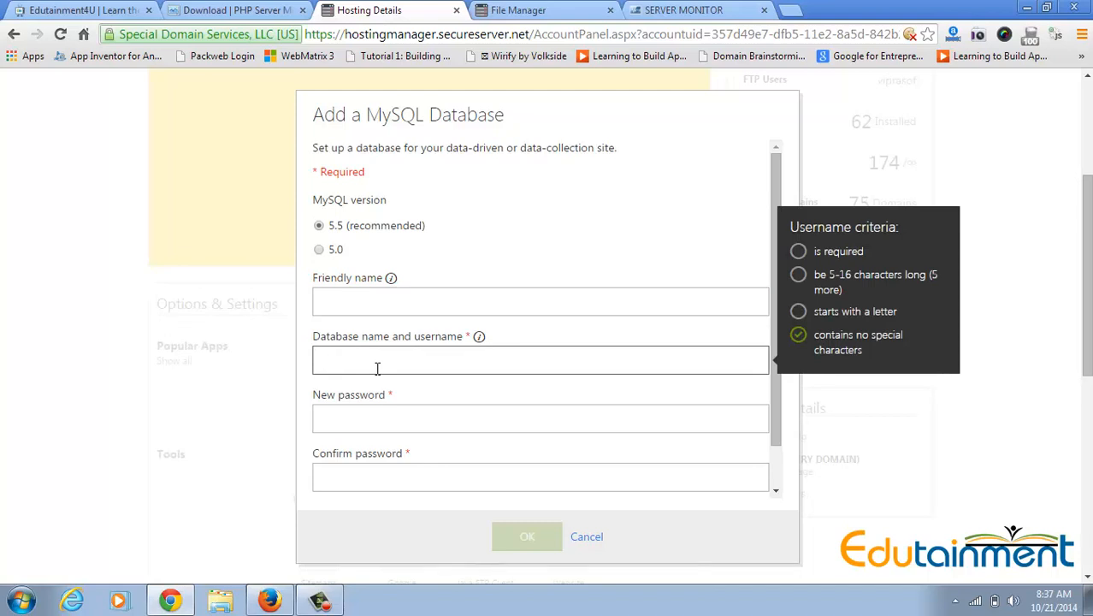
type("serverm")
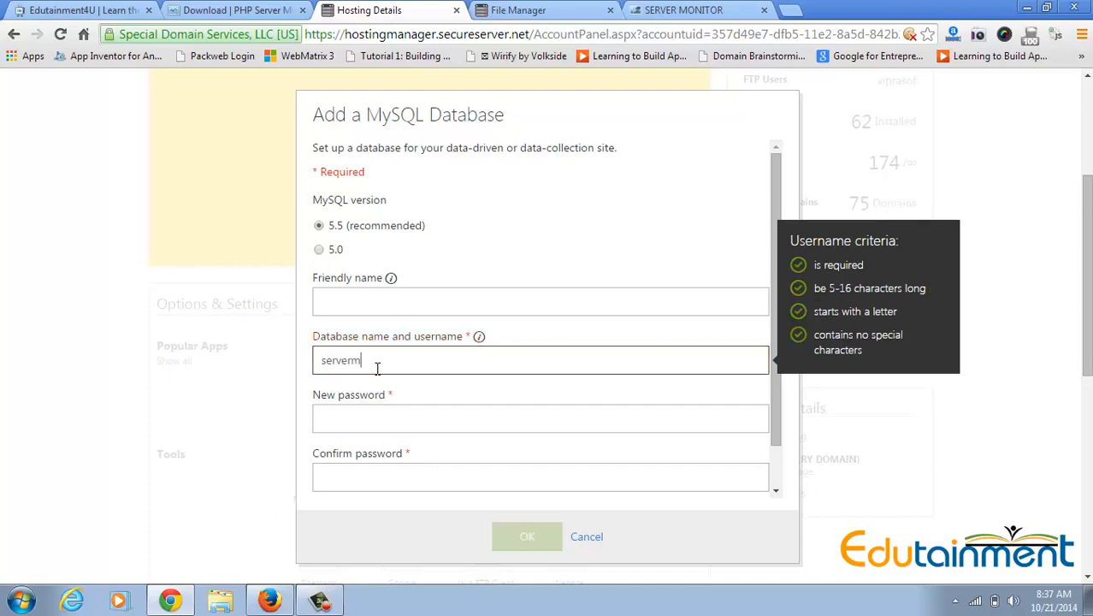
type("onitor")
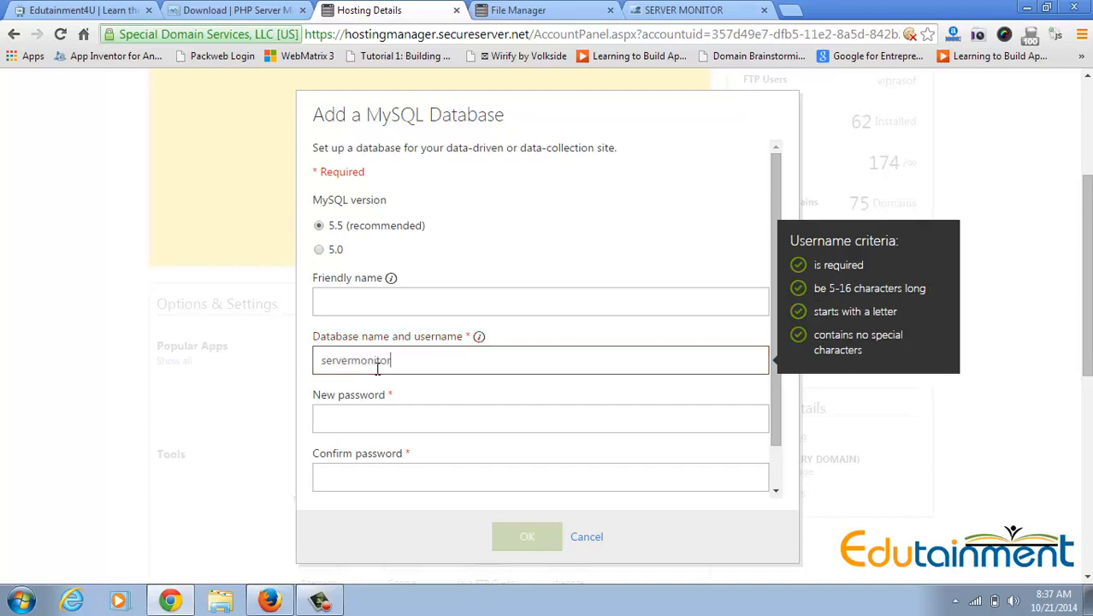
left_click(540, 429)
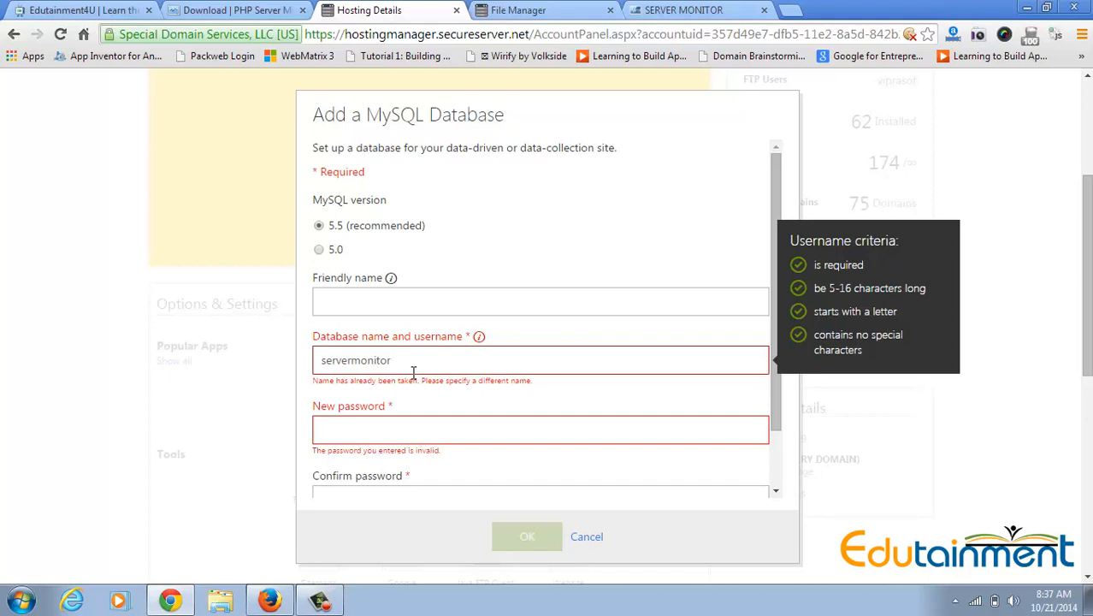
type("30")
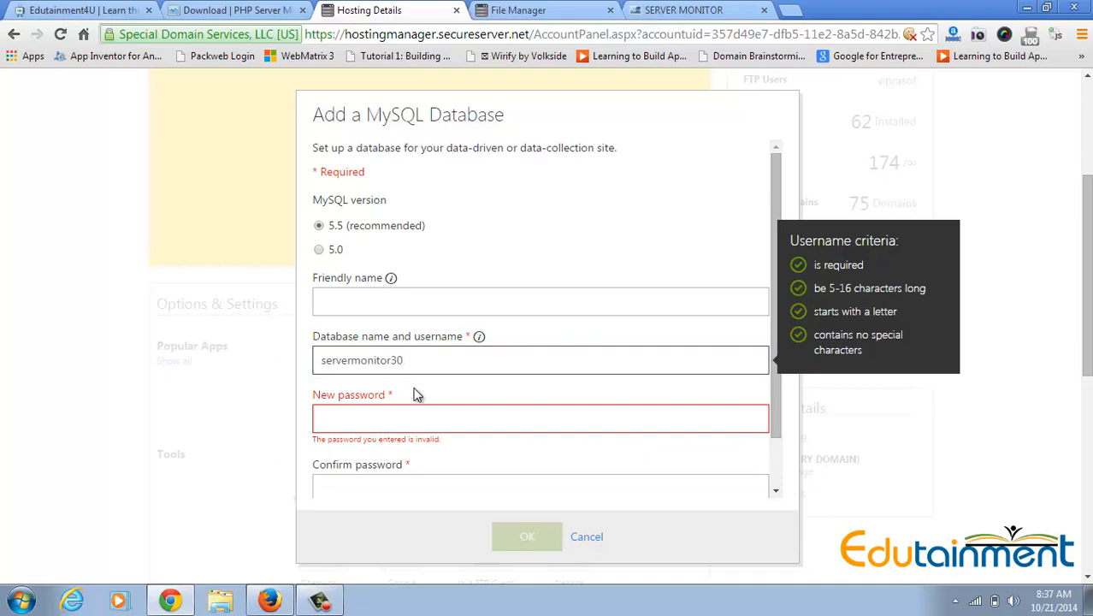
Enter and confirm the password for the servermonitor30 database
left_click(540, 417)
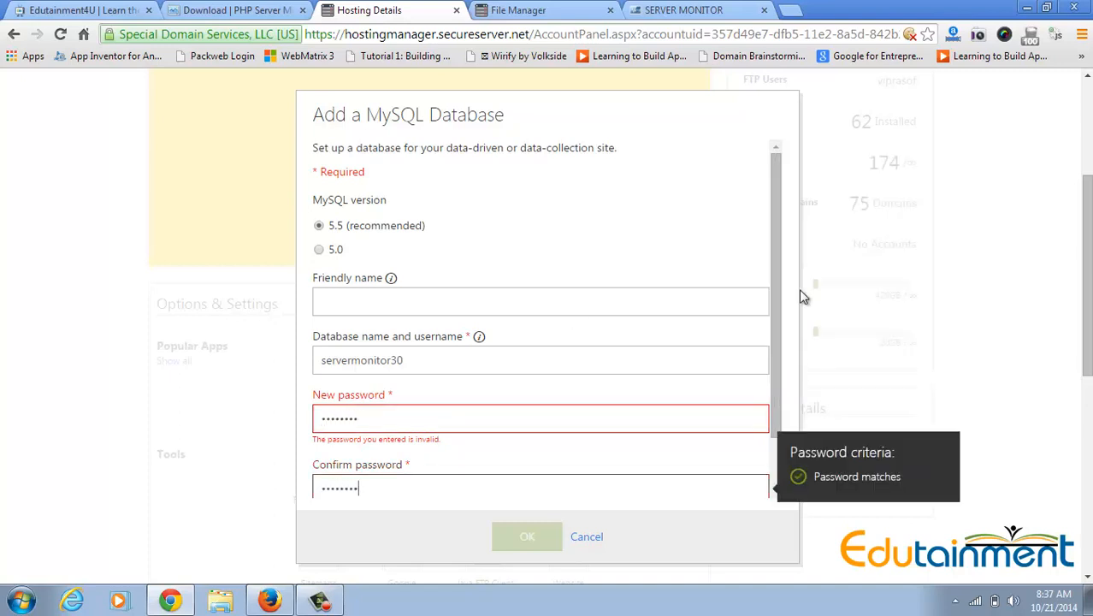
scroll("down", 3)
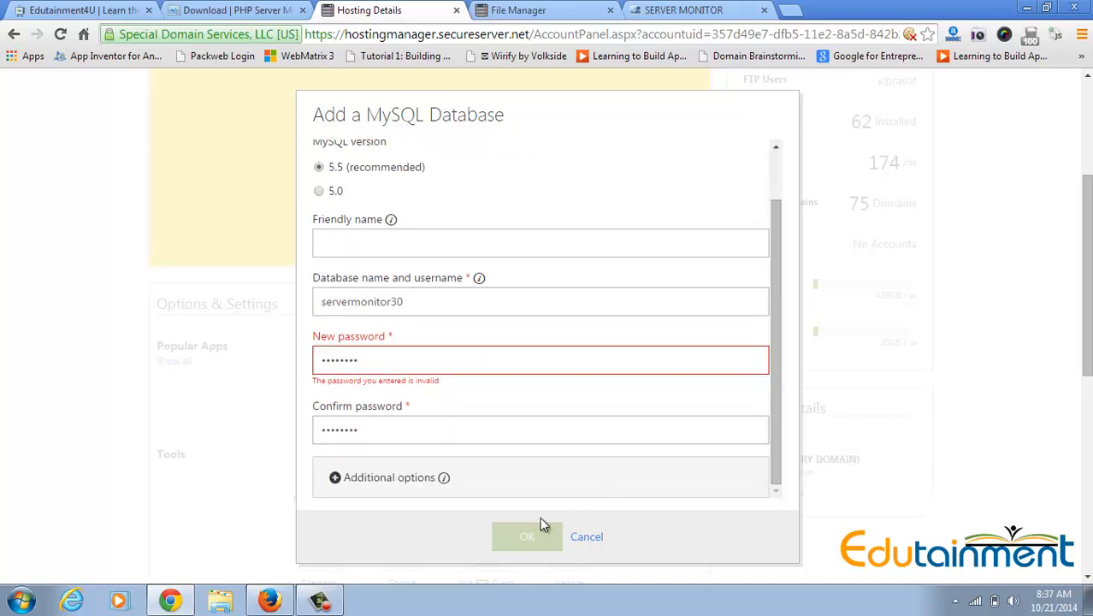
left_click(541, 359)
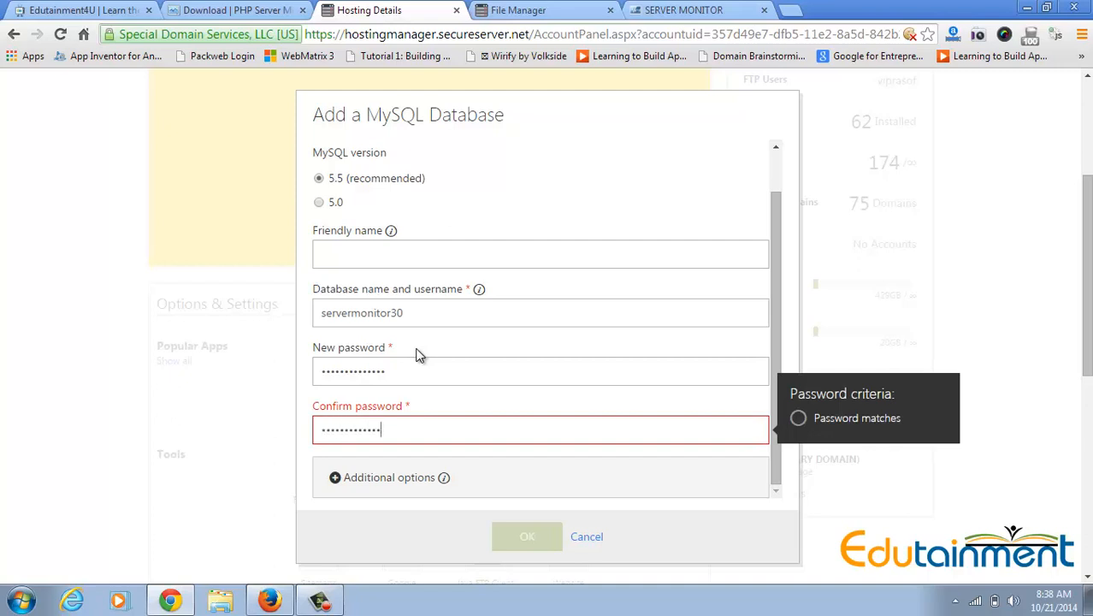
type("•")
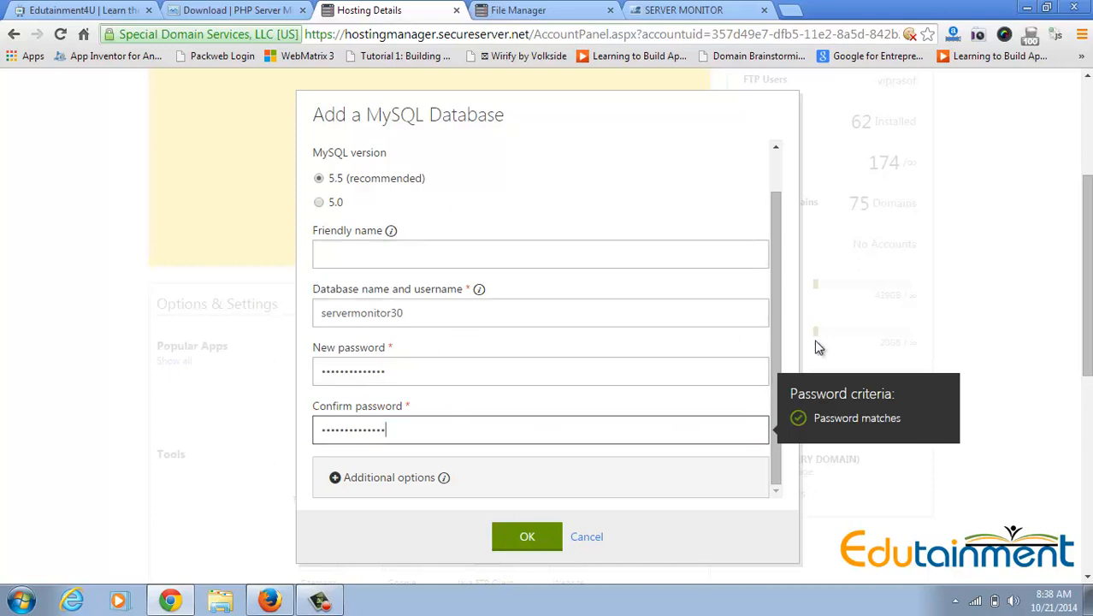
mouse_move(527, 537)
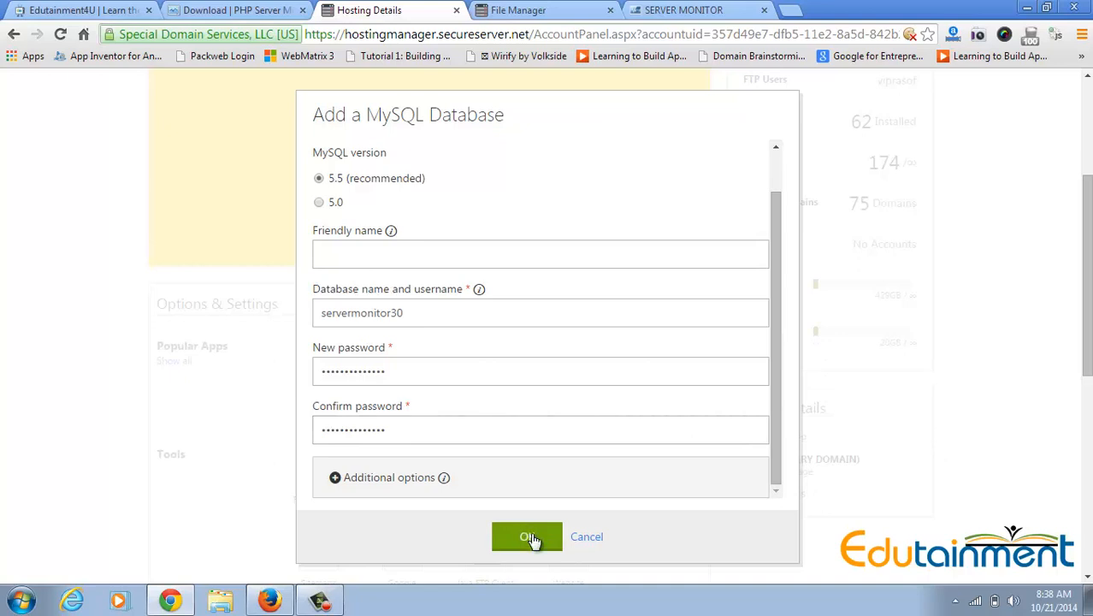
Create servermonitor30, find it by searching 'server' and view its hostname details
left_click(527, 537)
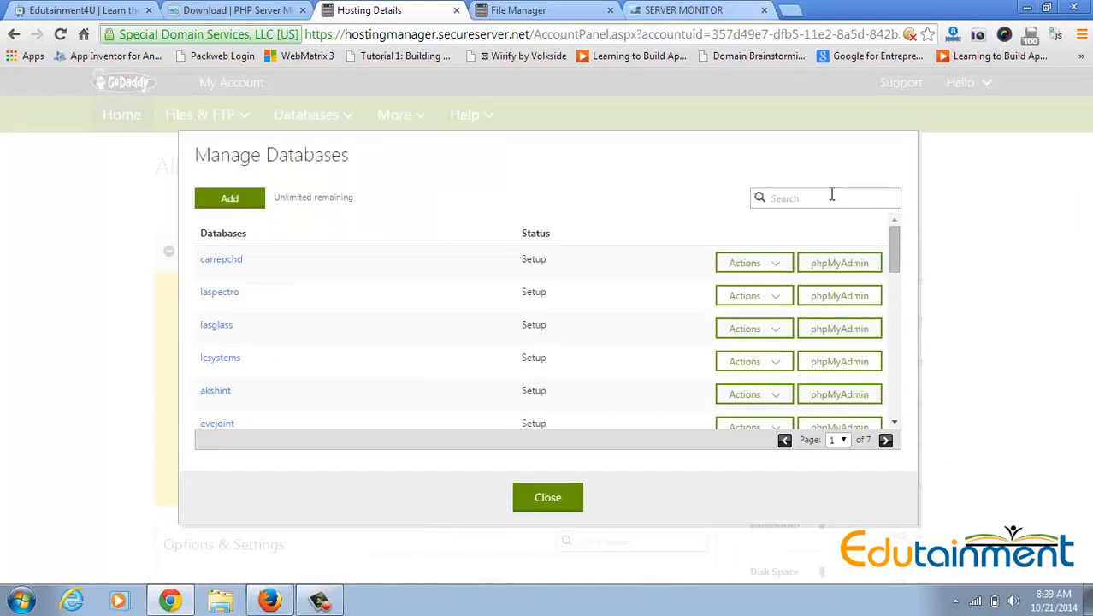
type("s")
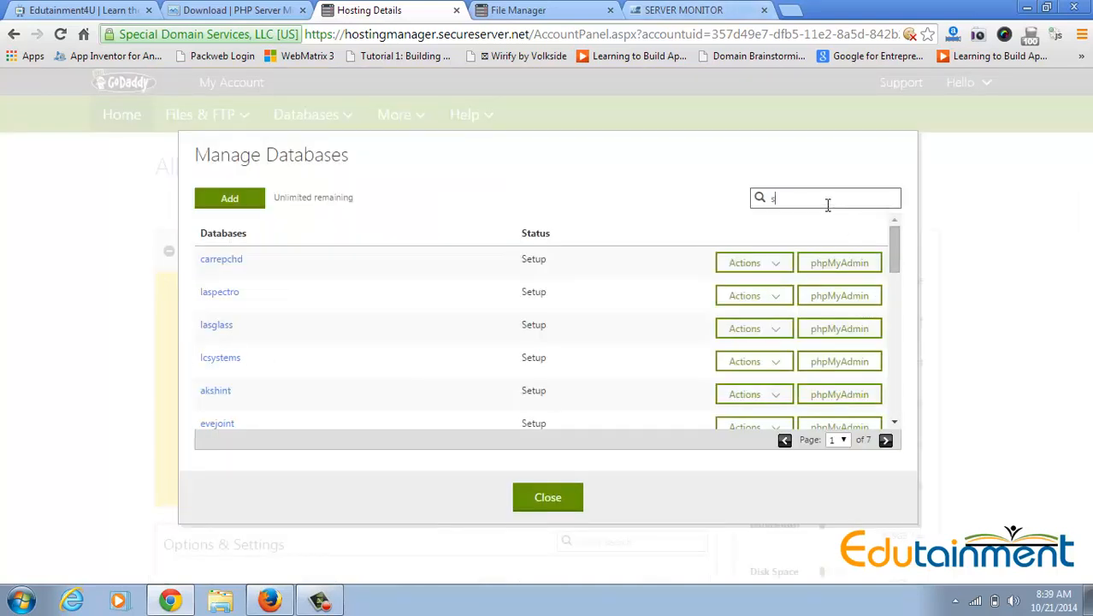
type("erver")
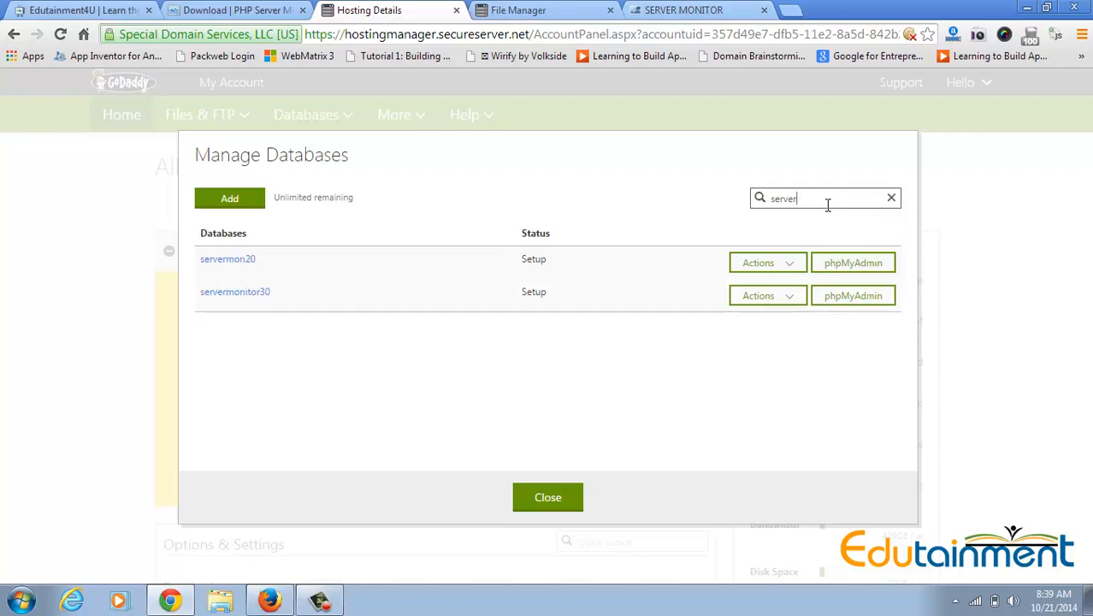
mouse_move(236, 290)
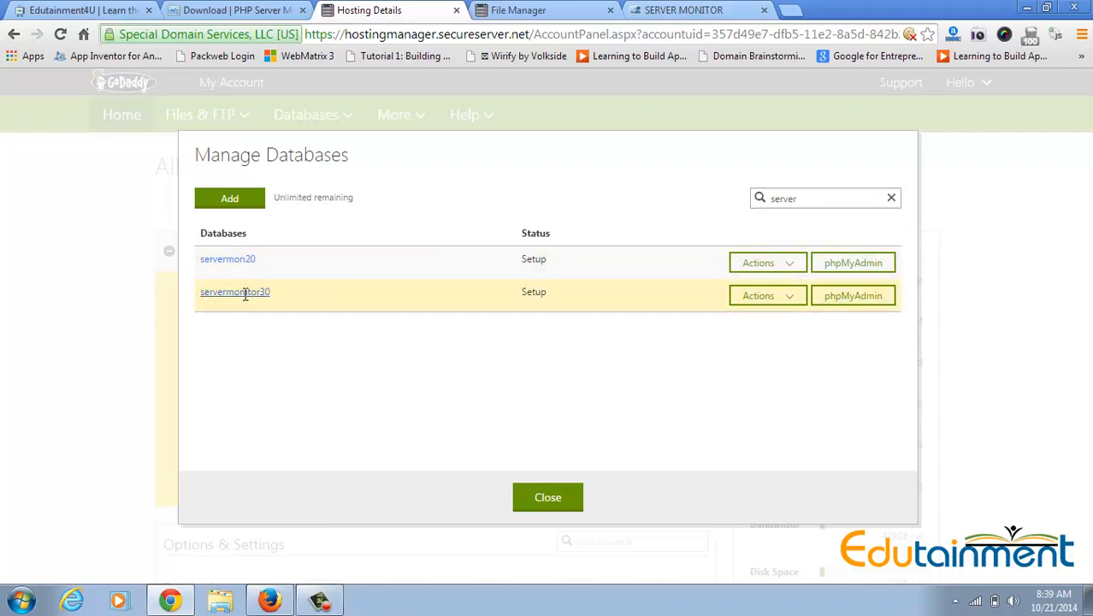
left_click(234, 290)
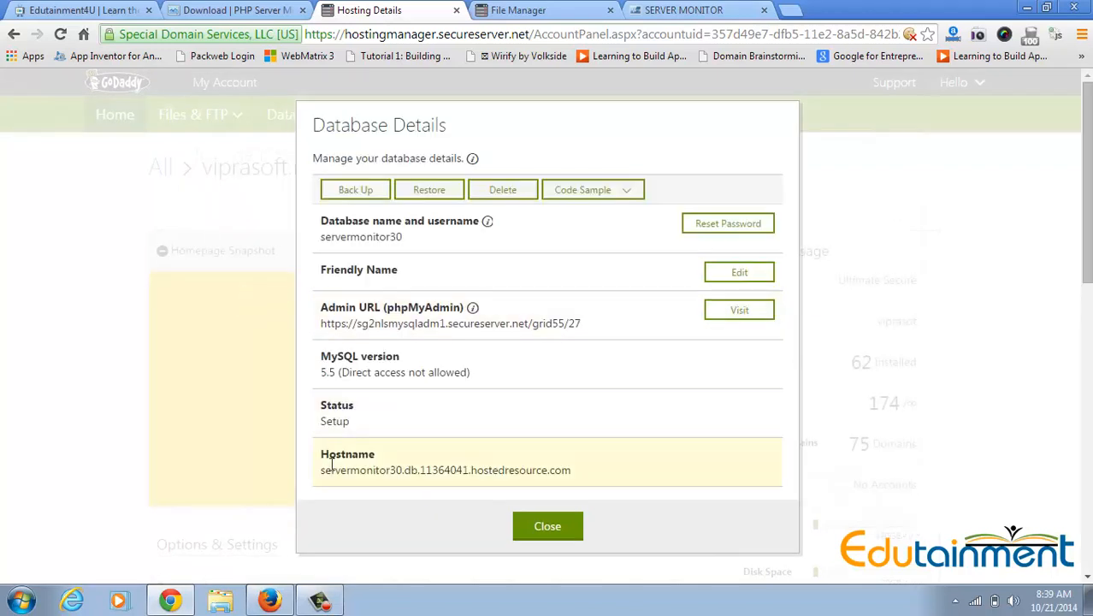
mouse_move(322, 476)
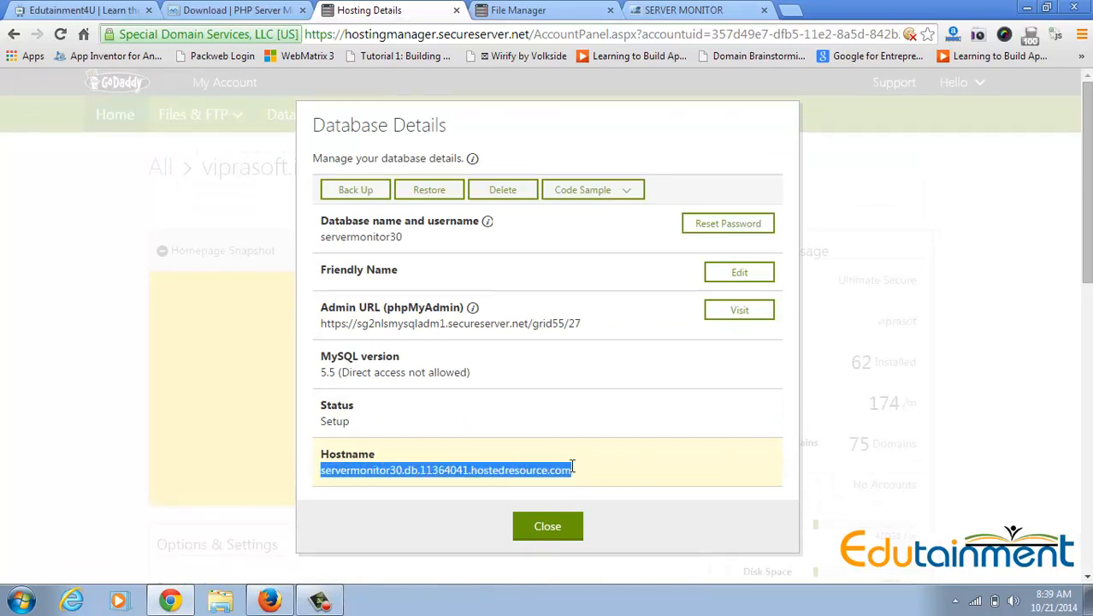
left_click(684, 10)
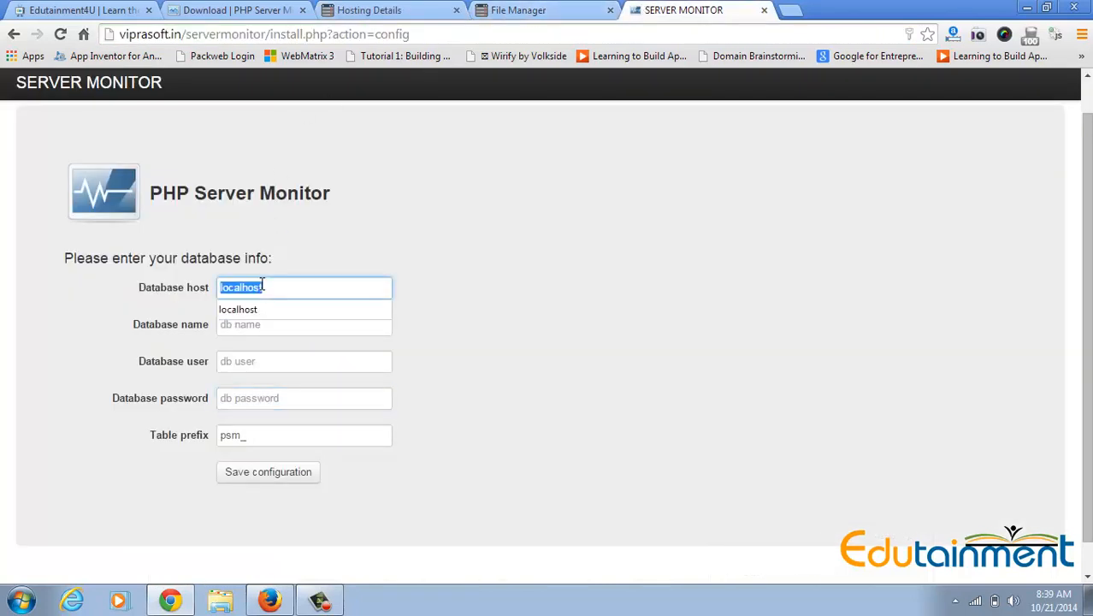
Copy the servermonitor30 database name into the setup form and save the database configuration
left_click(388, 11)
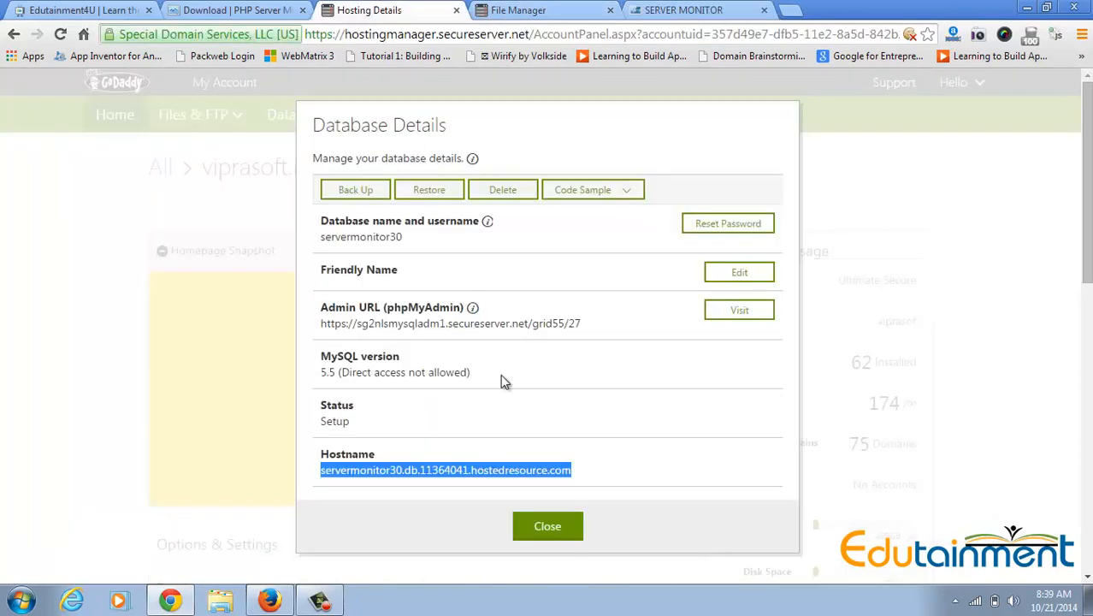
double_click(359, 236)
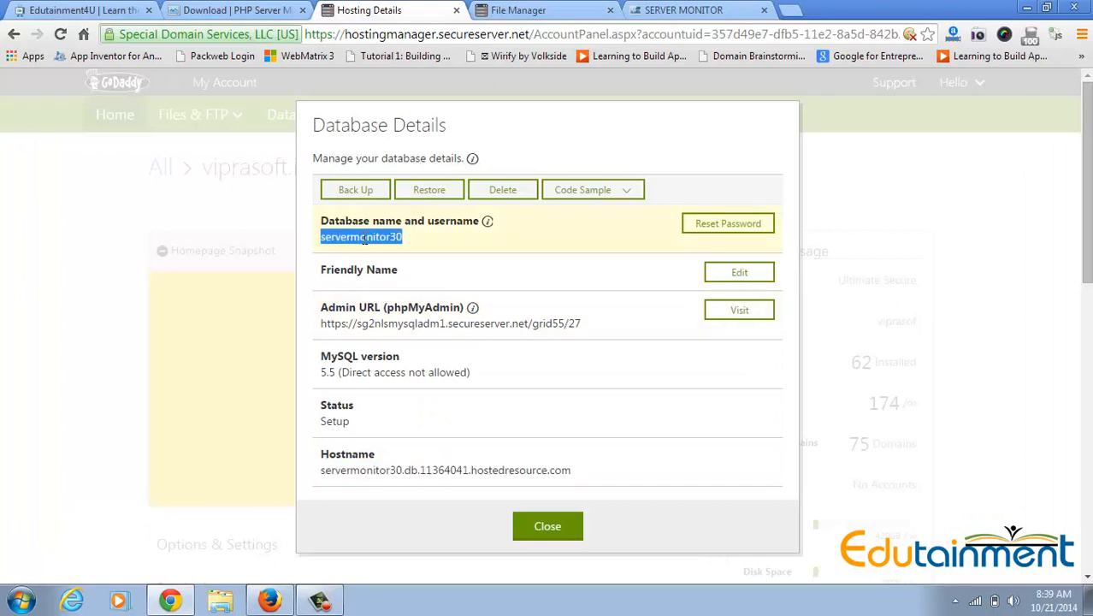
left_click(684, 10)
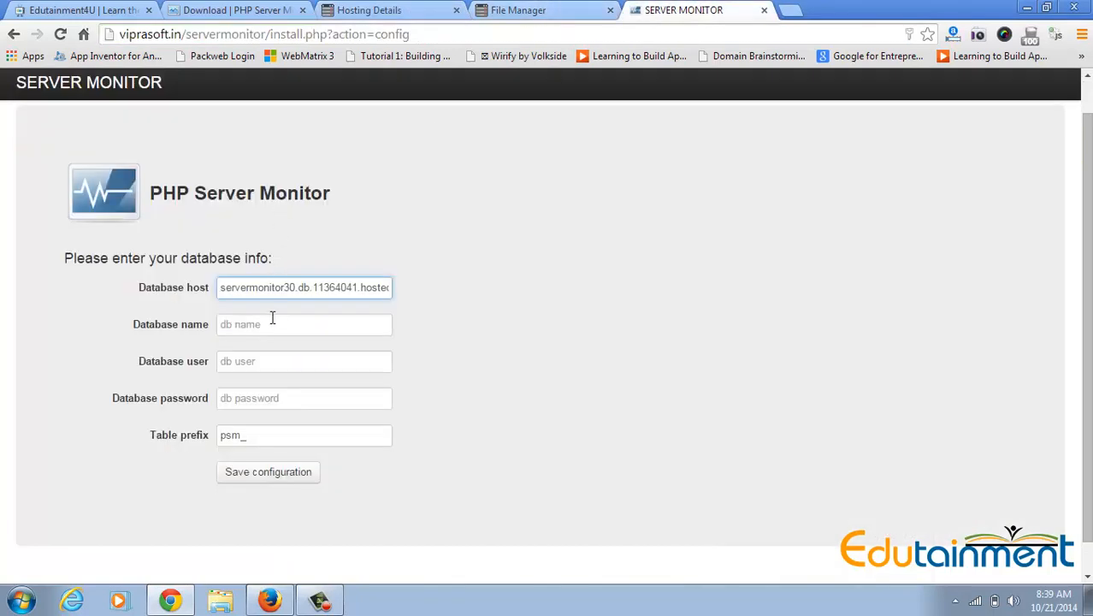
type("servermonitor30")
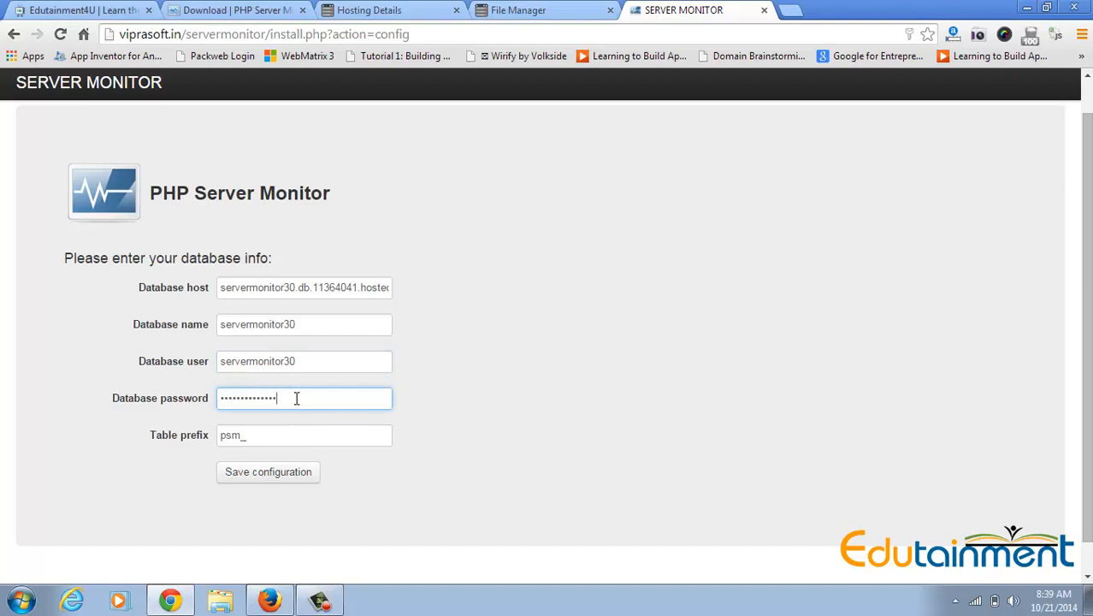
left_click(267, 472)
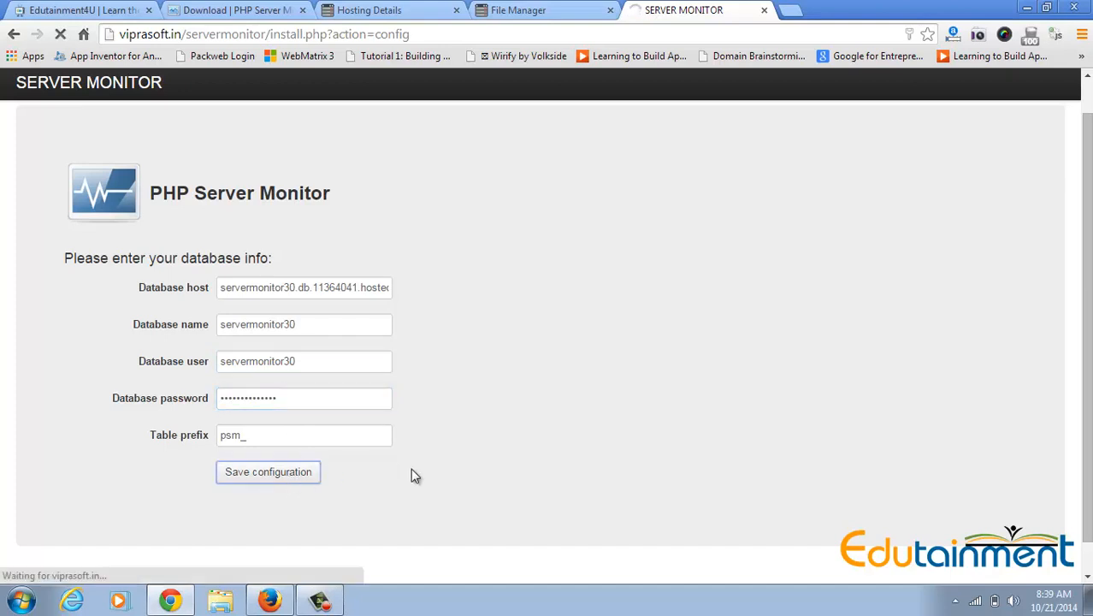
Review the MySQL connection result and select the generated config.php code for copying
left_click(267, 472)
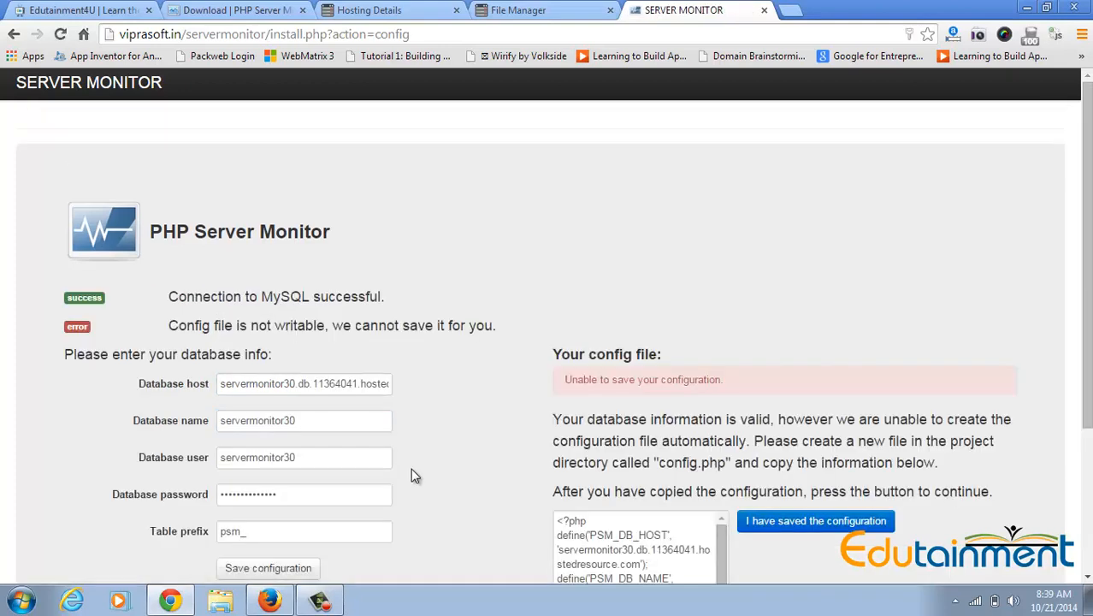
scroll("down", 3)
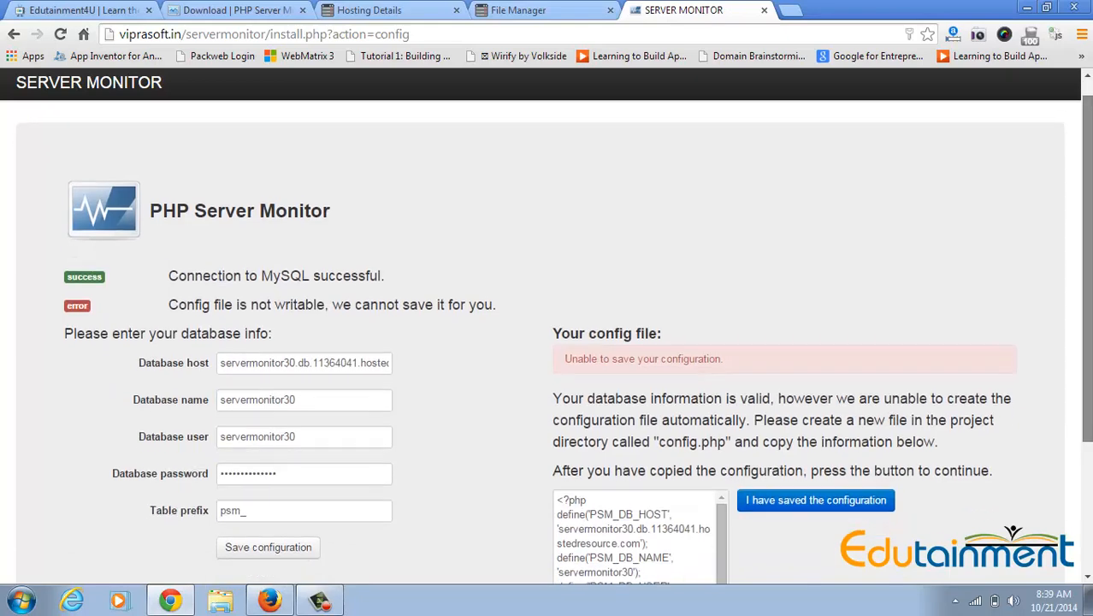
scroll("up", 3)
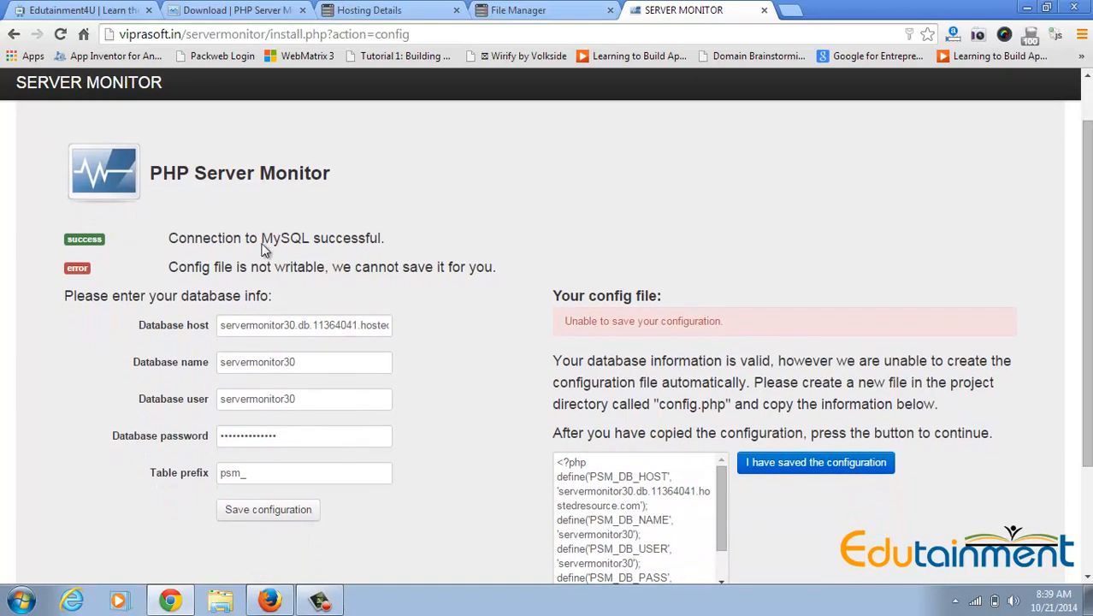
mouse_move(182, 247)
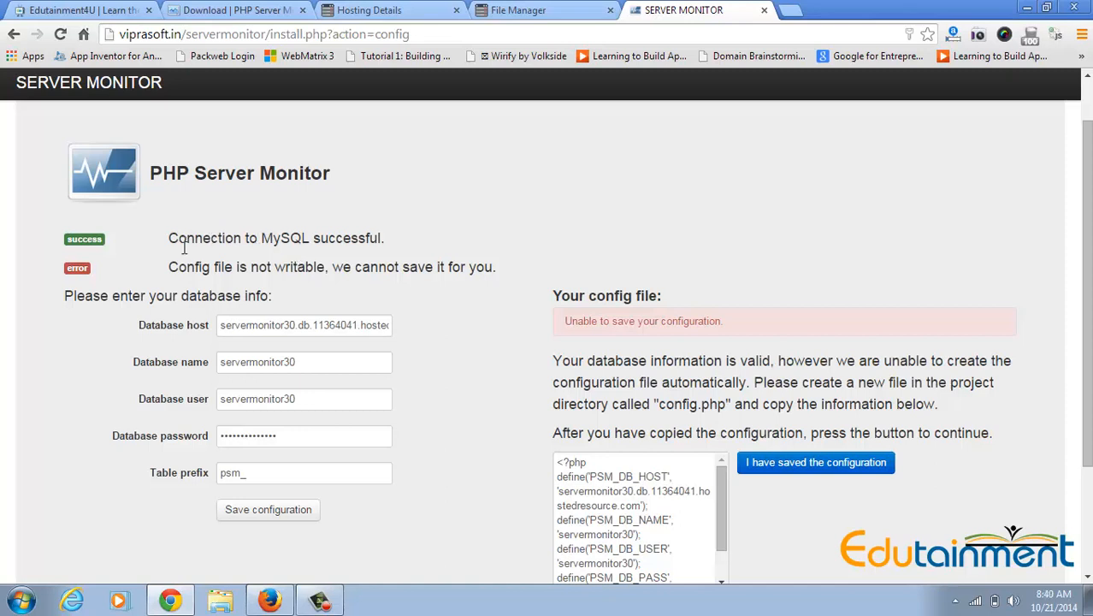
mouse_move(191, 275)
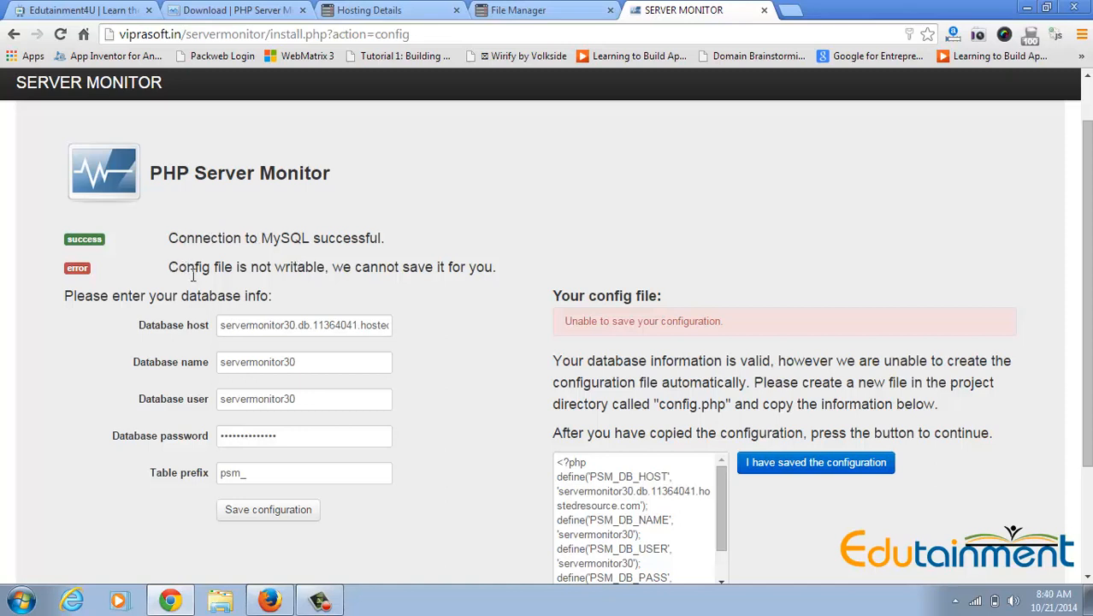
mouse_move(342, 288)
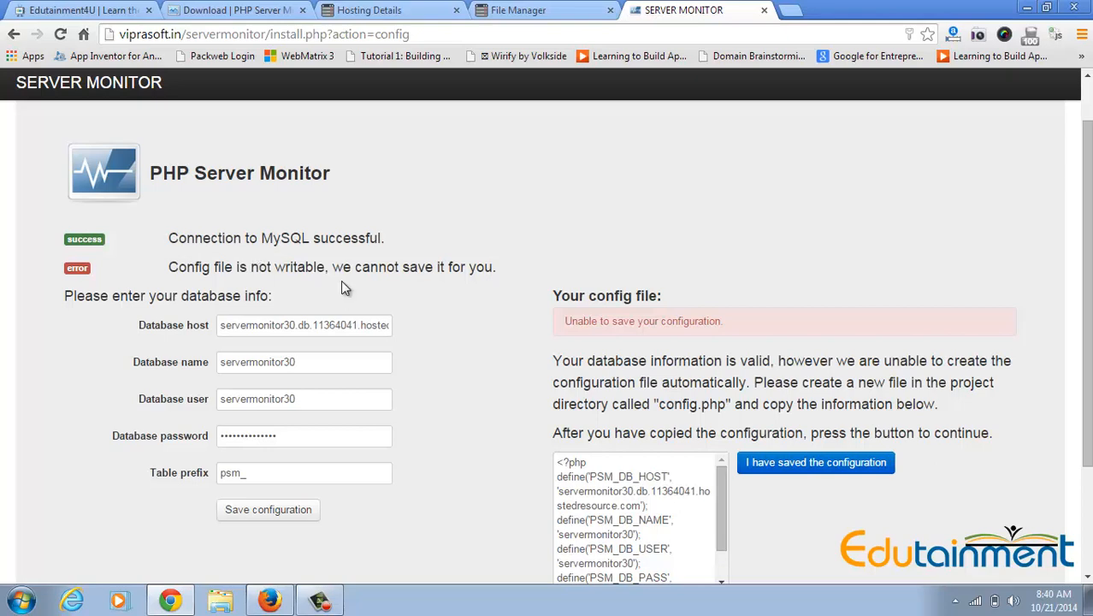
mouse_move(790, 249)
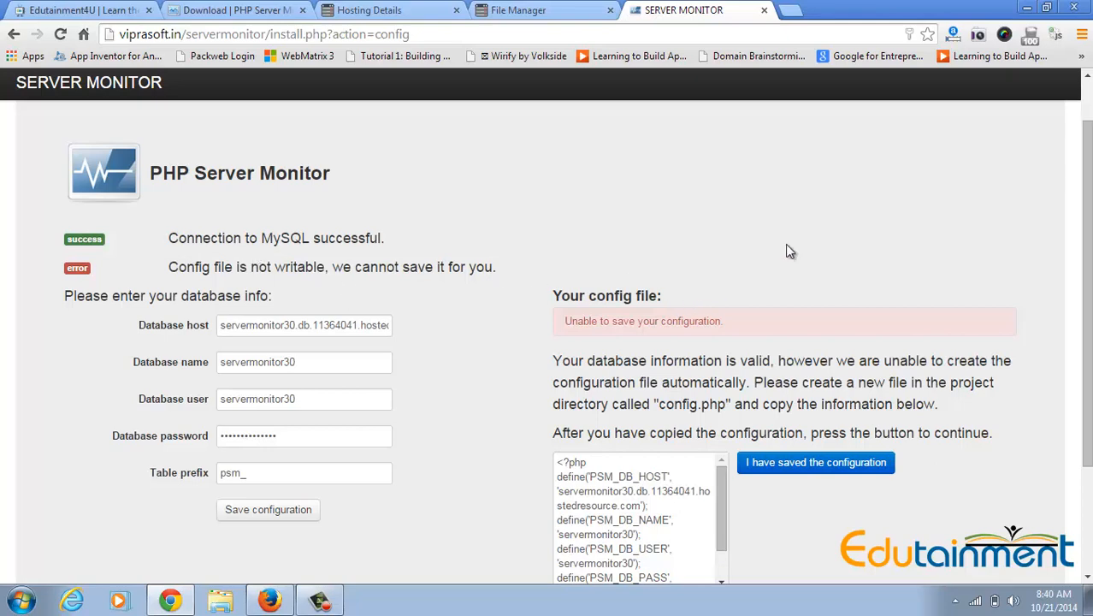
scroll("down", 3)
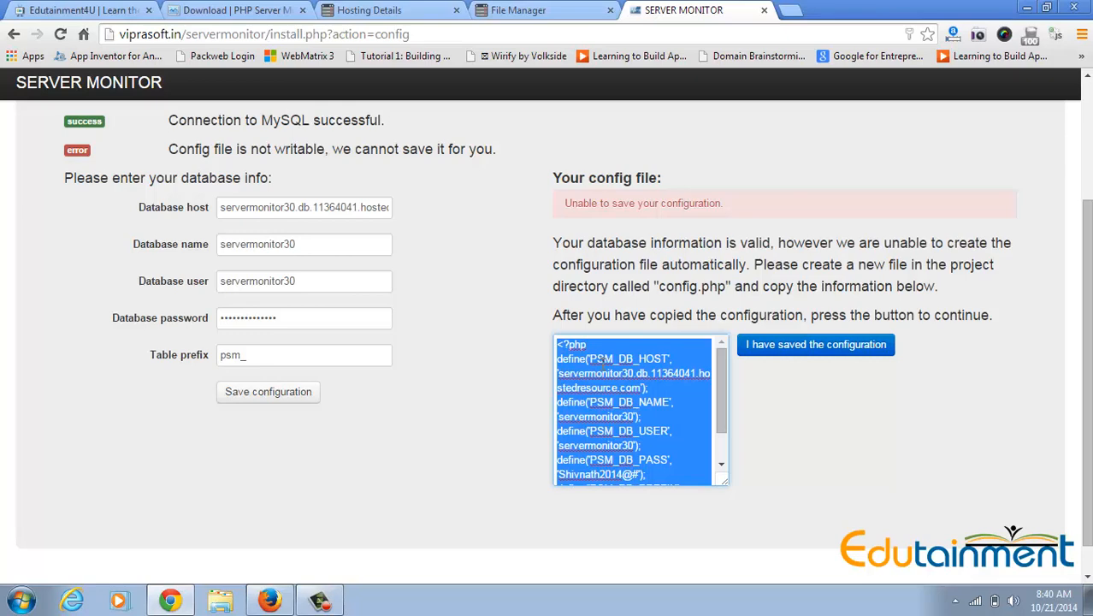
right_click(633, 411)
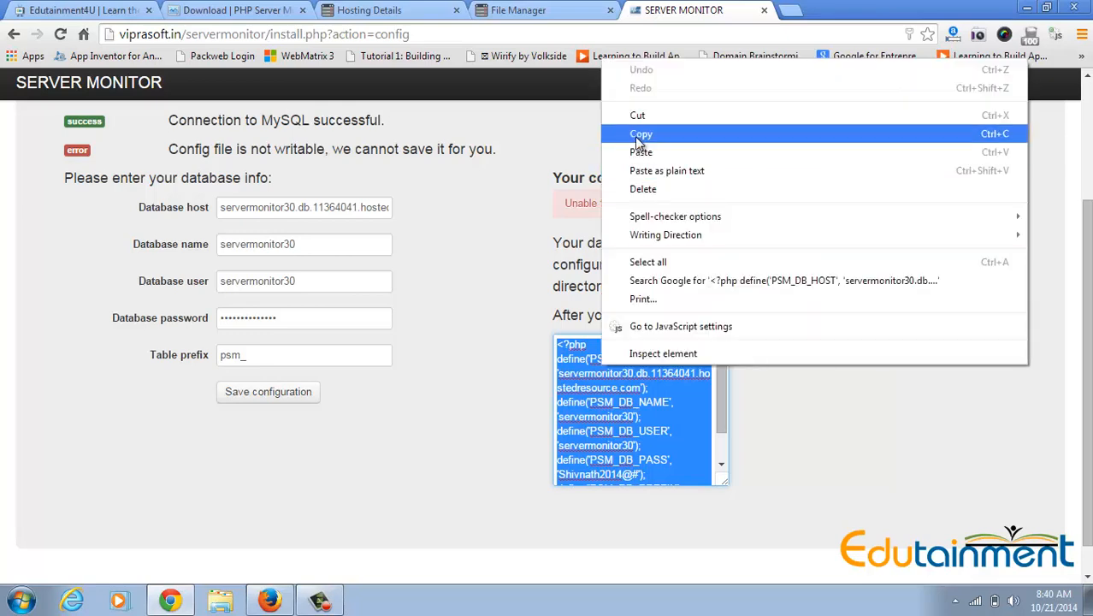
Create a new file named config.php in the servermonitor project folder
left_click(546, 10)
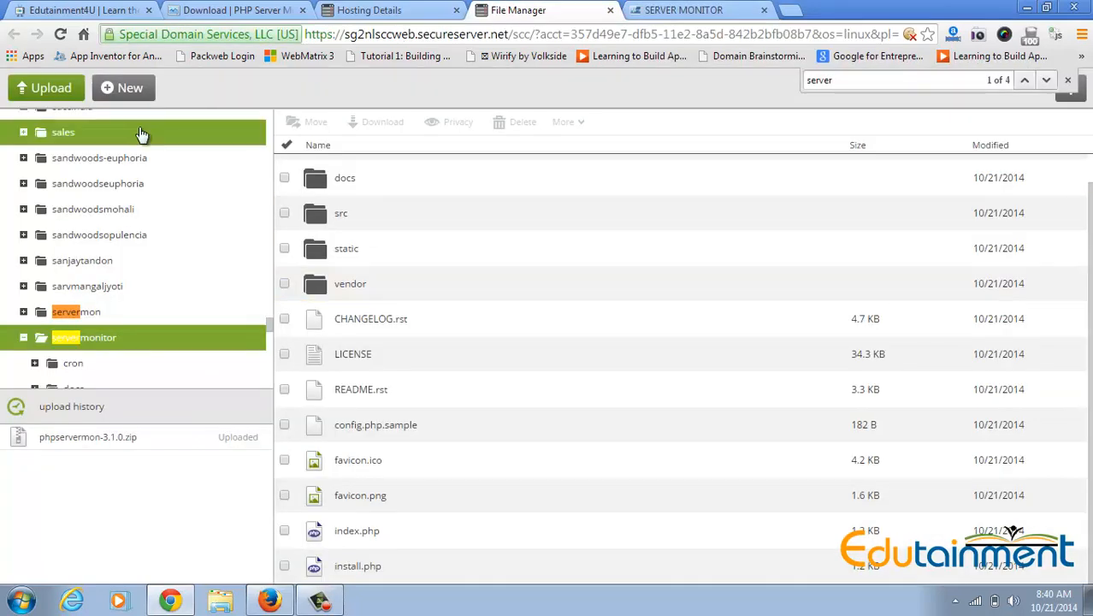
left_click(124, 87)
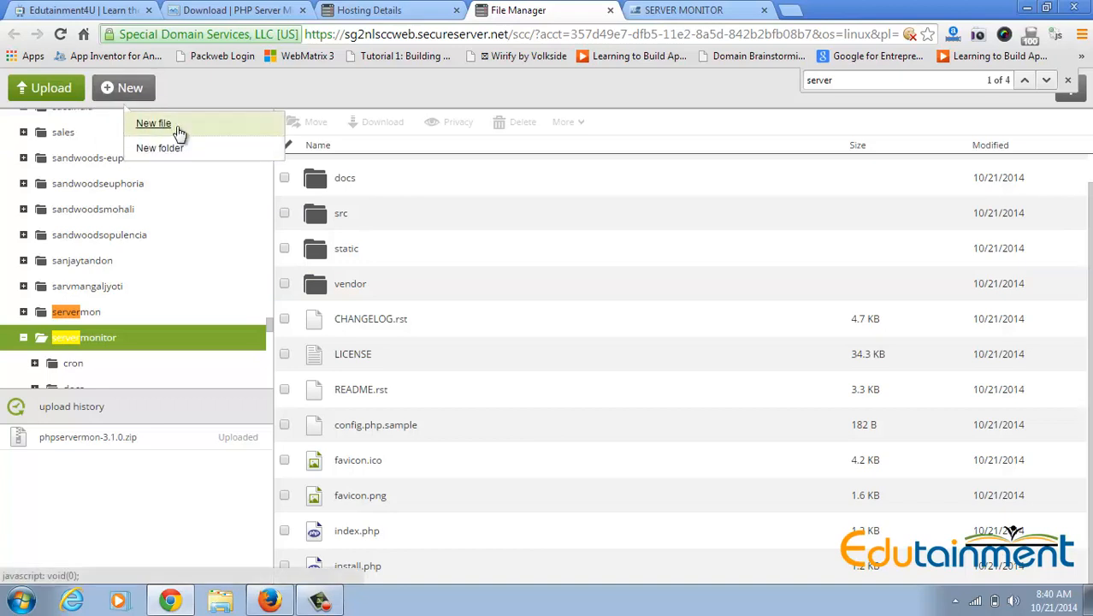
left_click(154, 123)
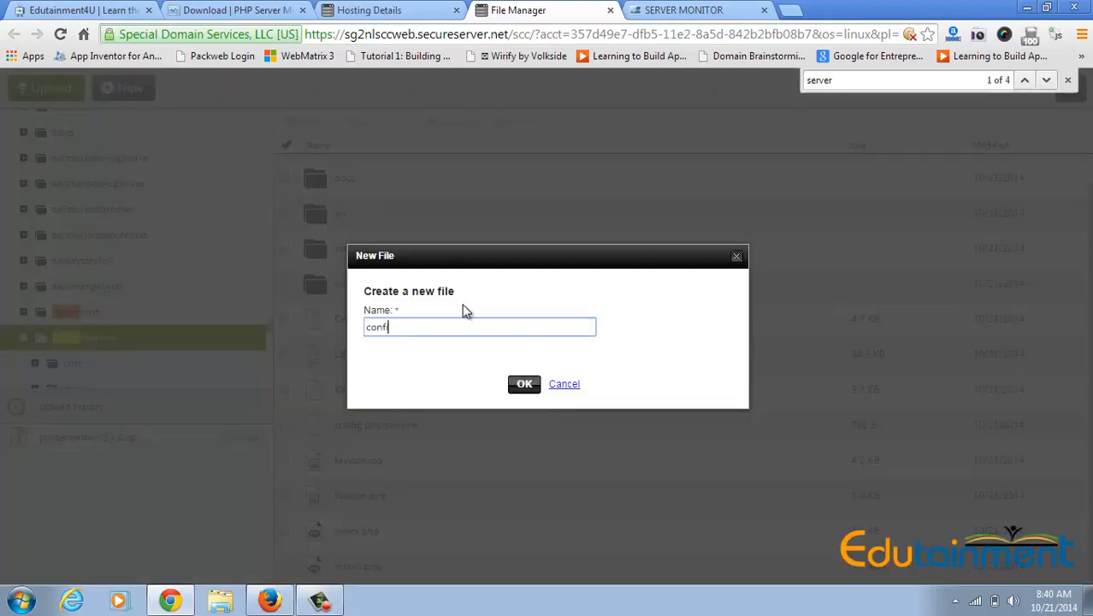
left_click(524, 383)
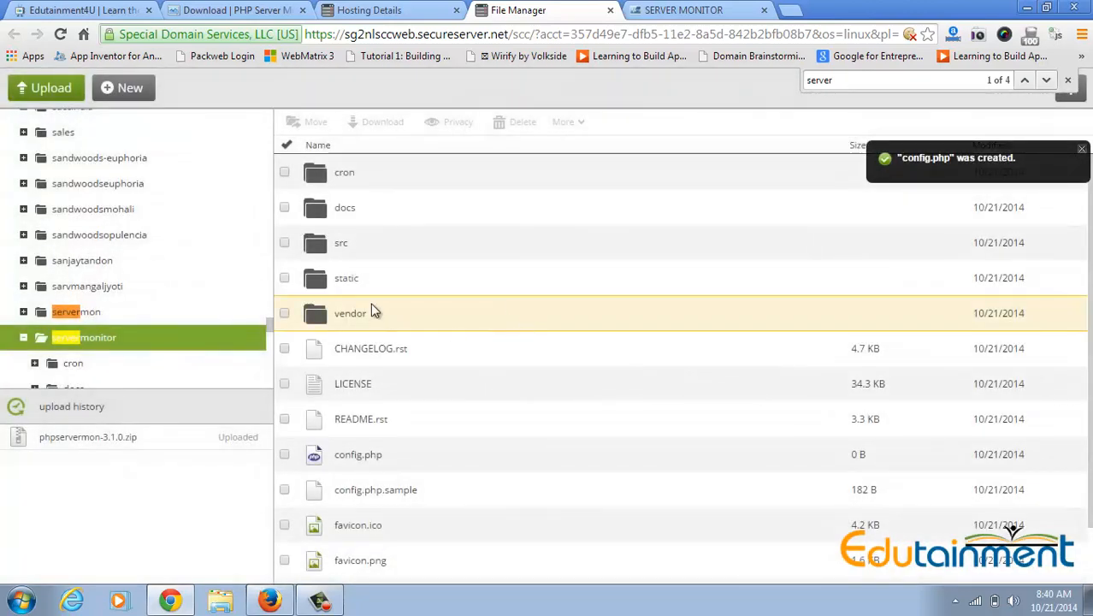
type("confi")
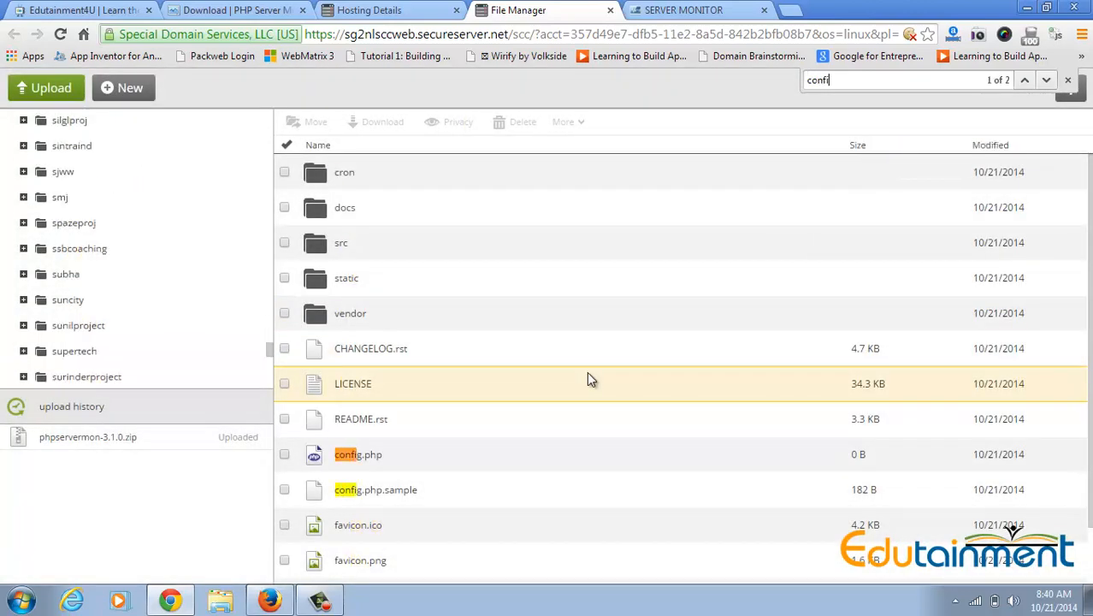
Paste the generated database settings into config.php and save it
double_click(357, 455)
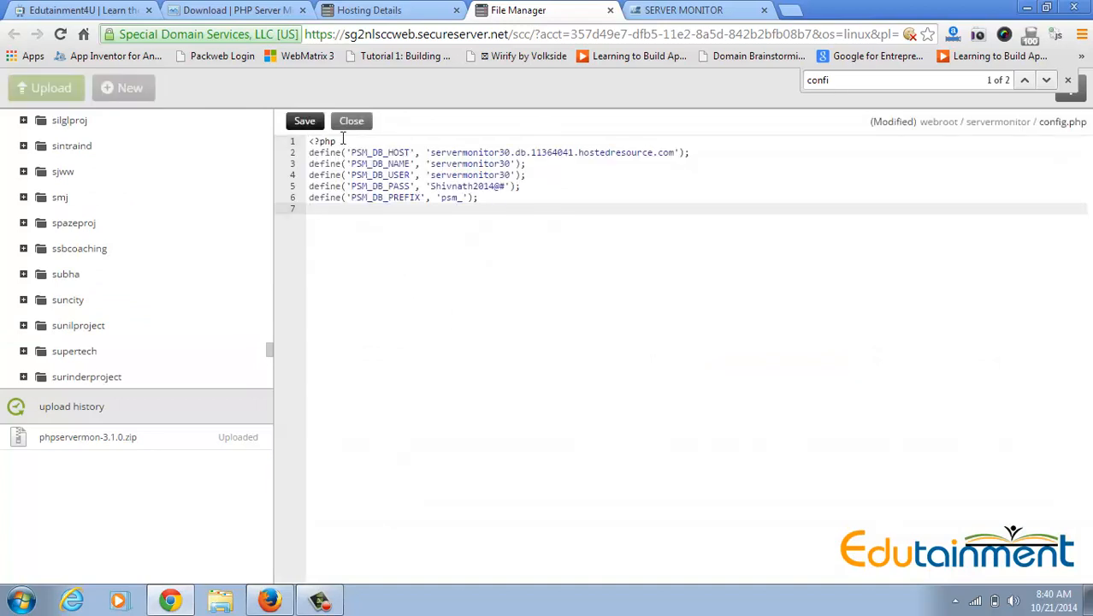
left_click(304, 120)
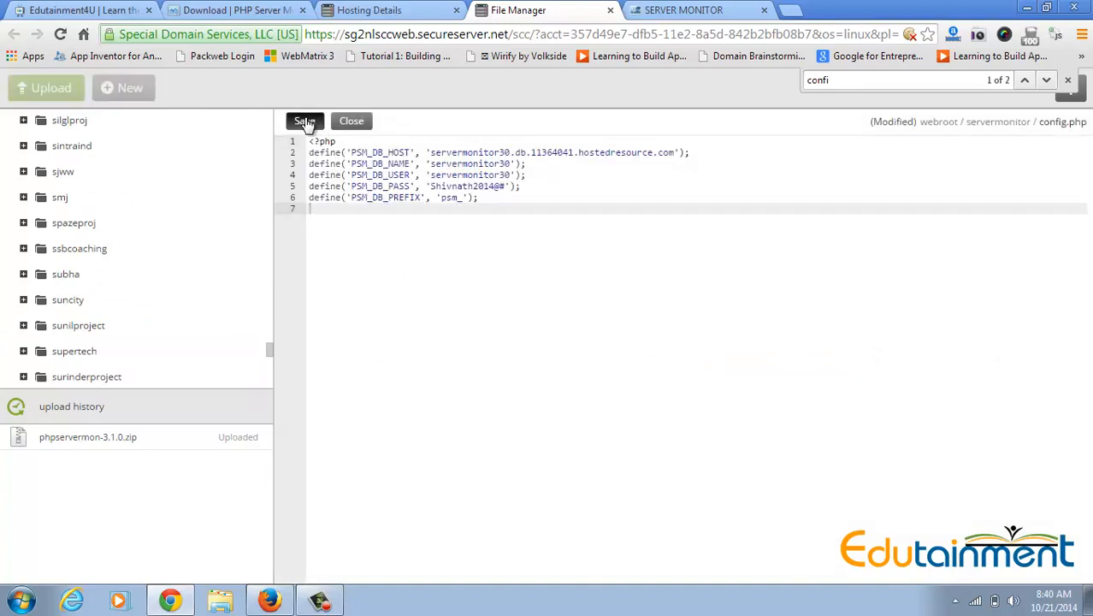
left_click(304, 120)
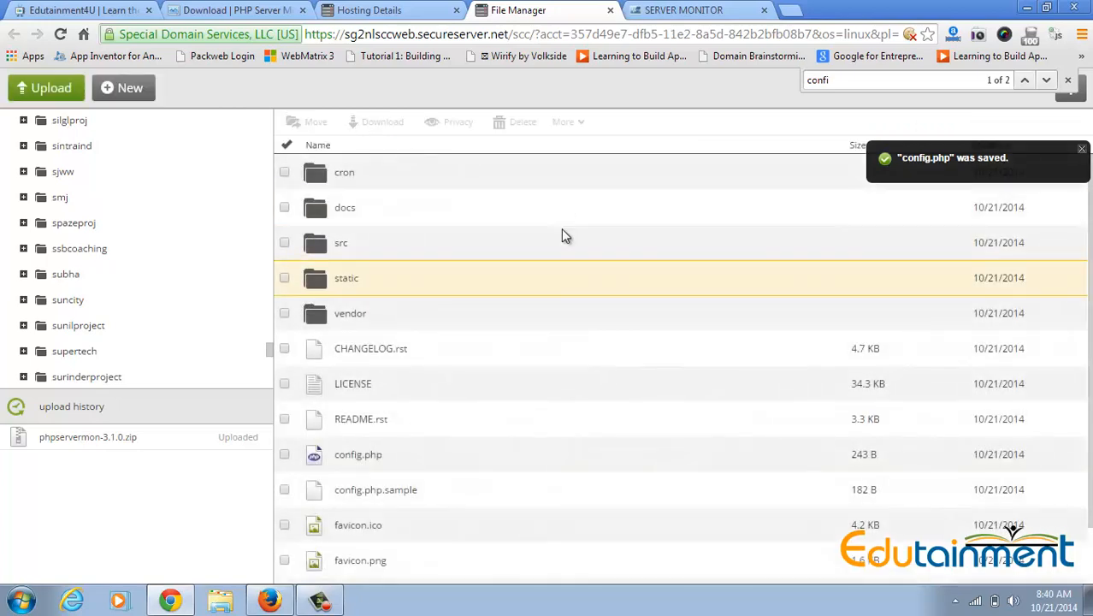
Return to the installer and confirm with 'I have saved the configuration'
left_click(682, 11)
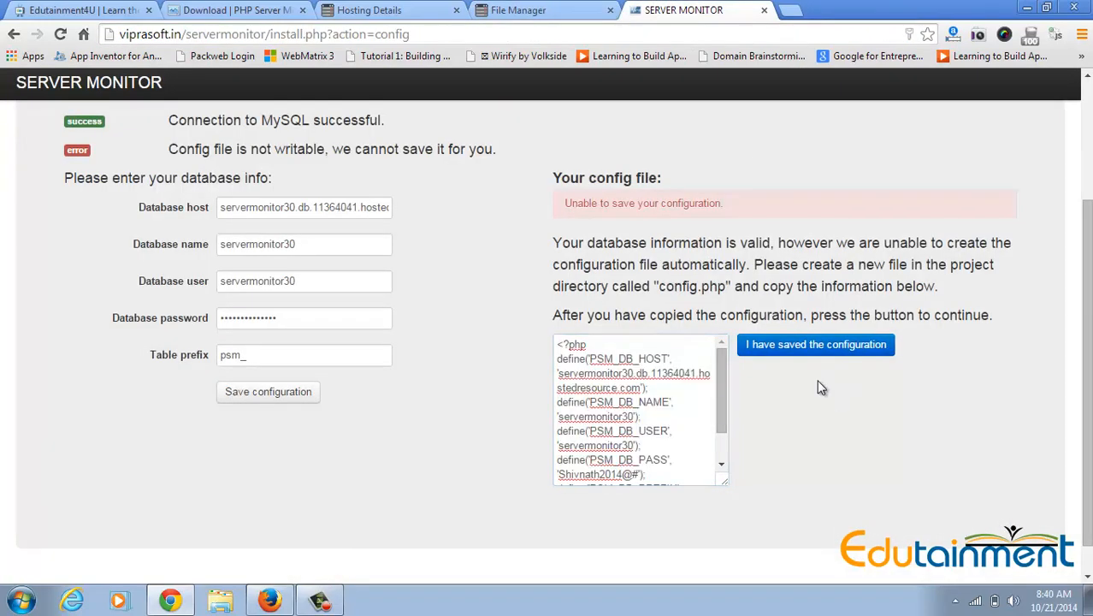
mouse_move(818, 385)
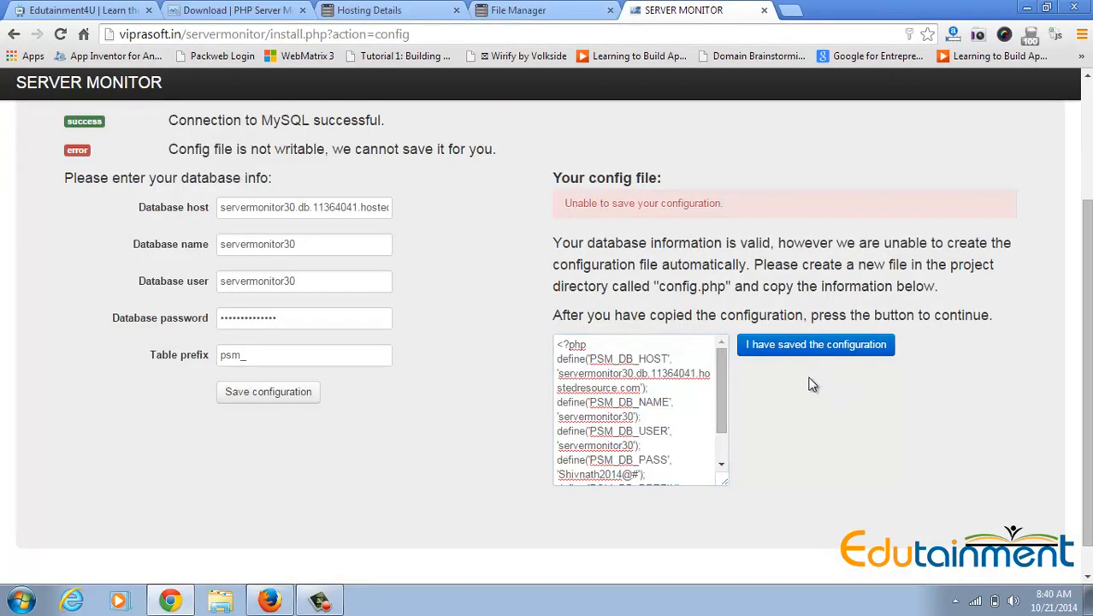
mouse_move(801, 362)
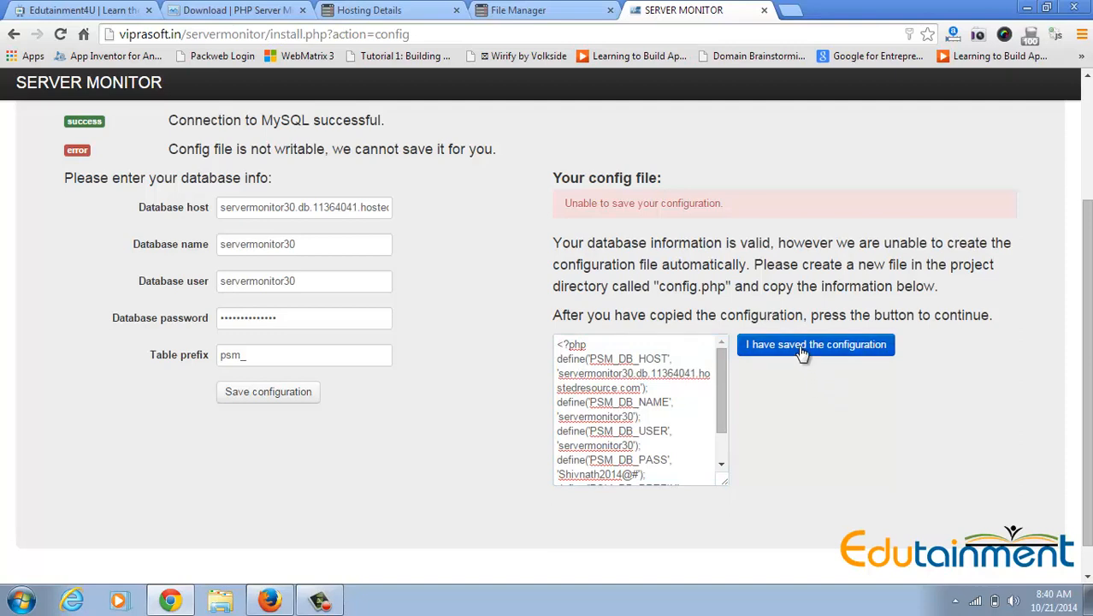
left_click(814, 344)
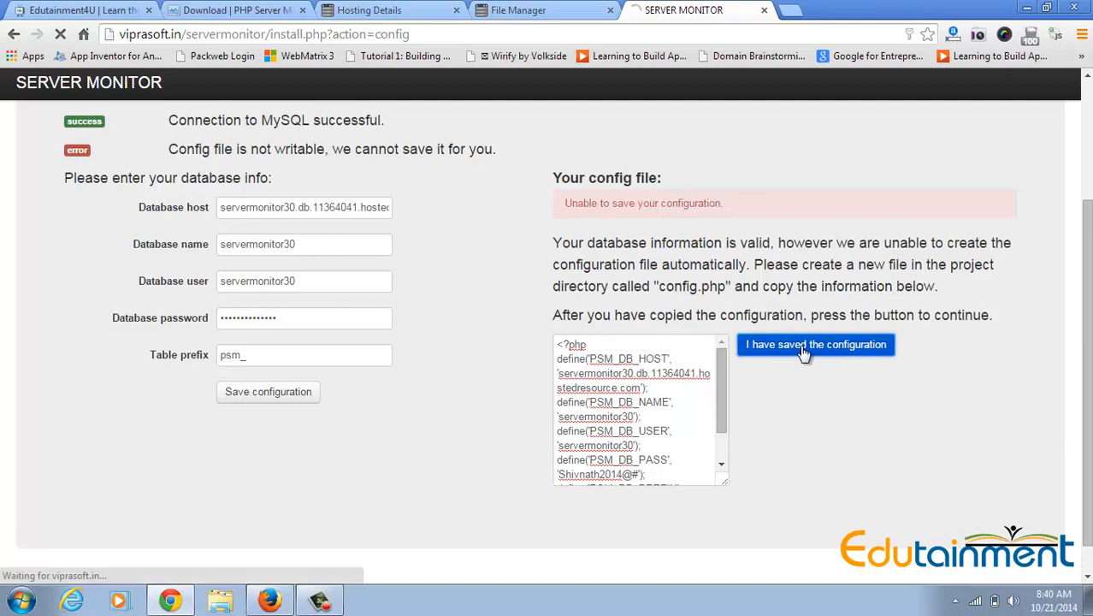
left_click(814, 343)
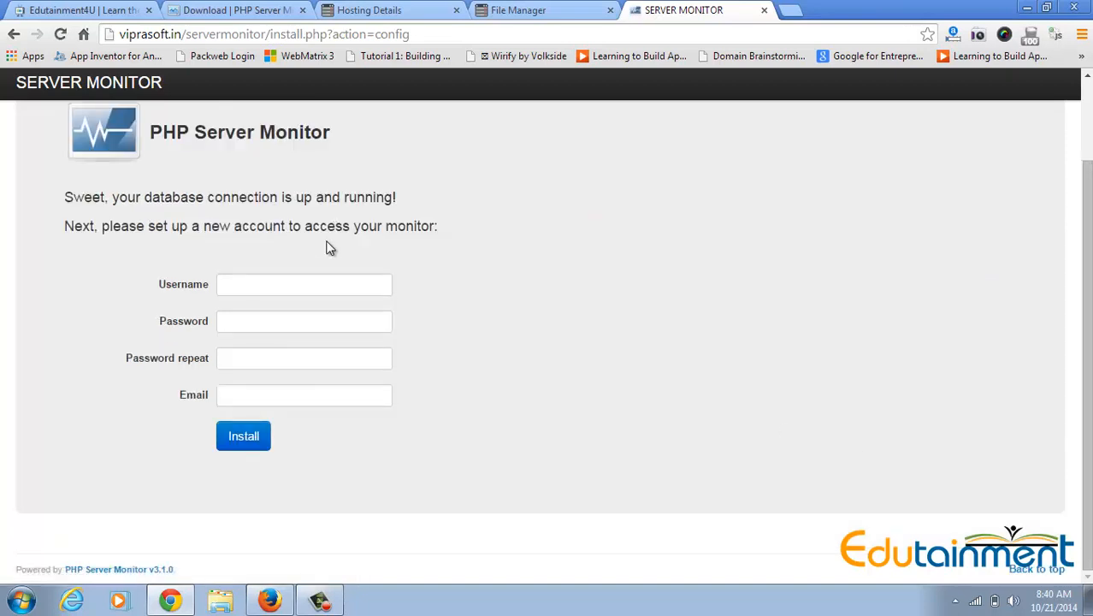
left_click(304, 284)
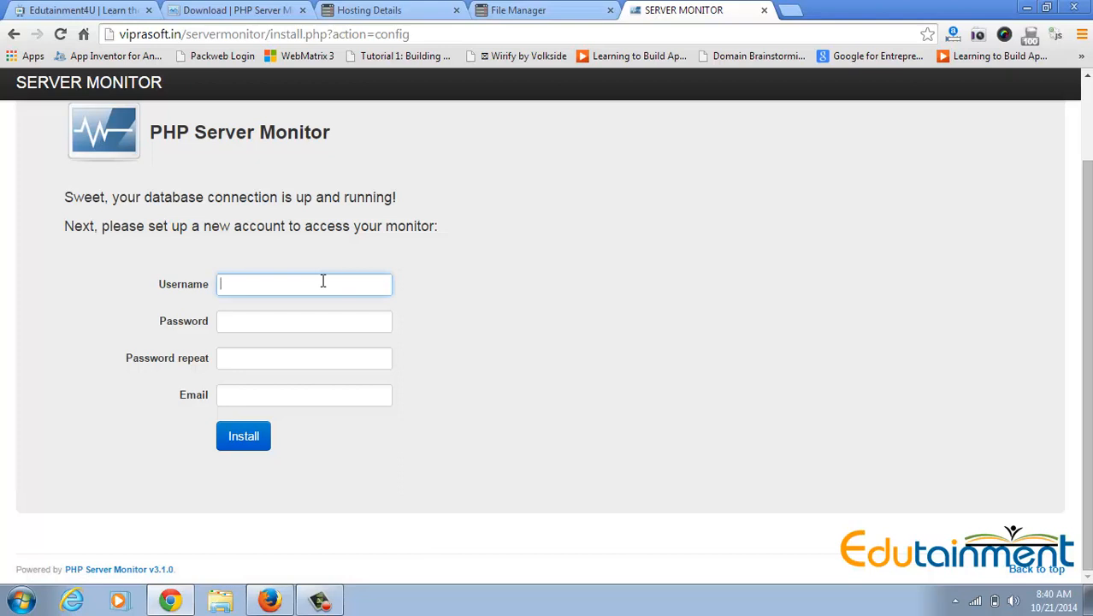
type("s")
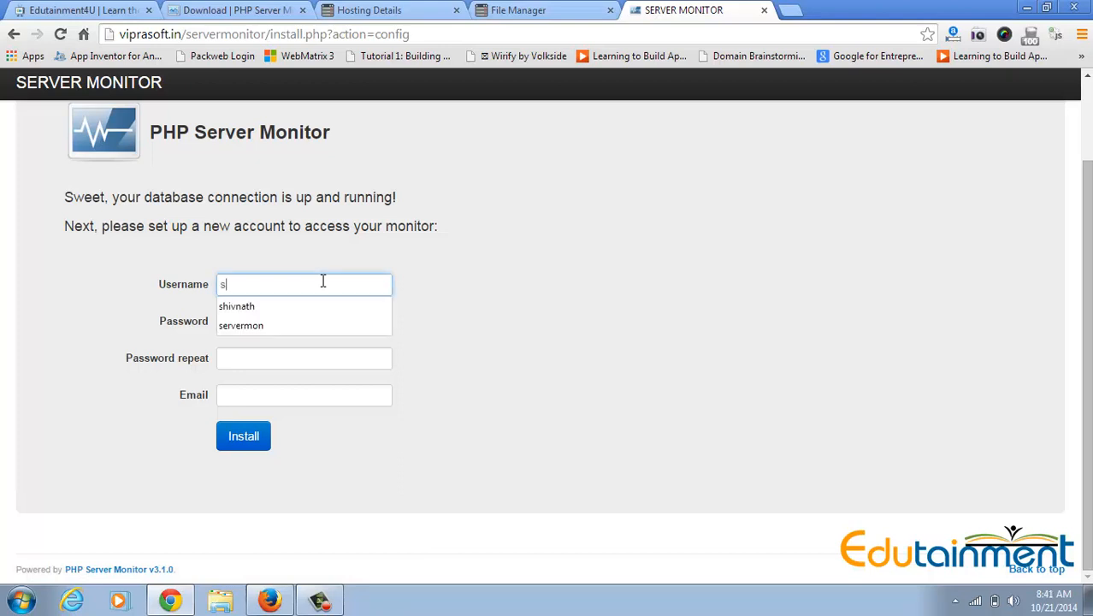
type("ervermonitor")
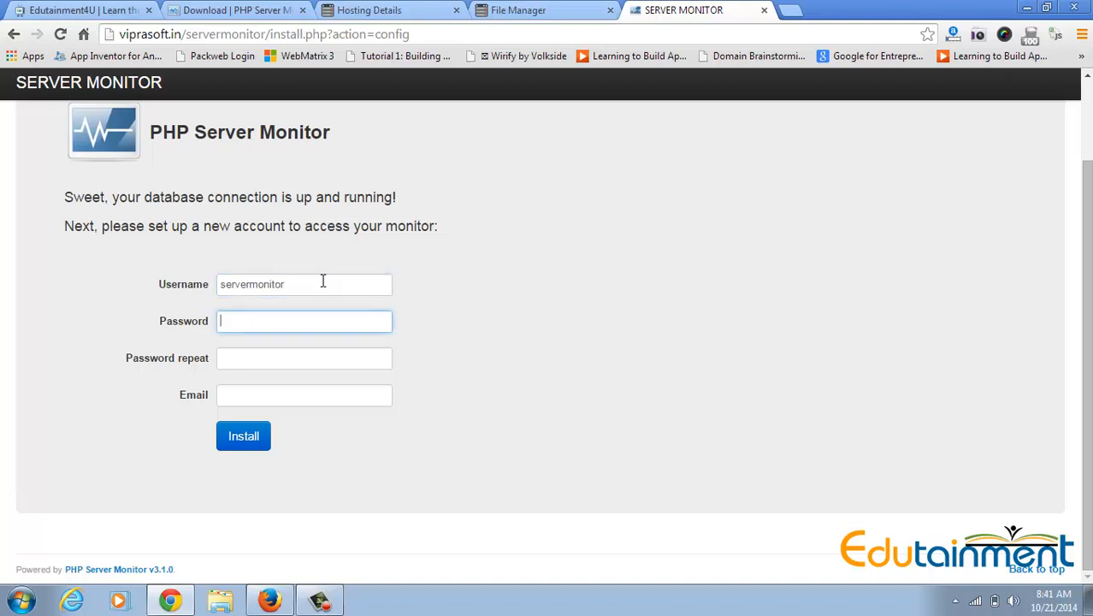
type("•••••")
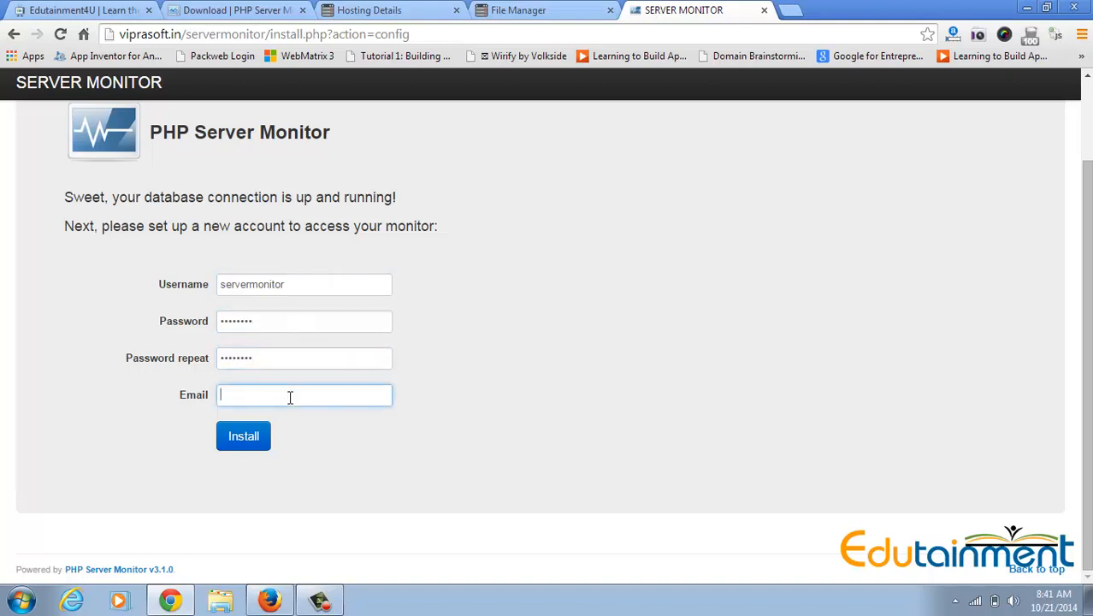
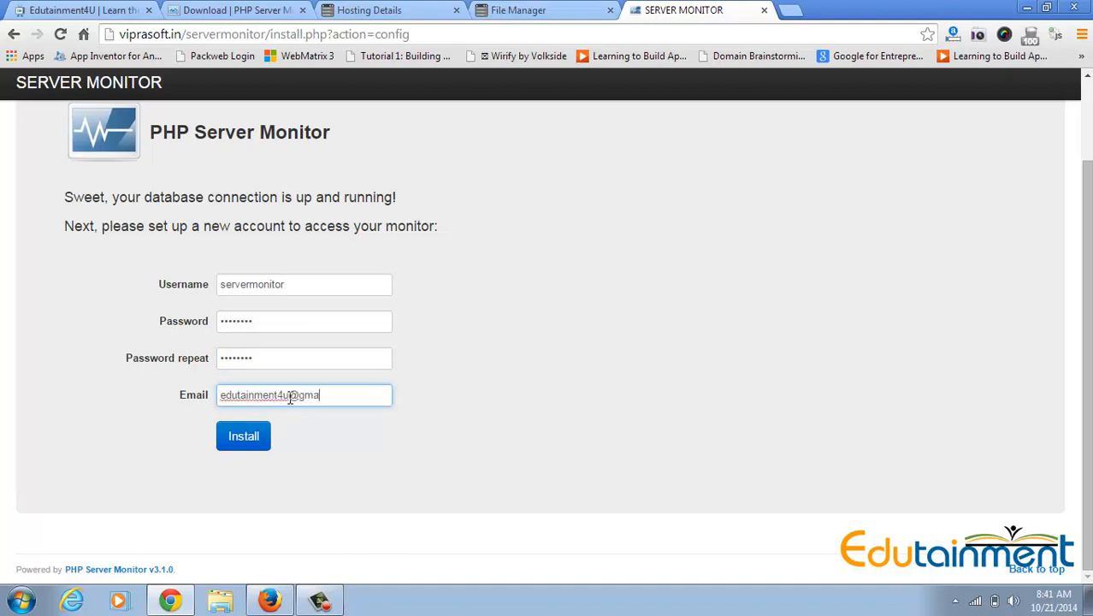
left_click(243, 436)
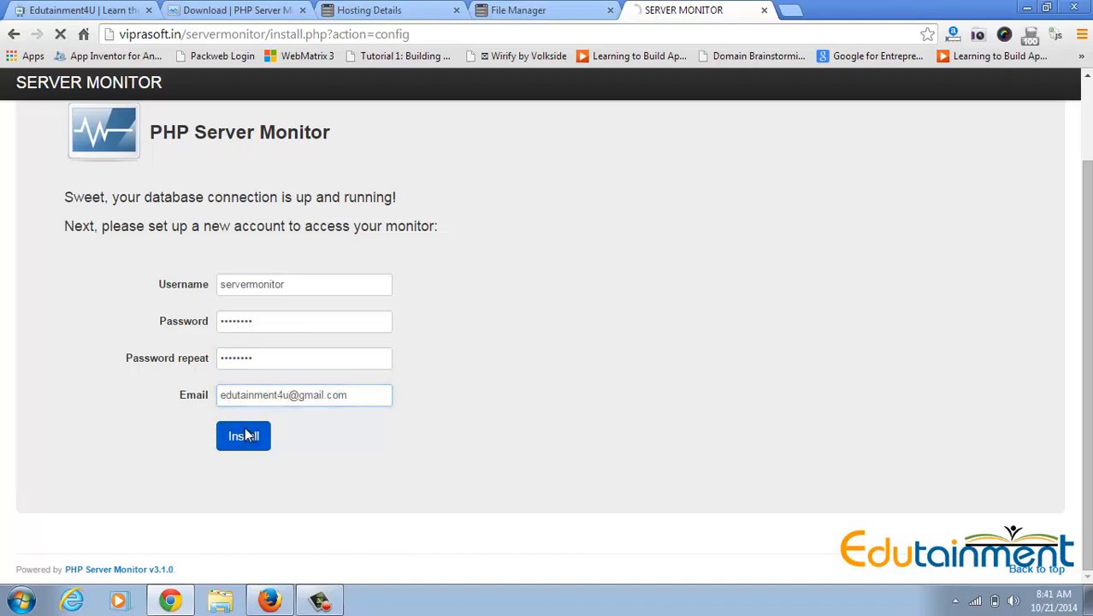
left_click(243, 436)
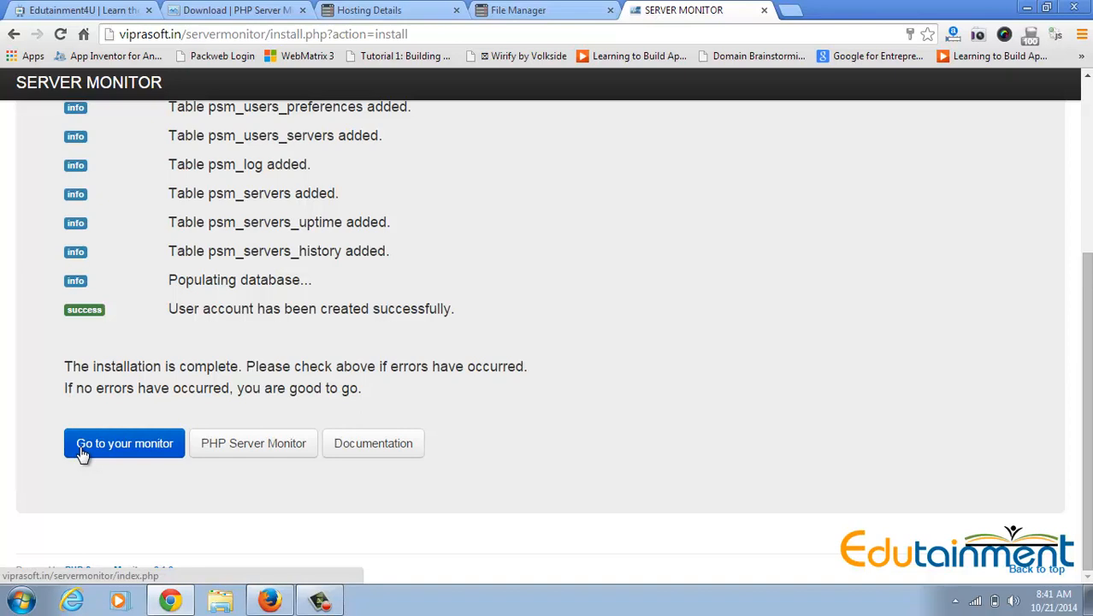
Go to the installed monitor's sign-in page and enter the servermonitor credentials
left_click(123, 443)
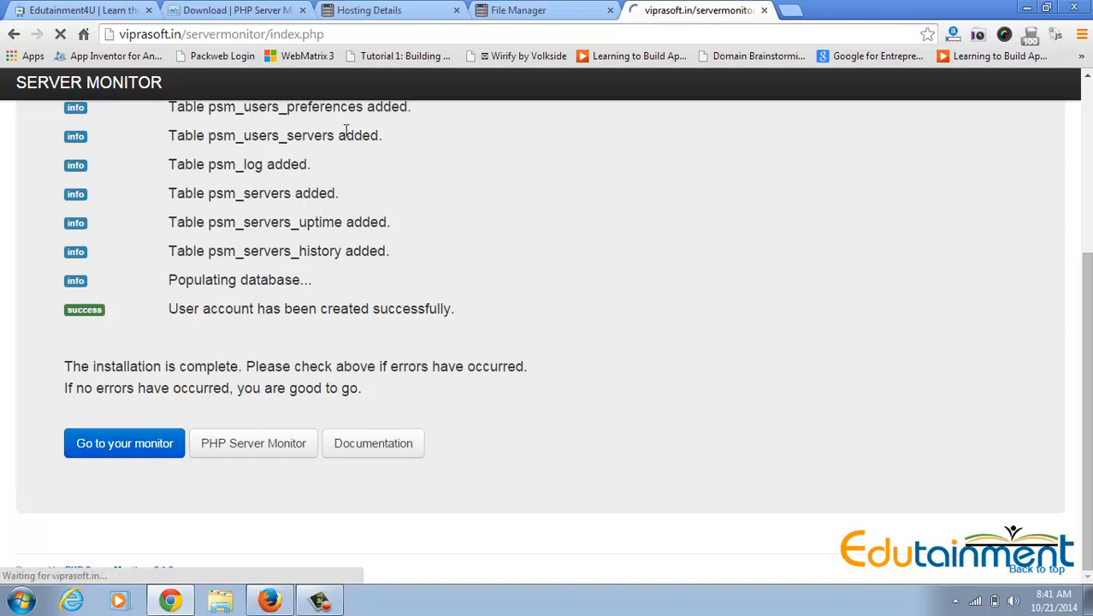
left_click(123, 443)
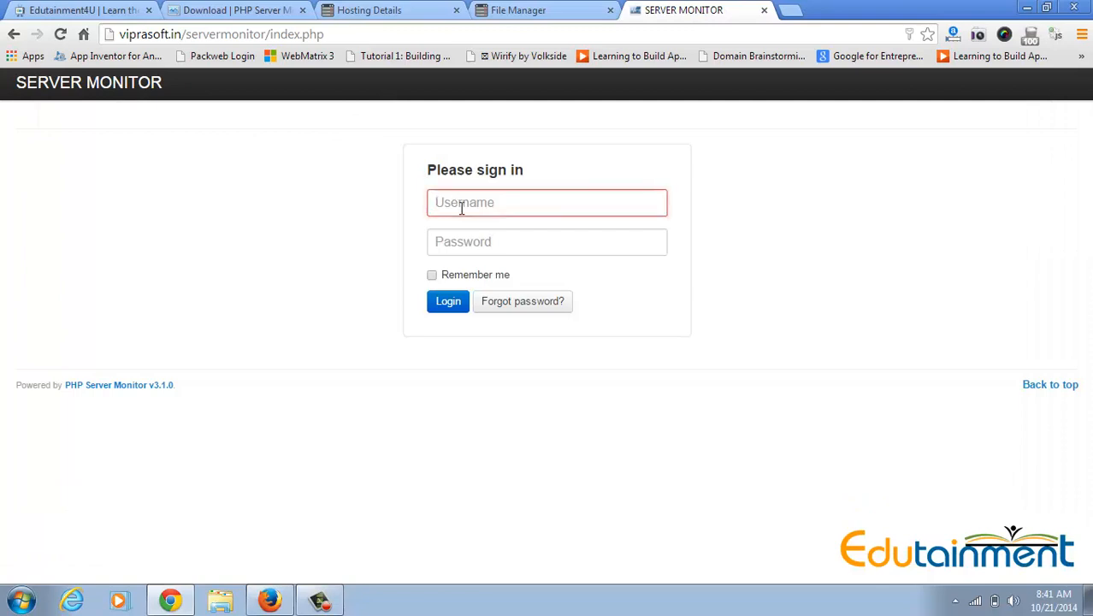
type("servermonitor")
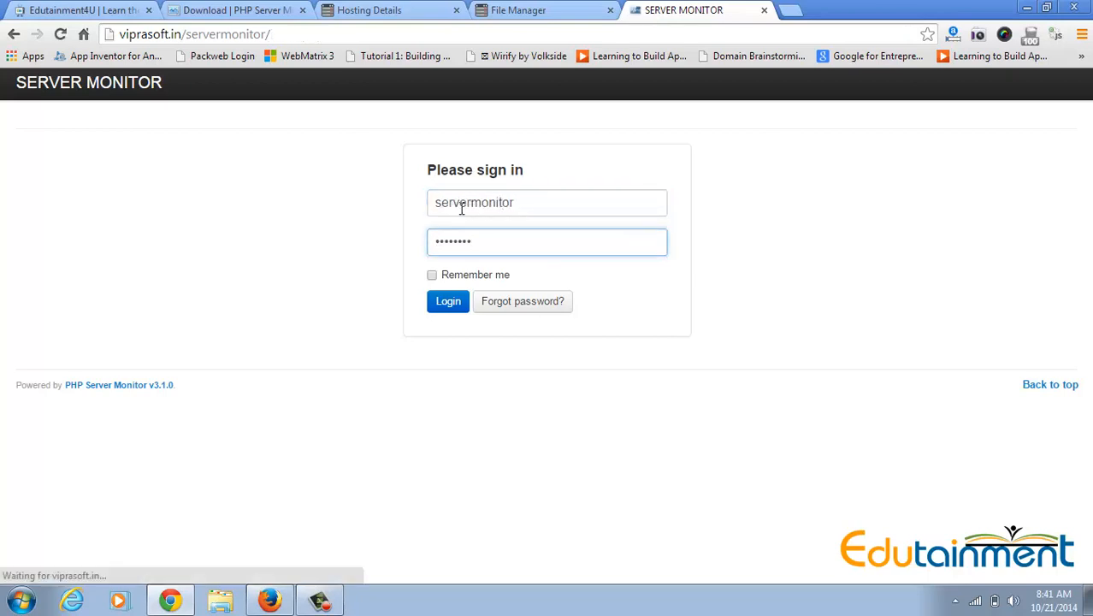
Log in as servermonitor and view the Servers list with Gmail SMTP and SourceForge
left_click(448, 301)
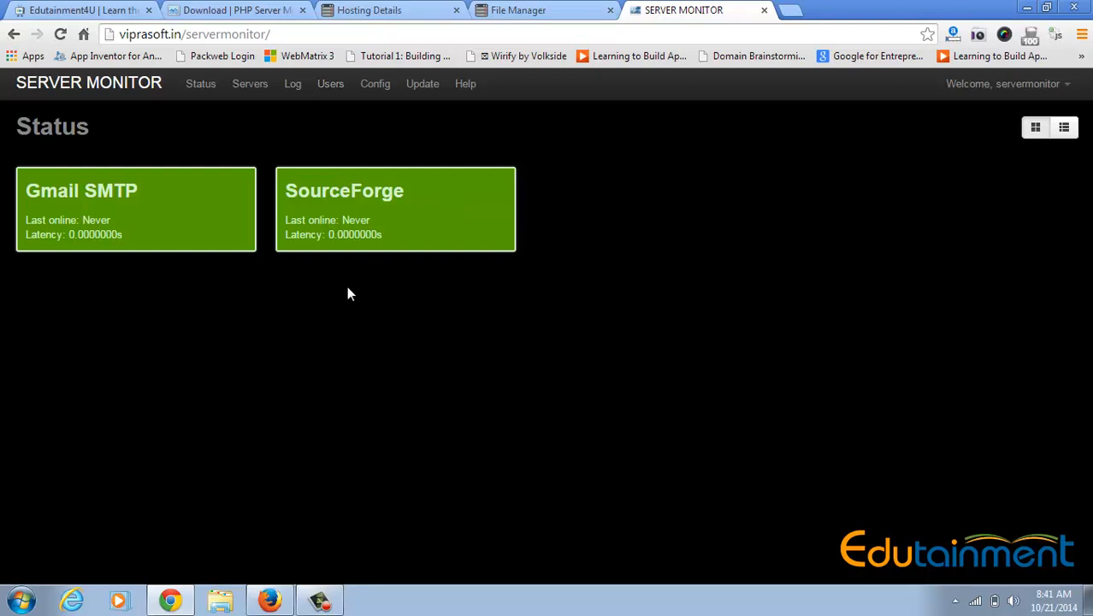
mouse_move(181, 270)
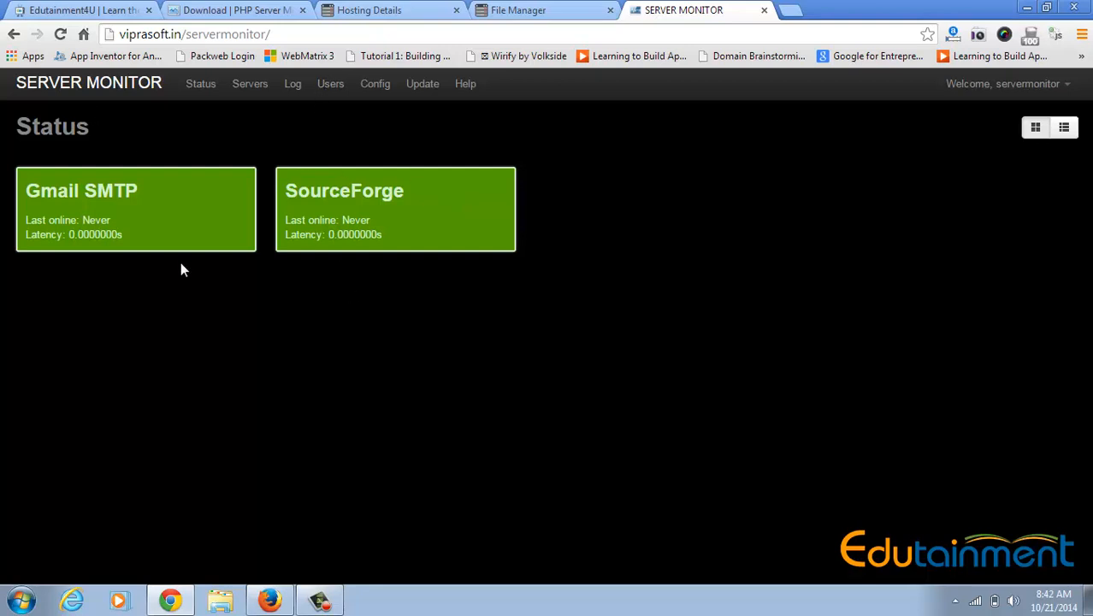
mouse_move(191, 116)
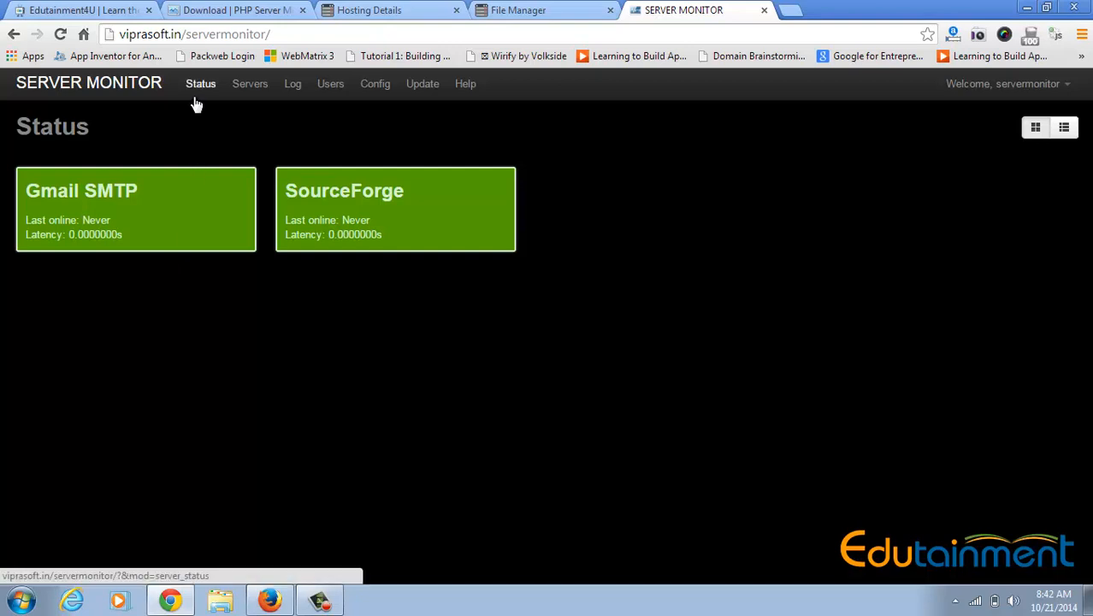
mouse_move(123, 190)
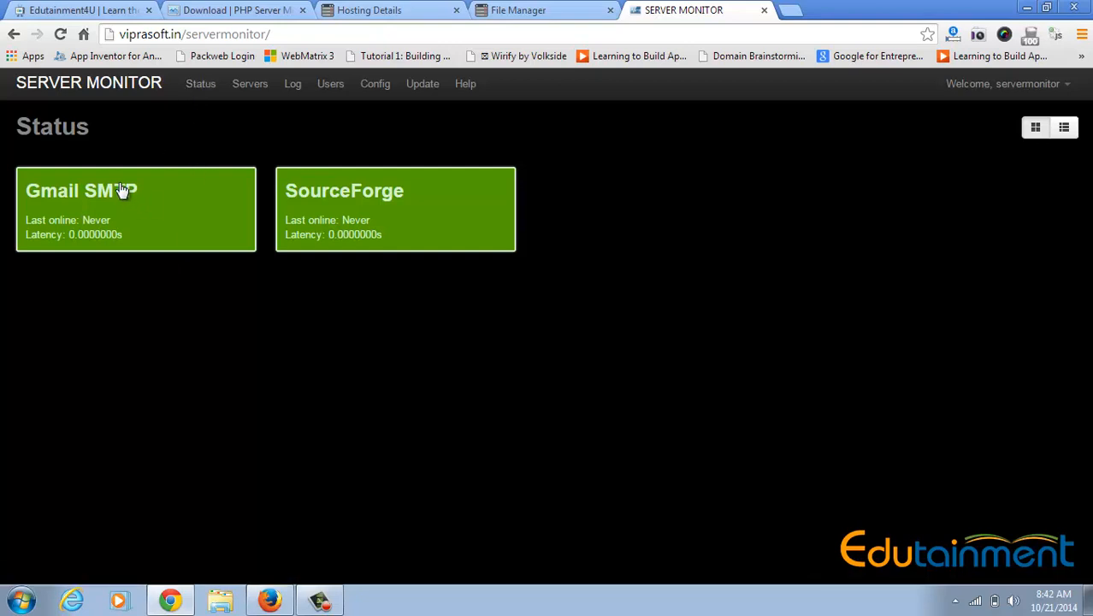
mouse_move(253, 134)
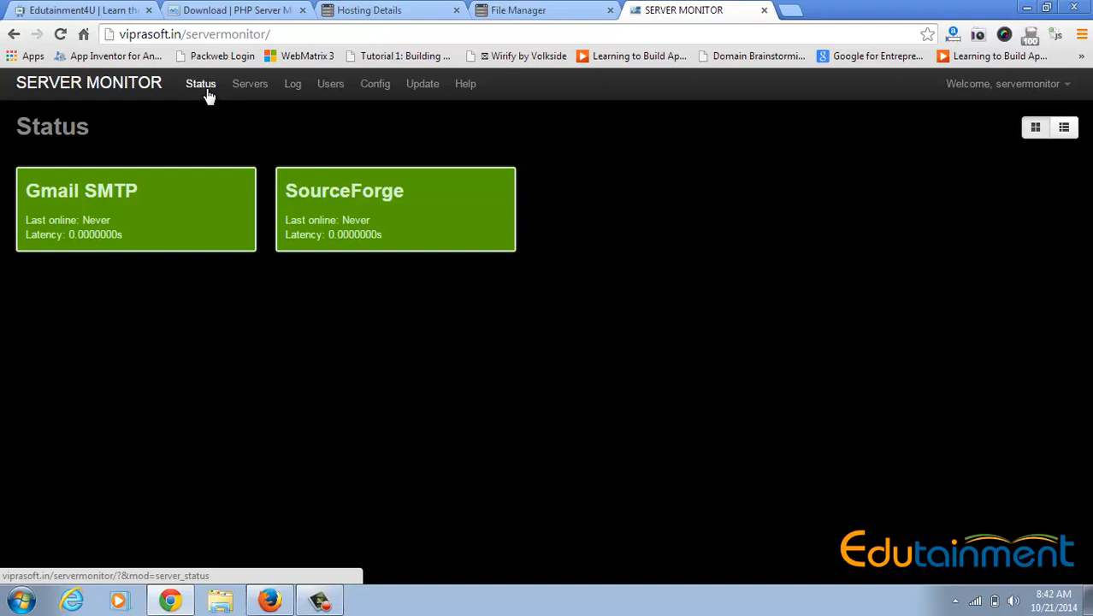
mouse_move(249, 82)
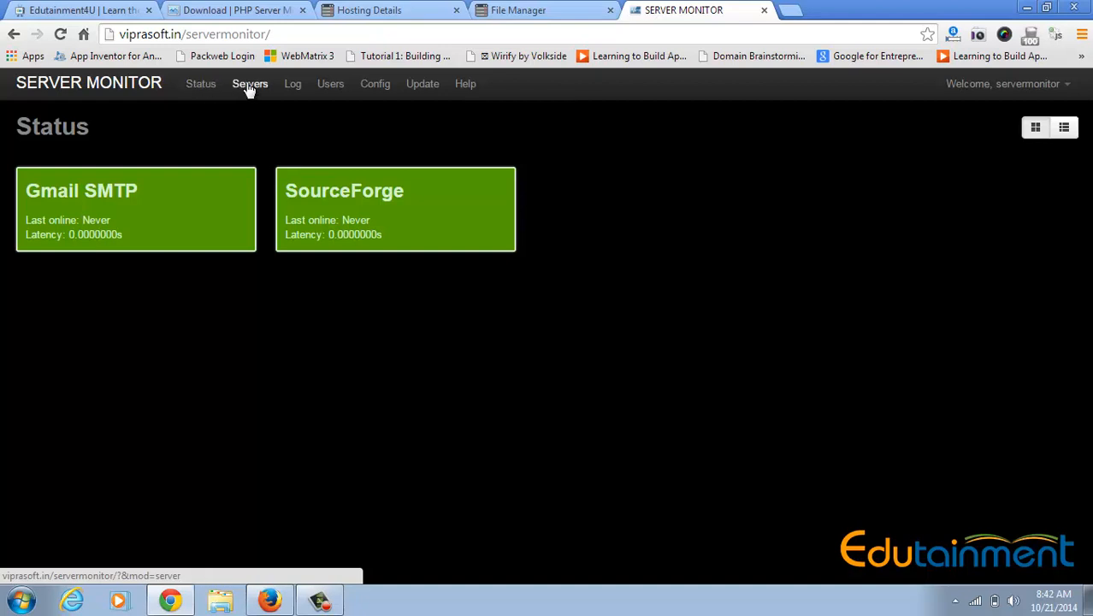
left_click(250, 83)
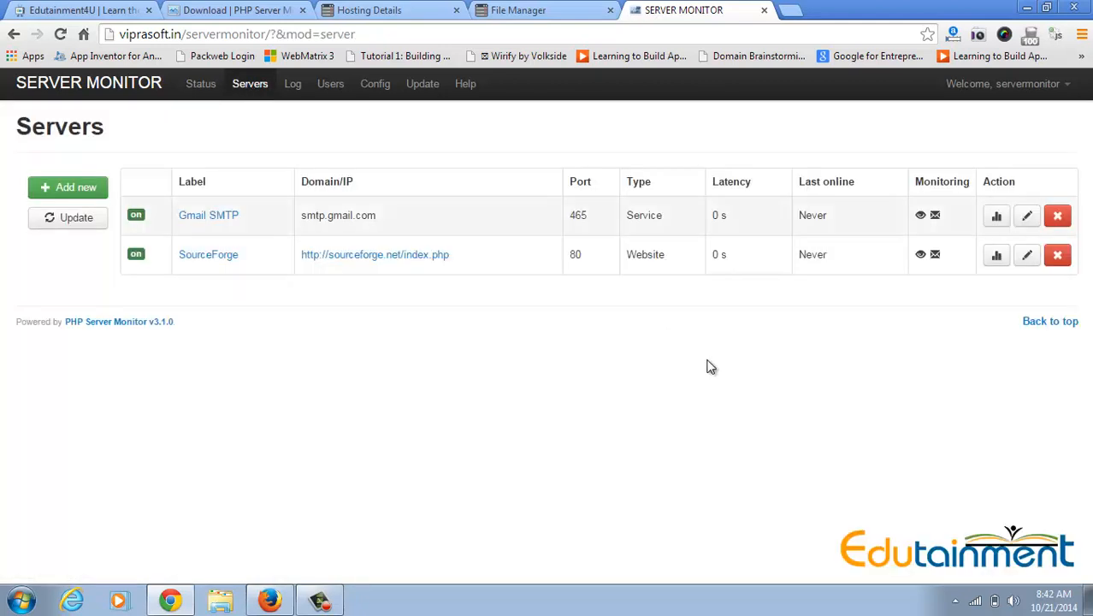
mouse_move(6, 247)
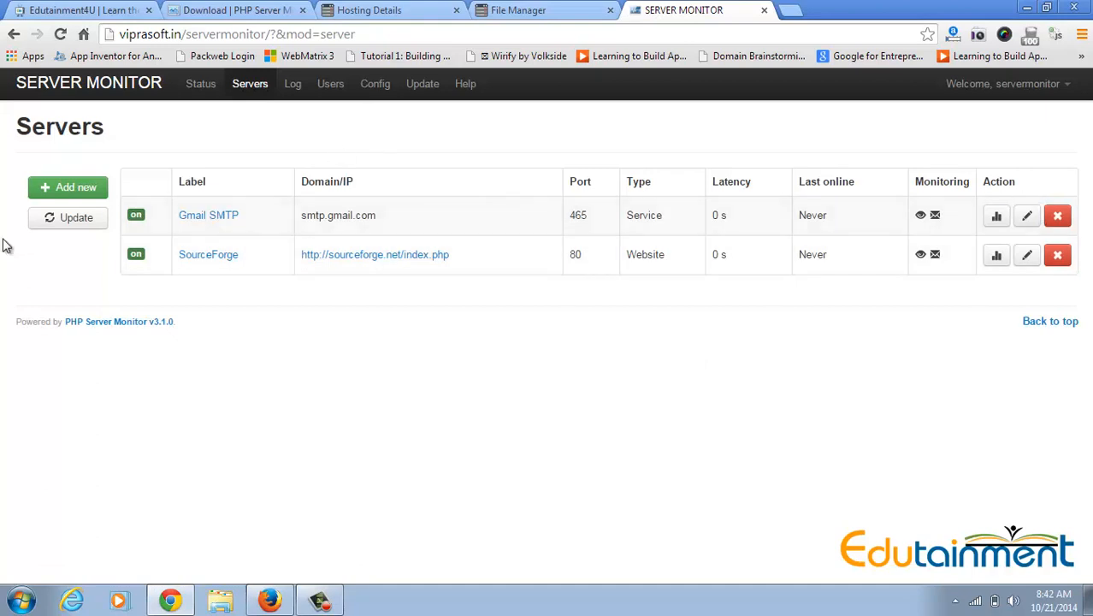
left_click(68, 187)
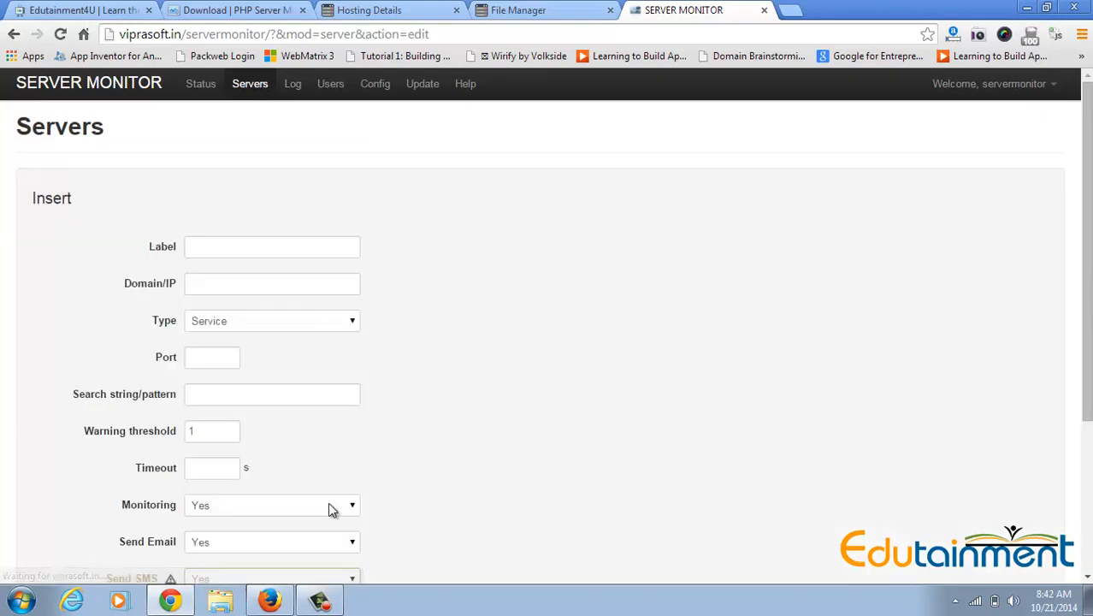
left_click(272, 247)
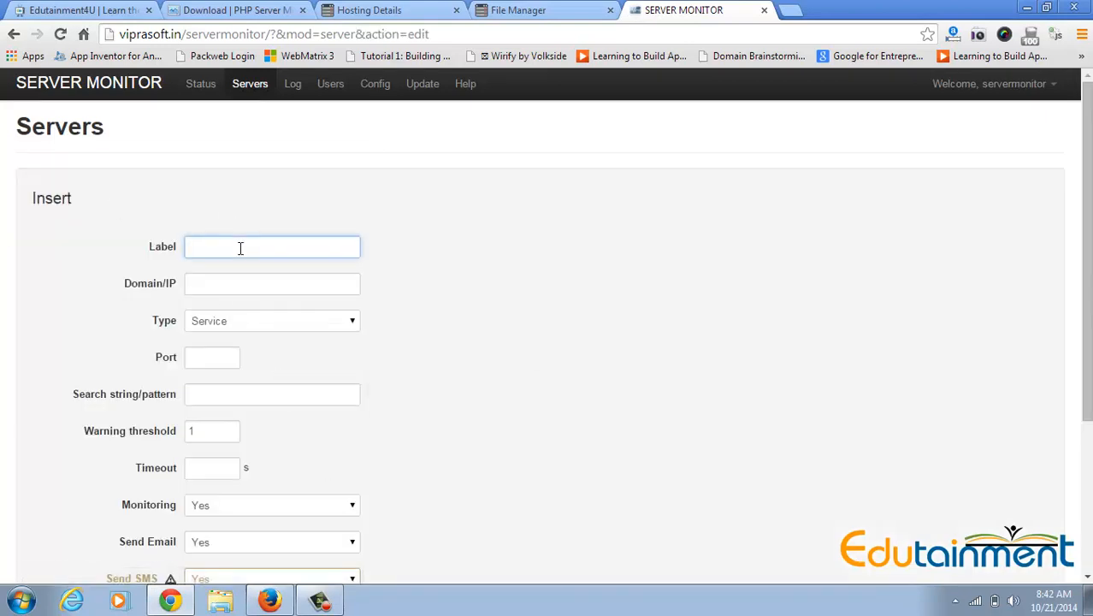
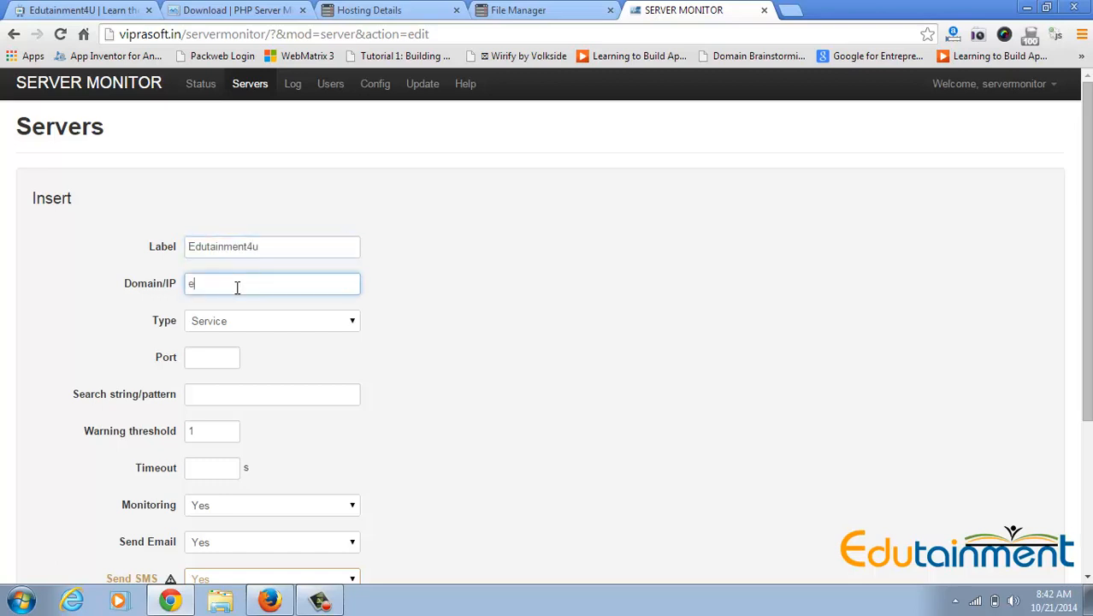
type("dtu")
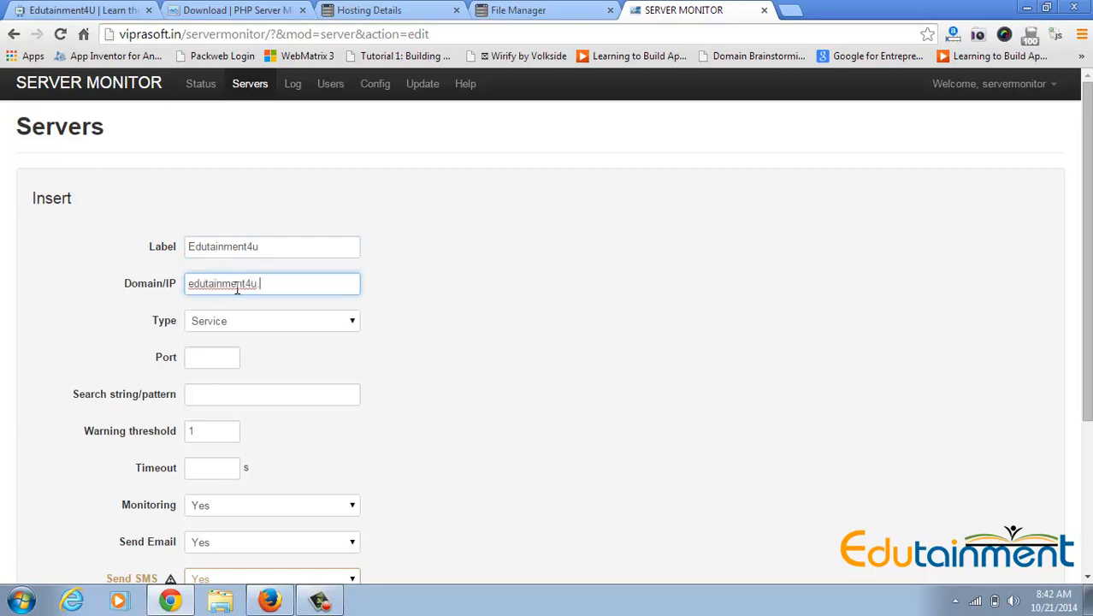
type(".com")
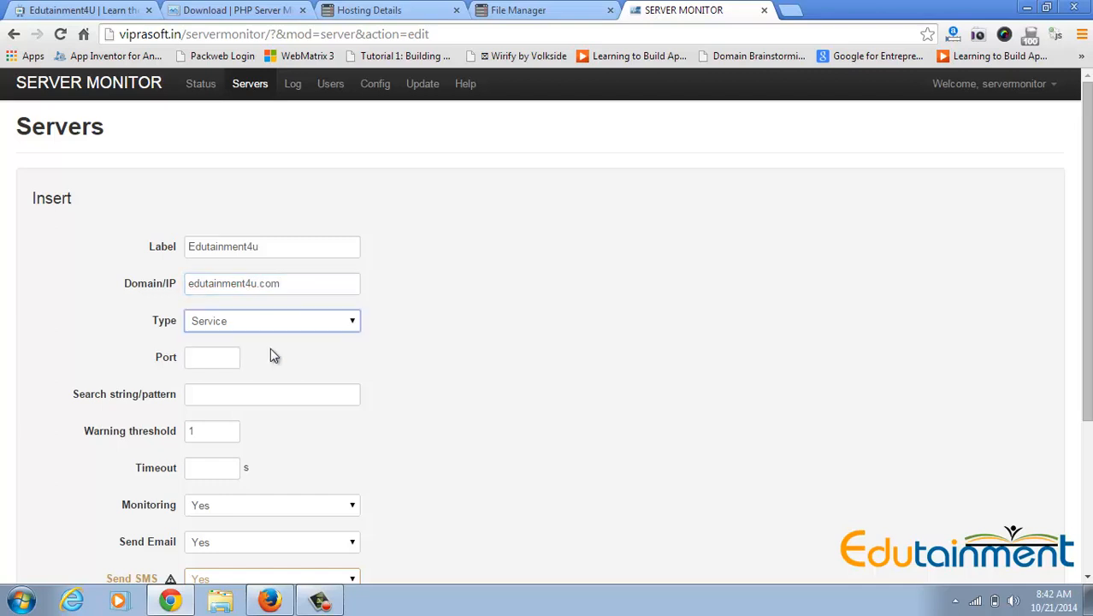
left_click(270, 320)
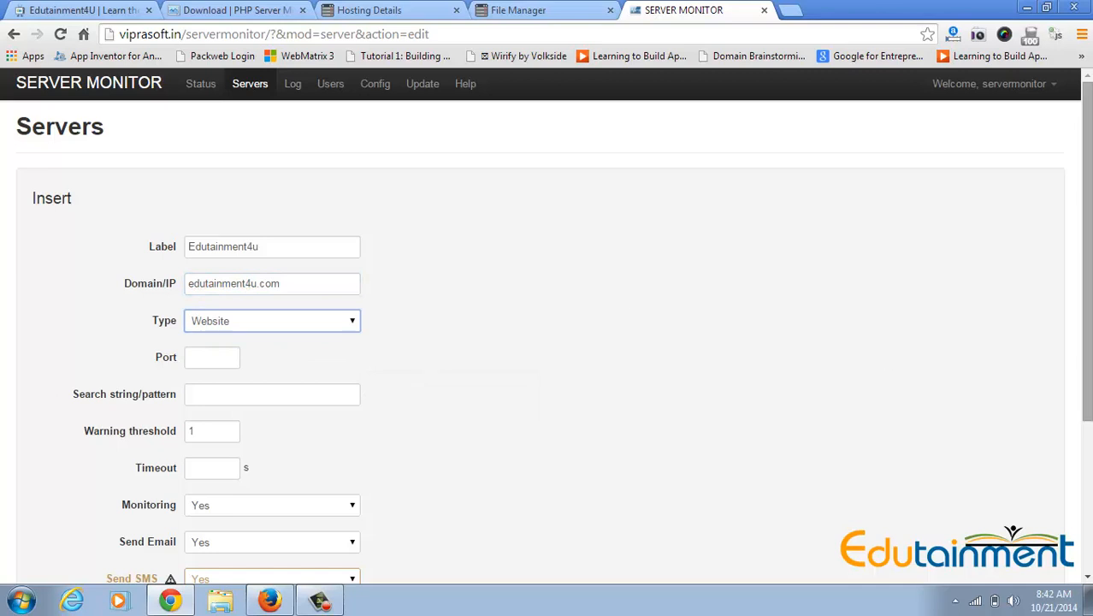
scroll("down", 3)
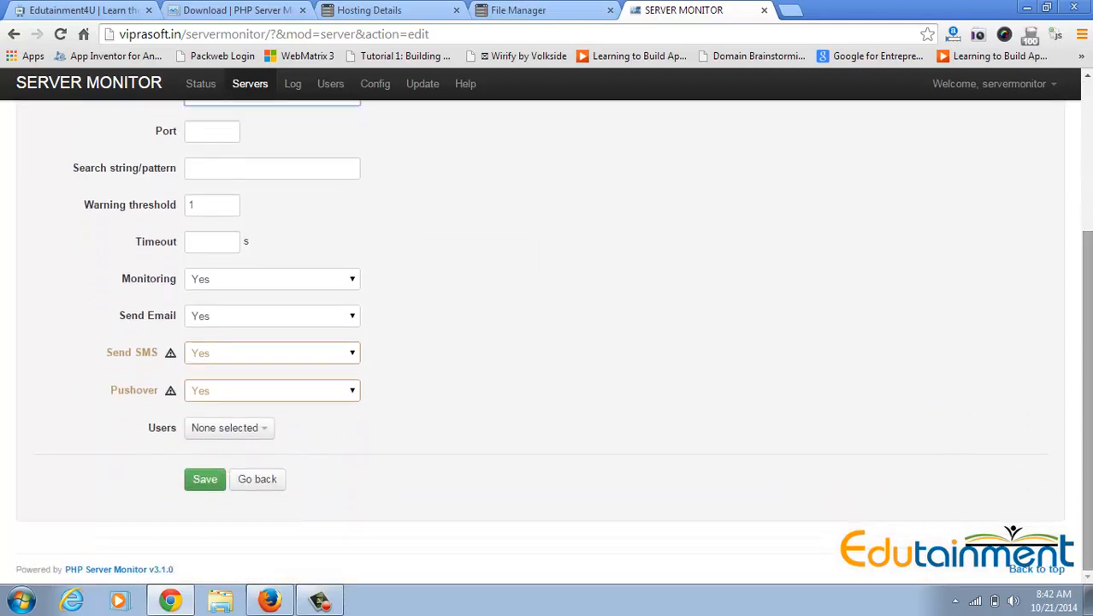
mouse_move(409, 274)
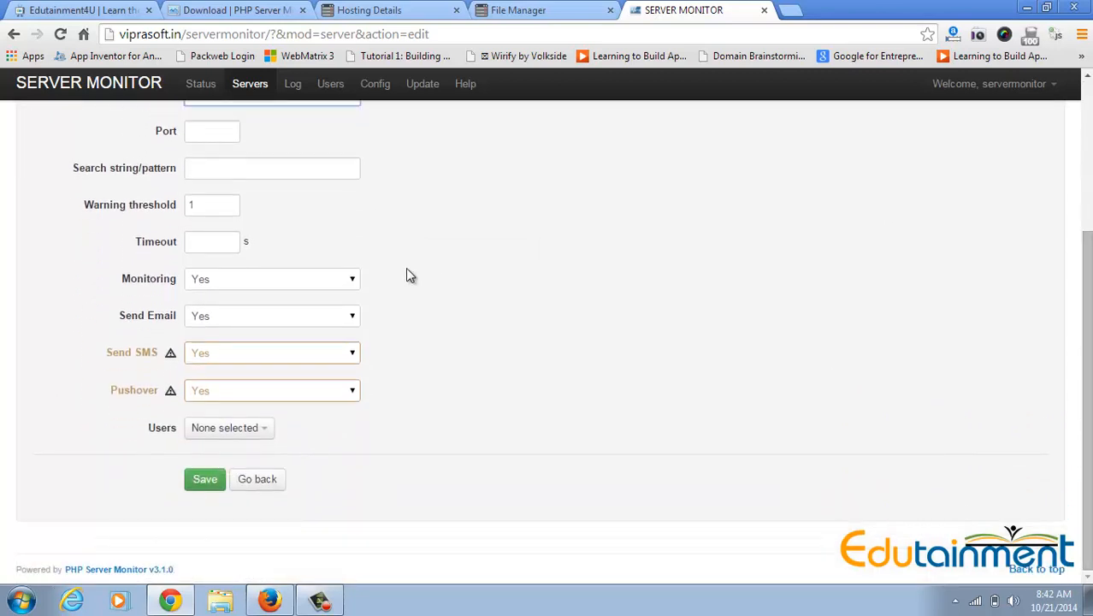
left_click(270, 353)
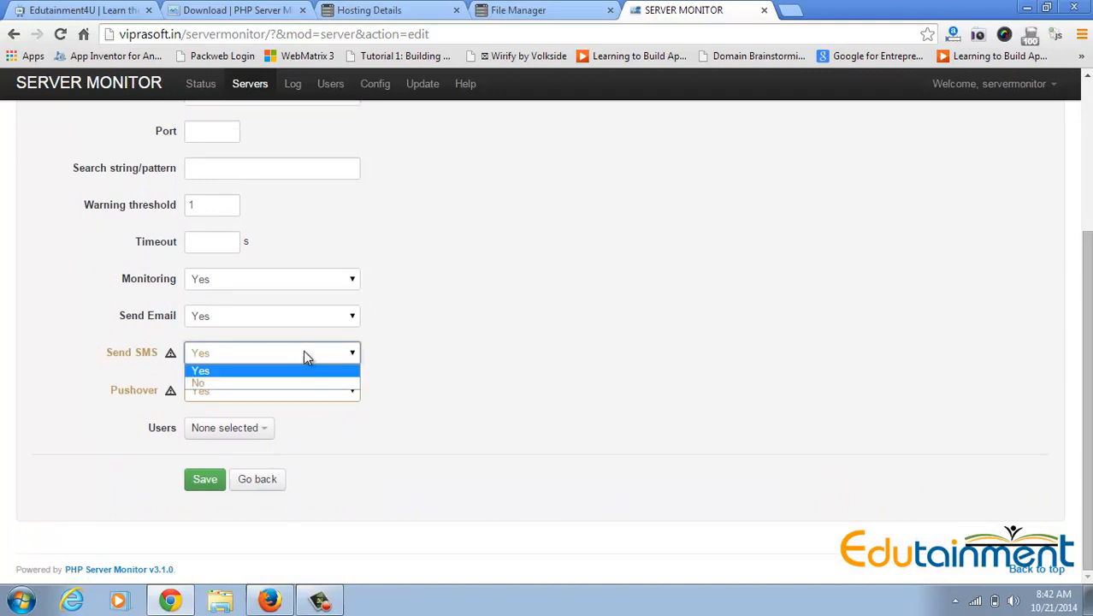
mouse_move(291, 383)
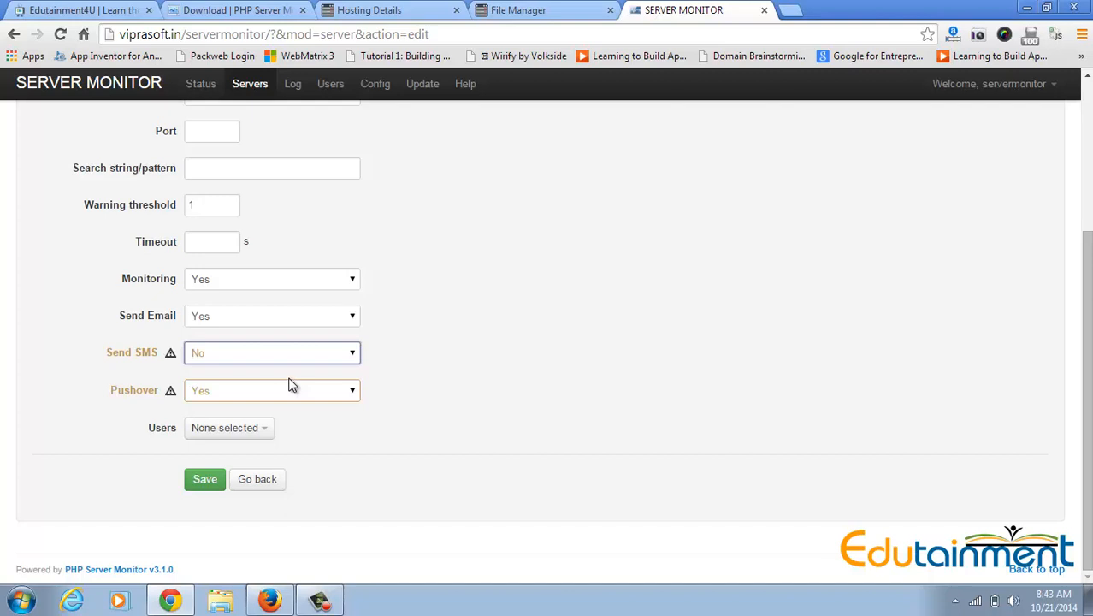
mouse_move(294, 392)
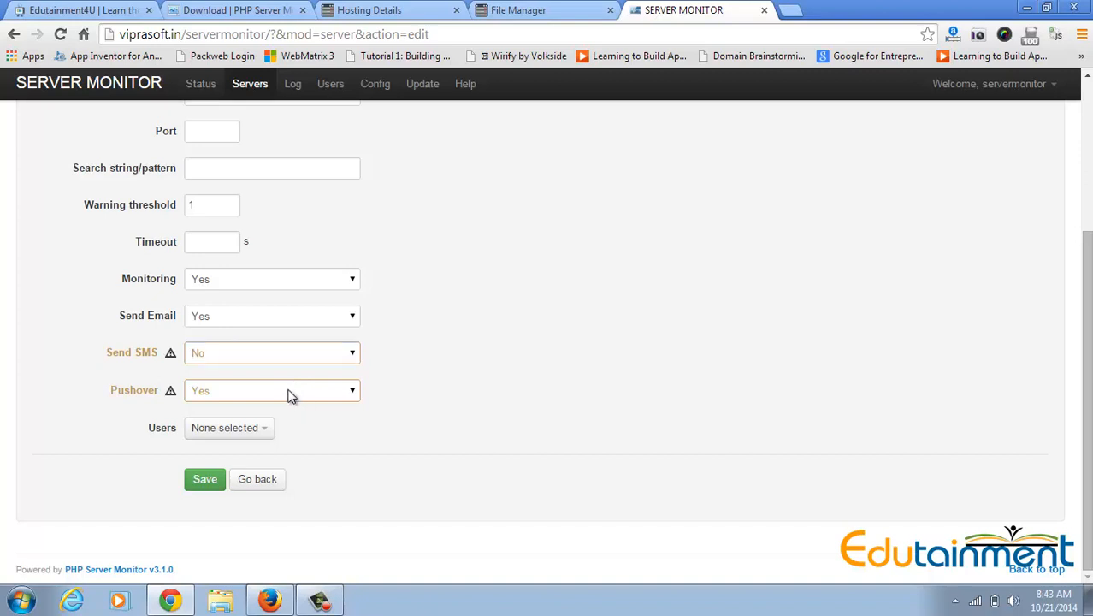
left_click(272, 390)
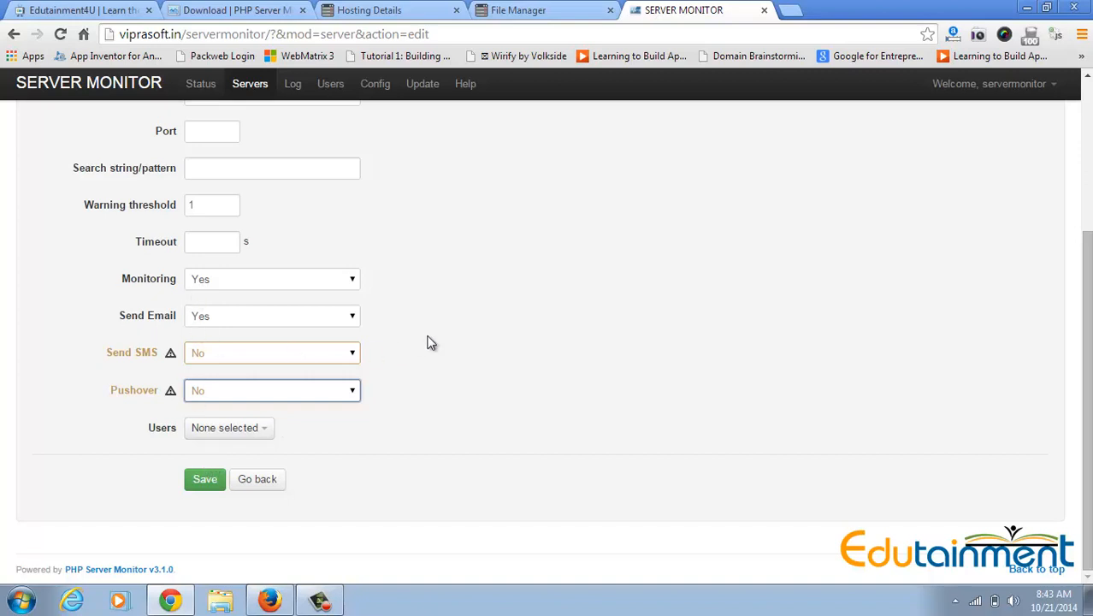
left_click(205, 479)
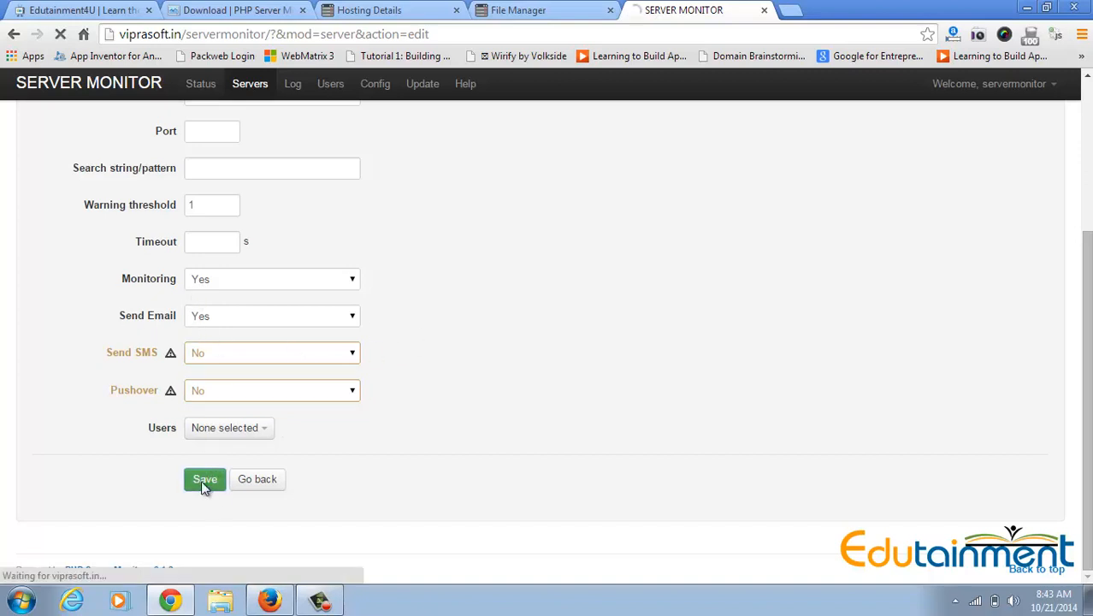
left_click(205, 479)
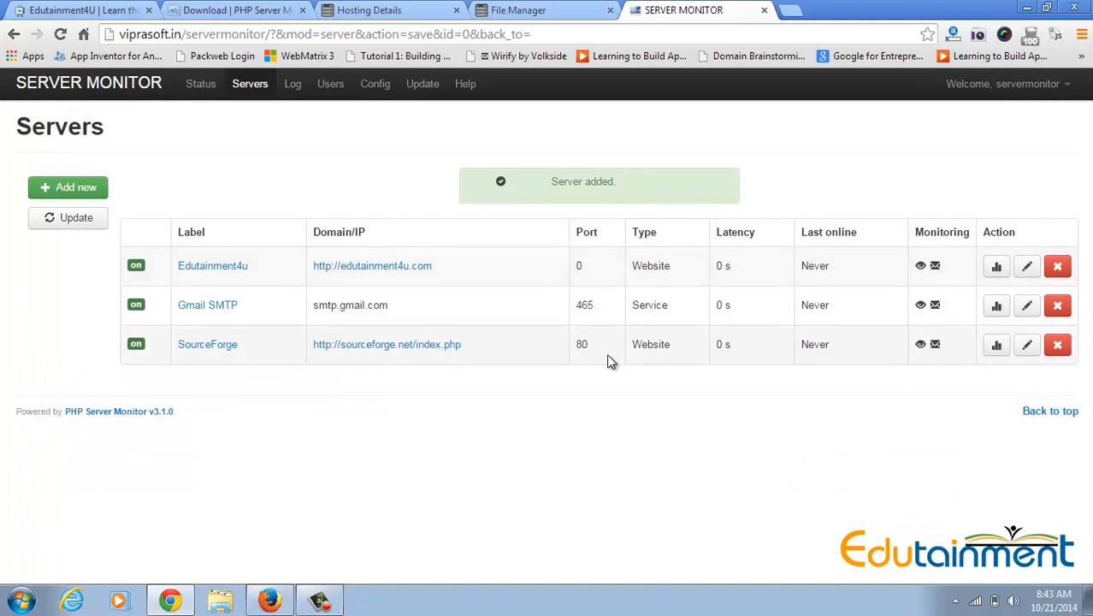
mouse_move(821, 396)
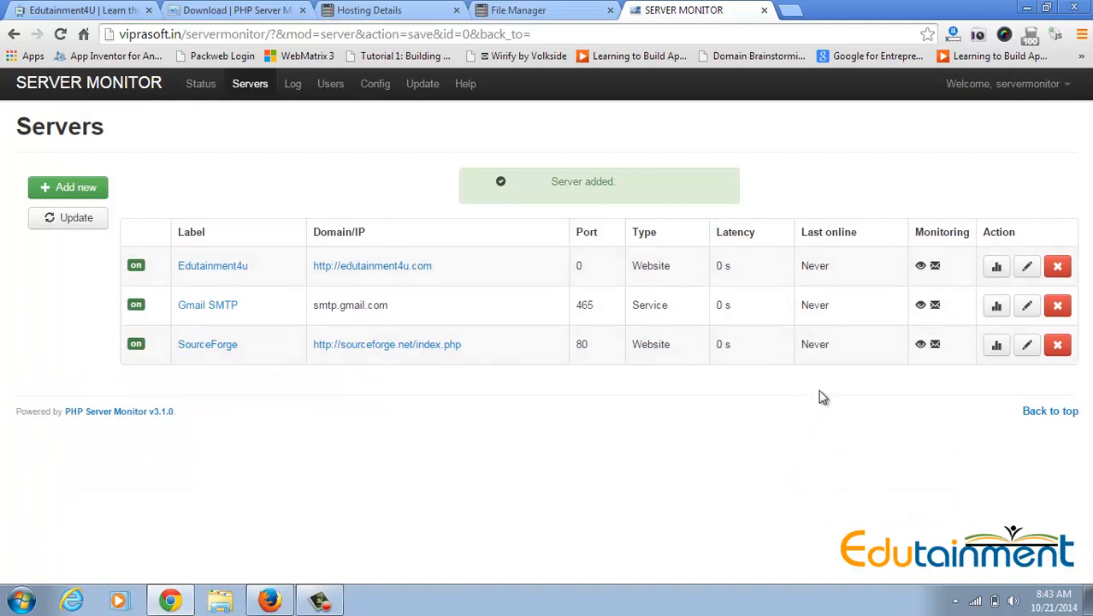
mouse_move(472, 298)
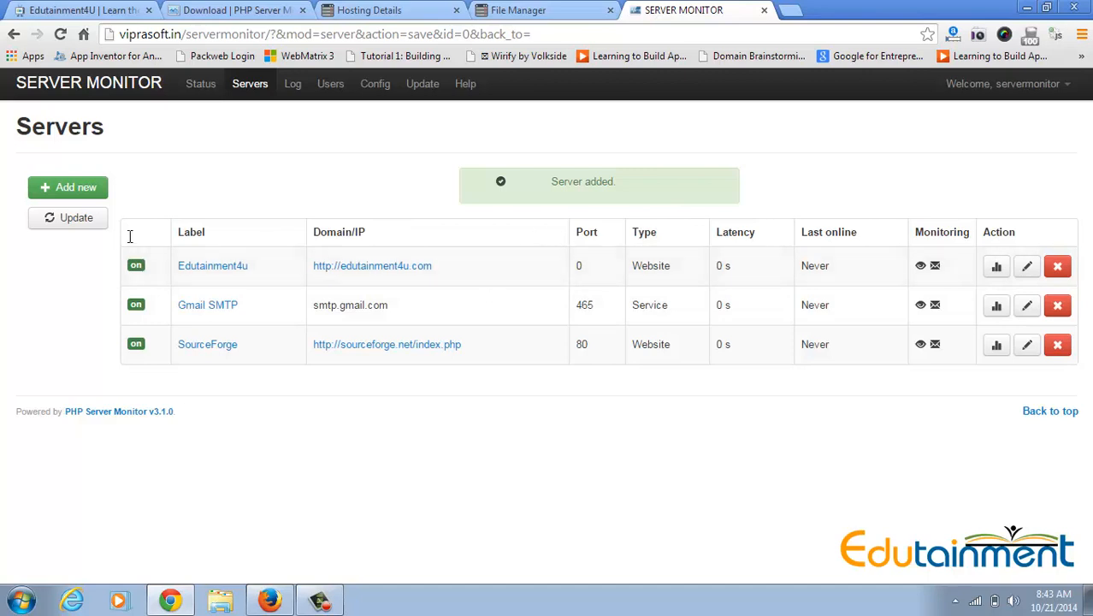
left_click(68, 187)
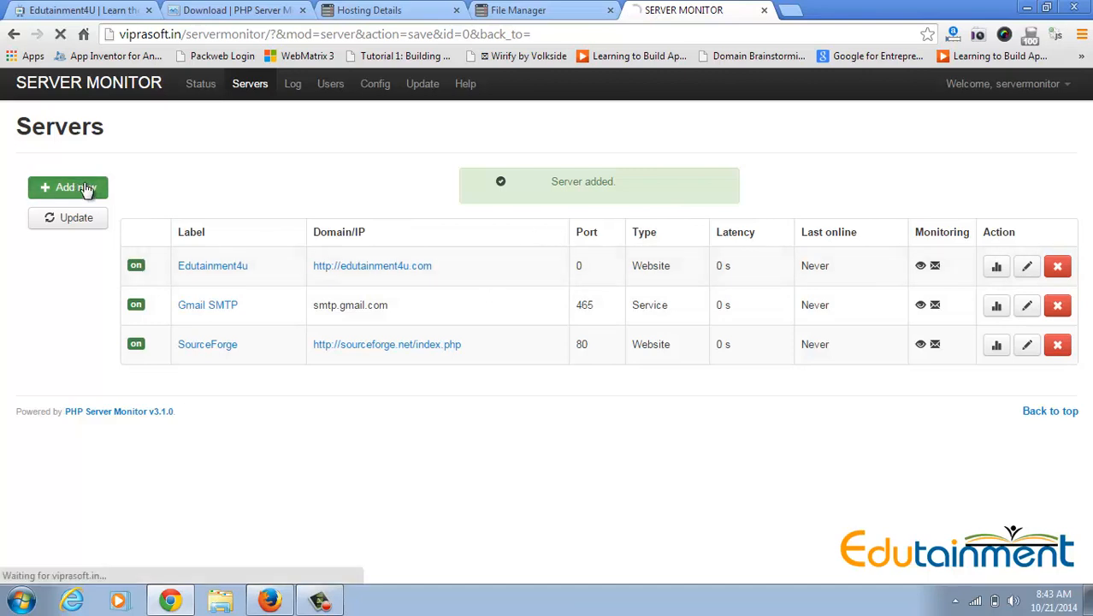
left_click(68, 186)
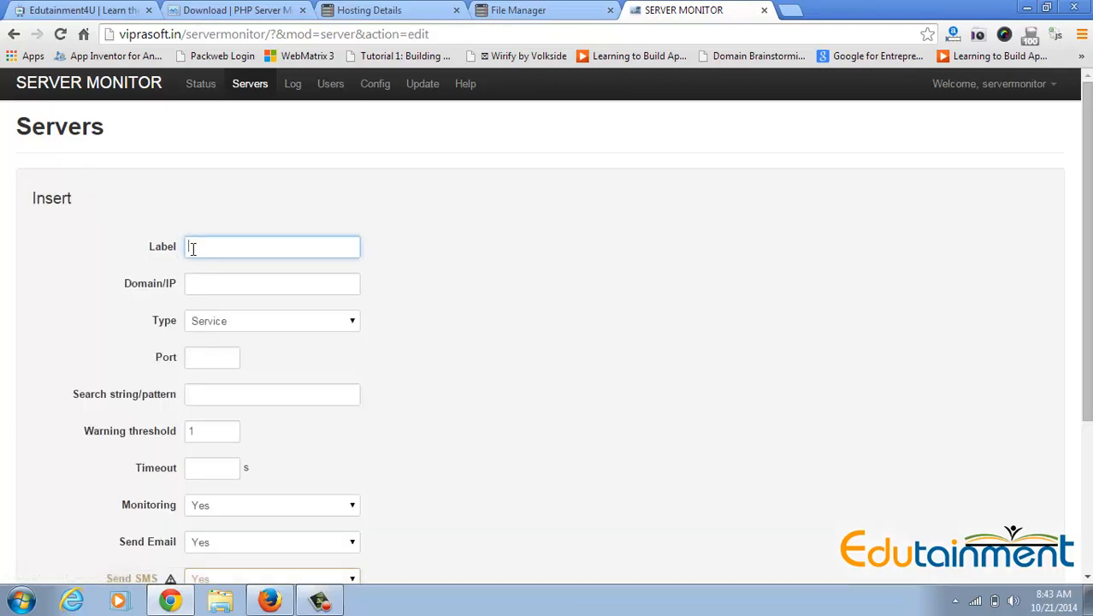
scroll("down", 3)
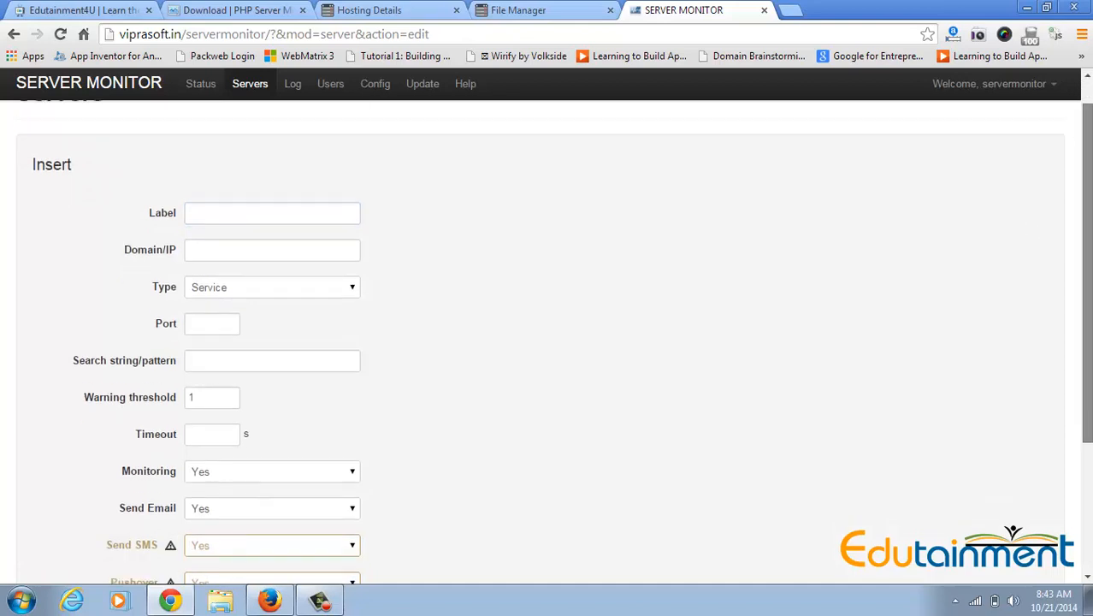
scroll("up", 3)
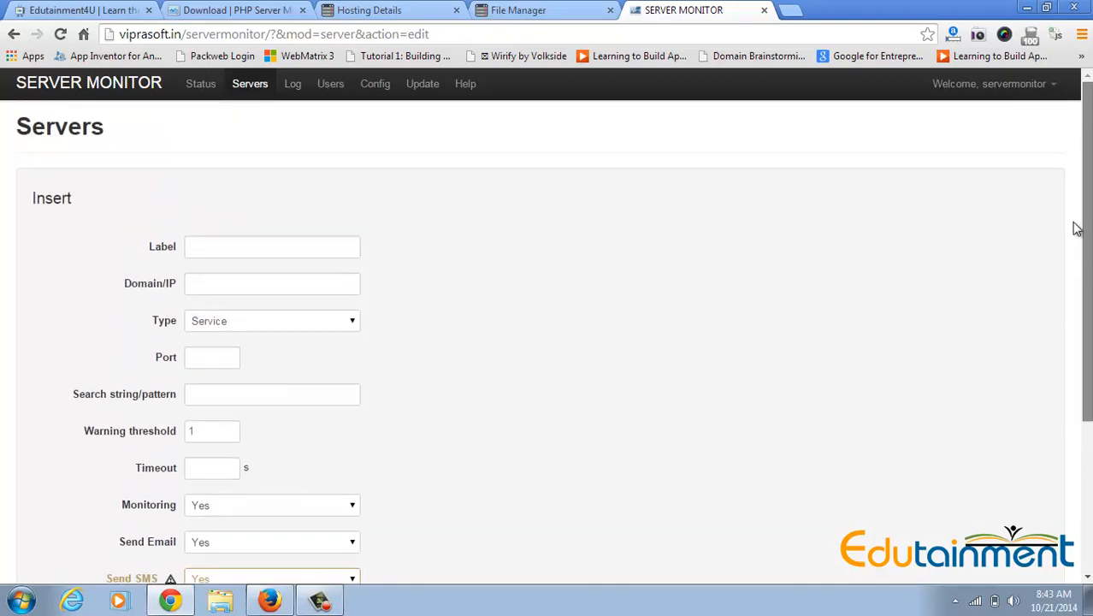
left_click(250, 82)
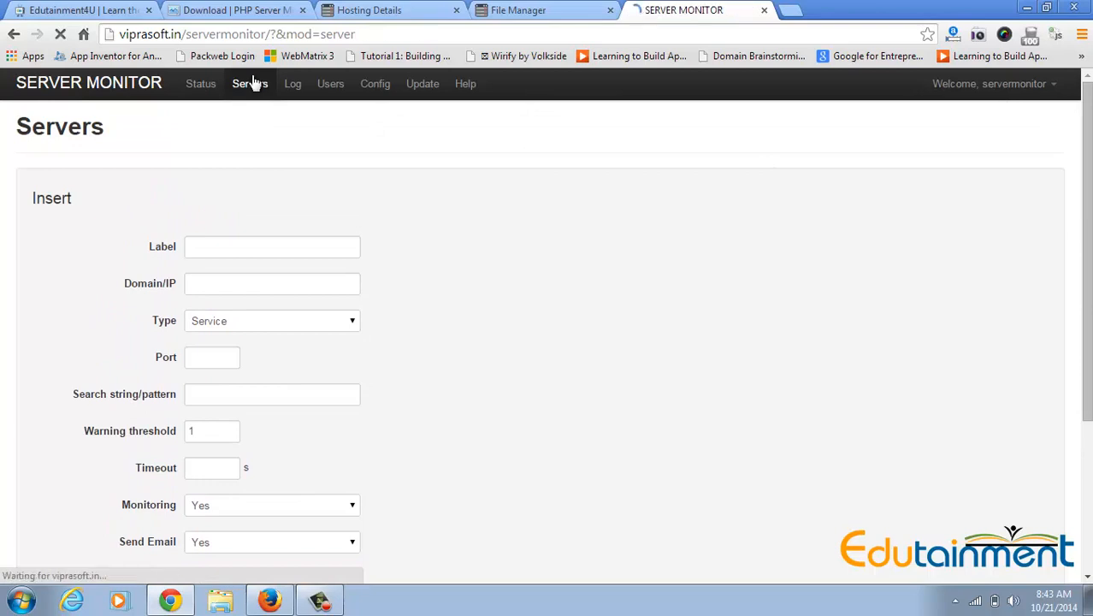
left_click(249, 82)
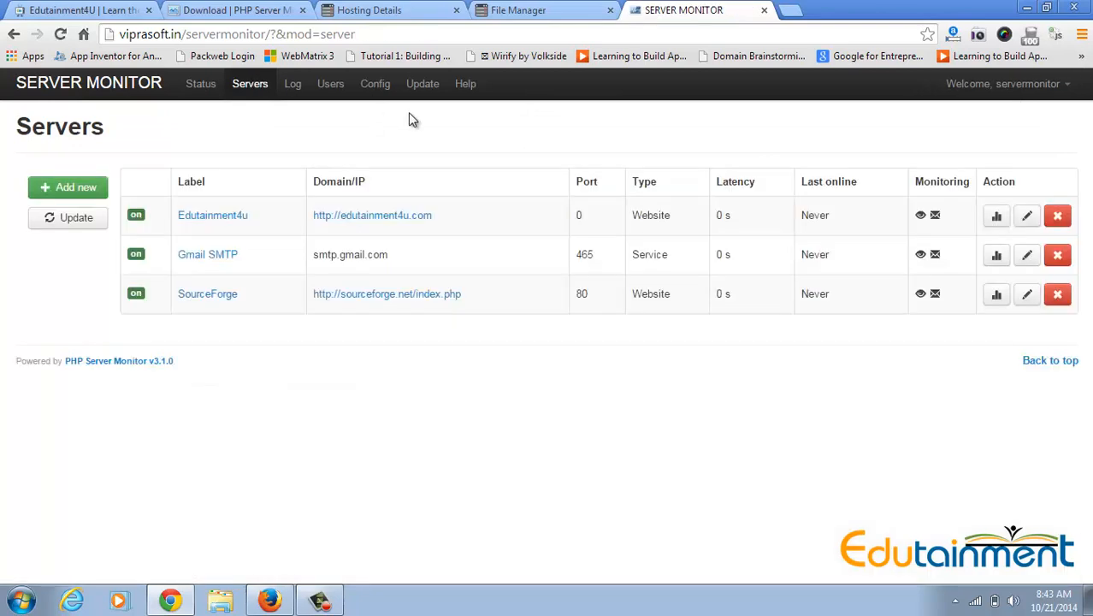
mouse_move(265, 168)
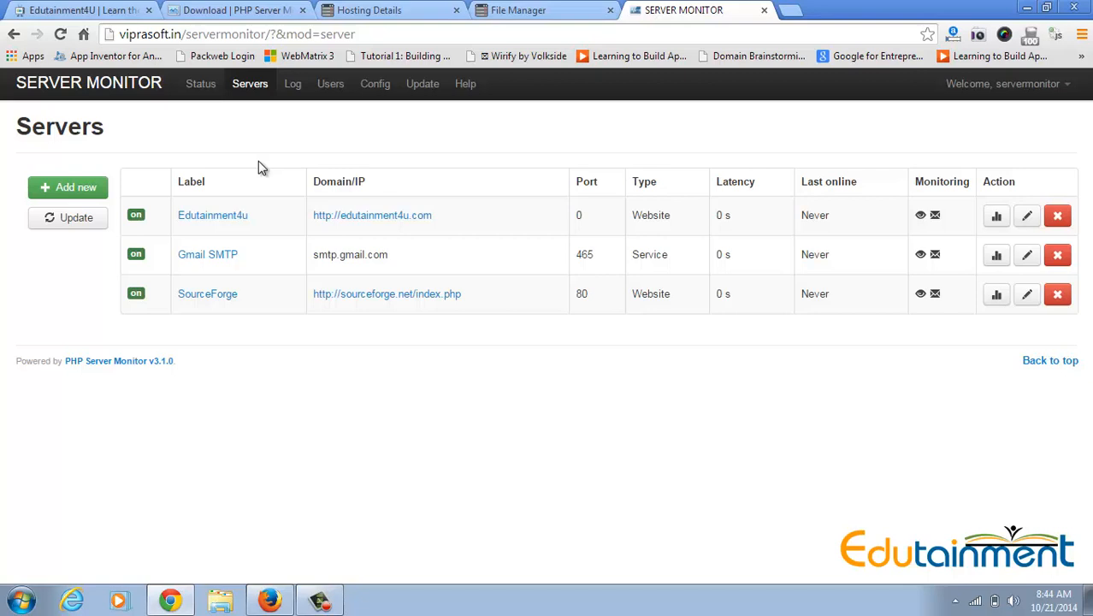
mouse_move(332, 84)
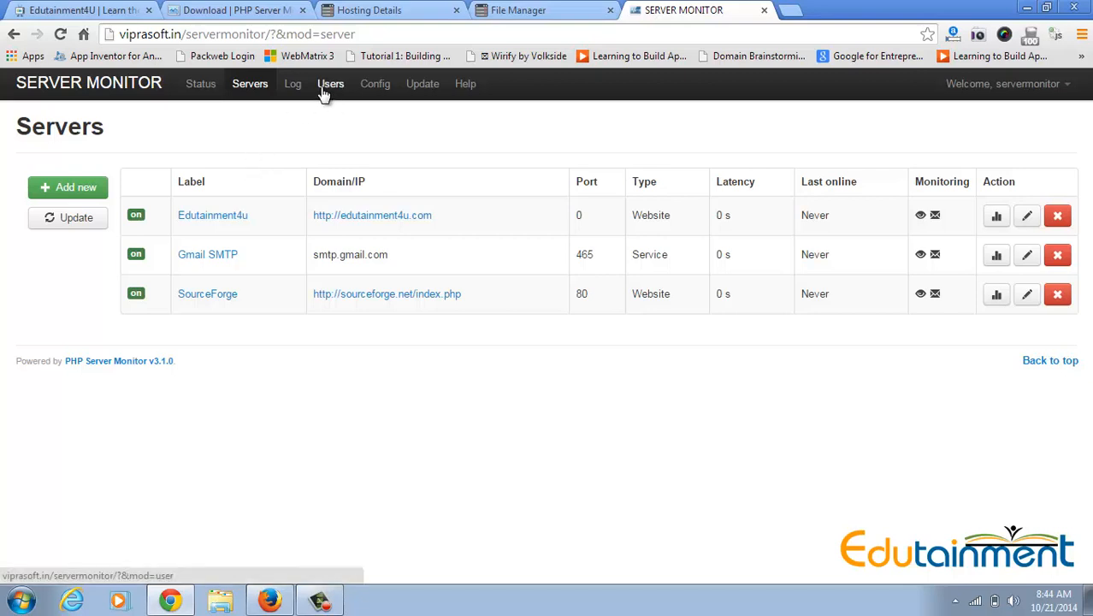
View the Users list, then check that the Log's Status entries are empty
left_click(330, 82)
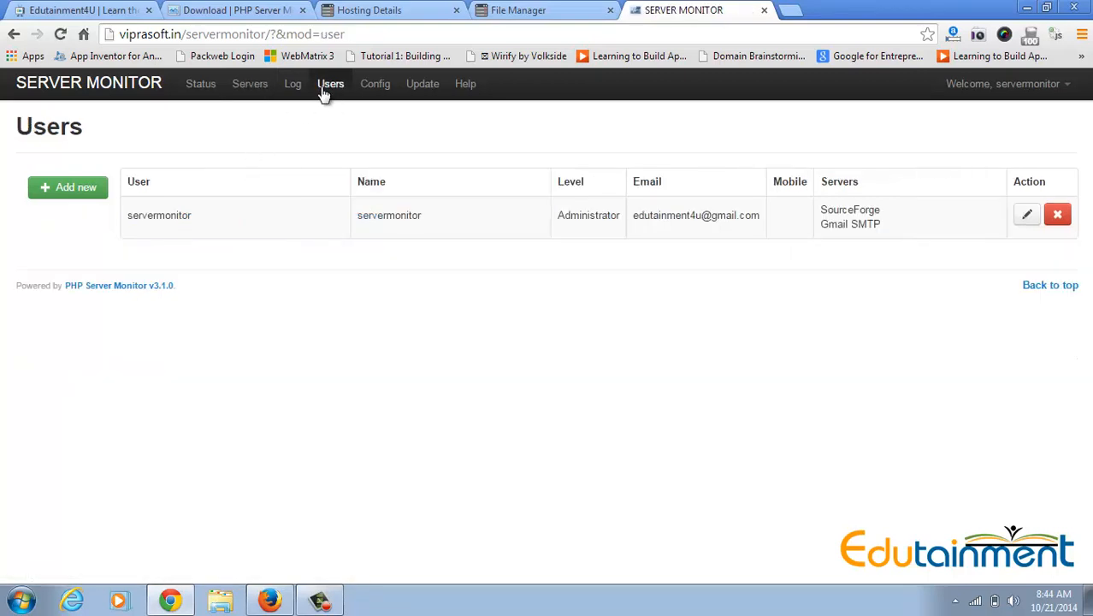
mouse_move(325, 123)
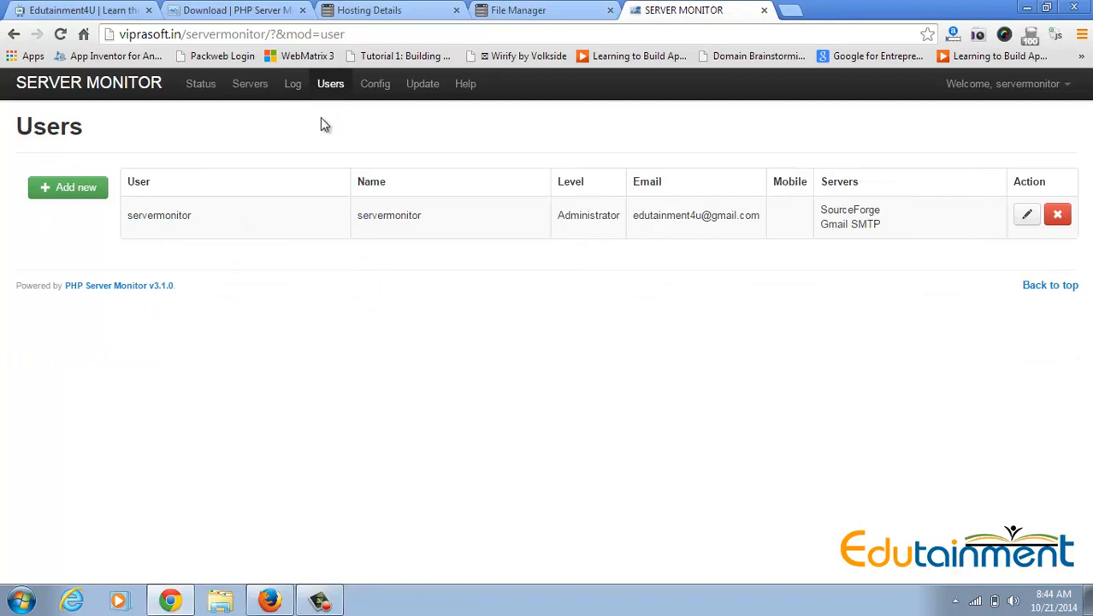
mouse_move(310, 106)
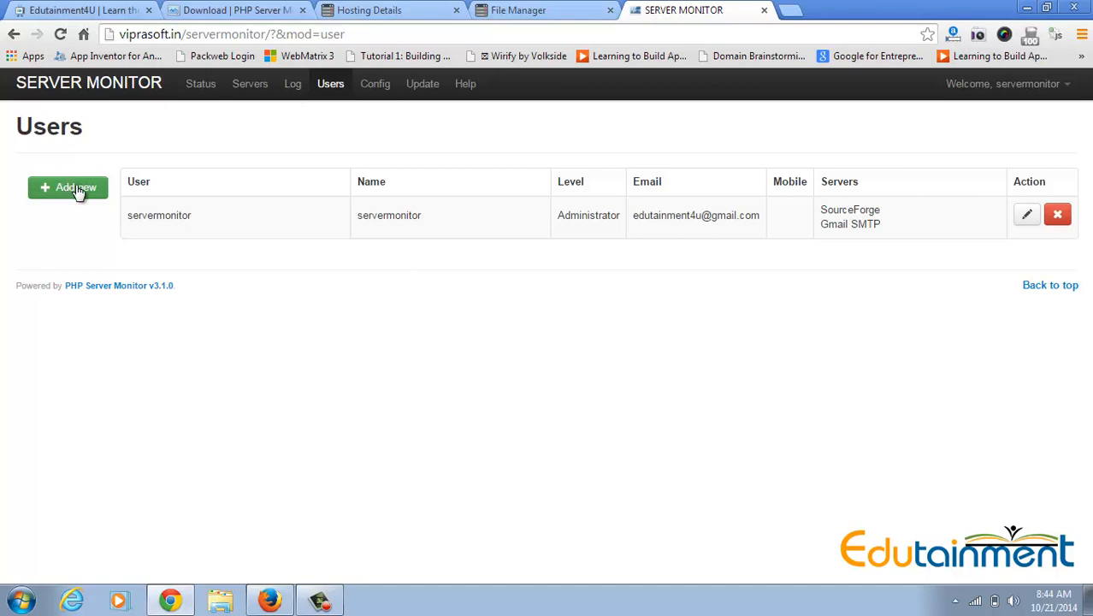
left_click(293, 82)
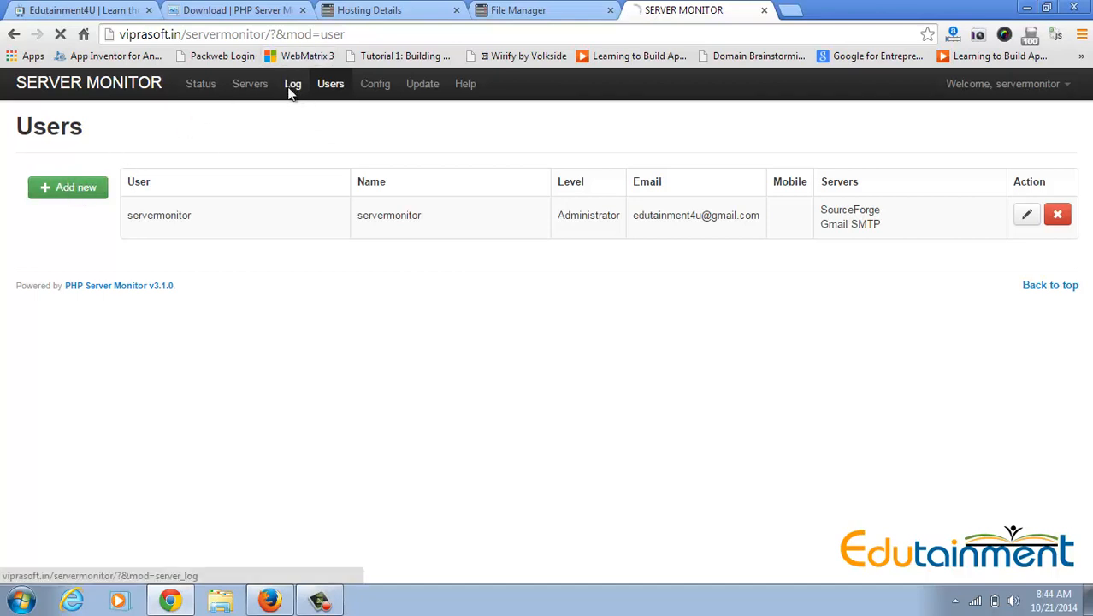
left_click(293, 82)
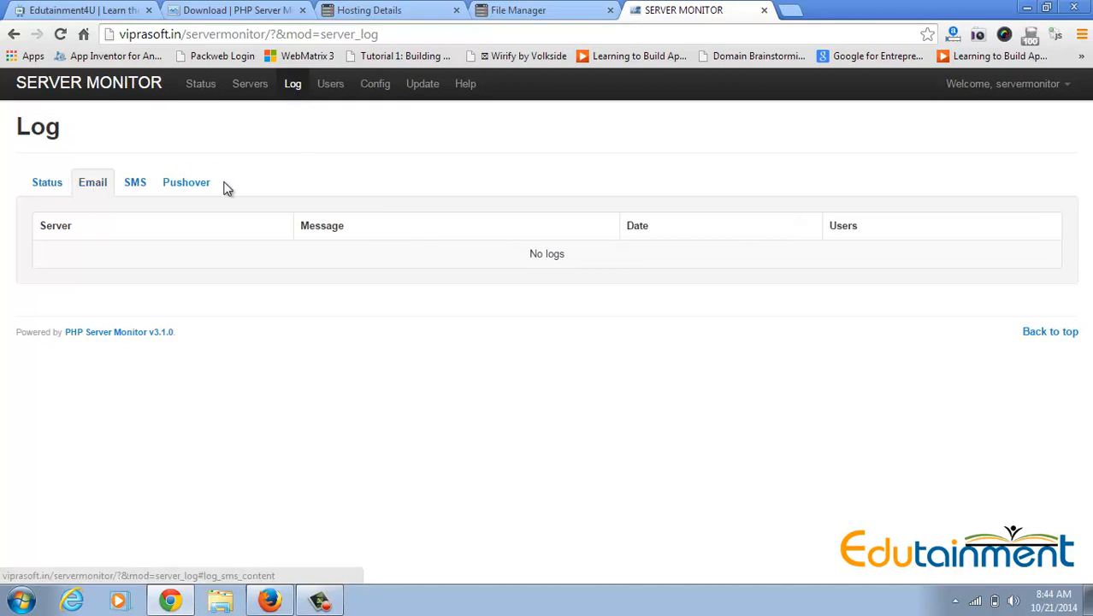
left_click(46, 181)
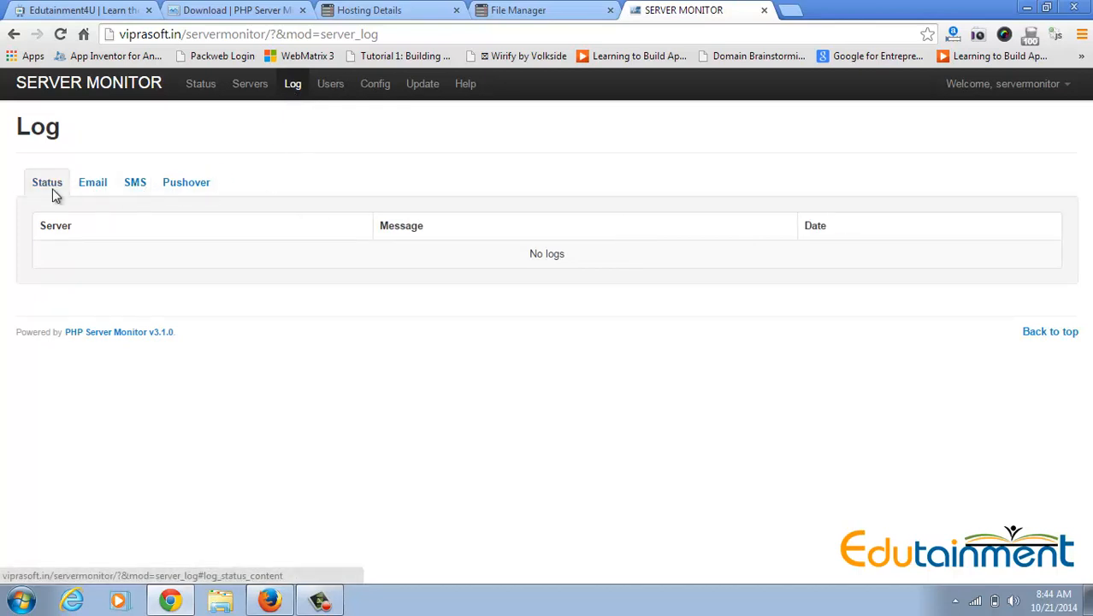
mouse_move(330, 84)
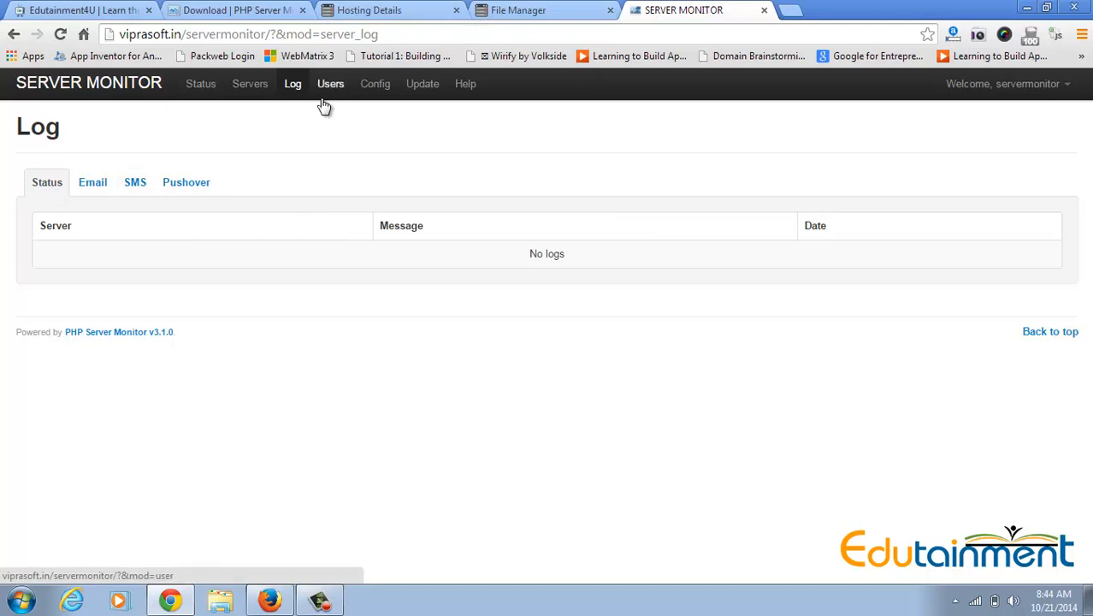
Return to the Users page listing the servermonitor administrator
left_click(330, 82)
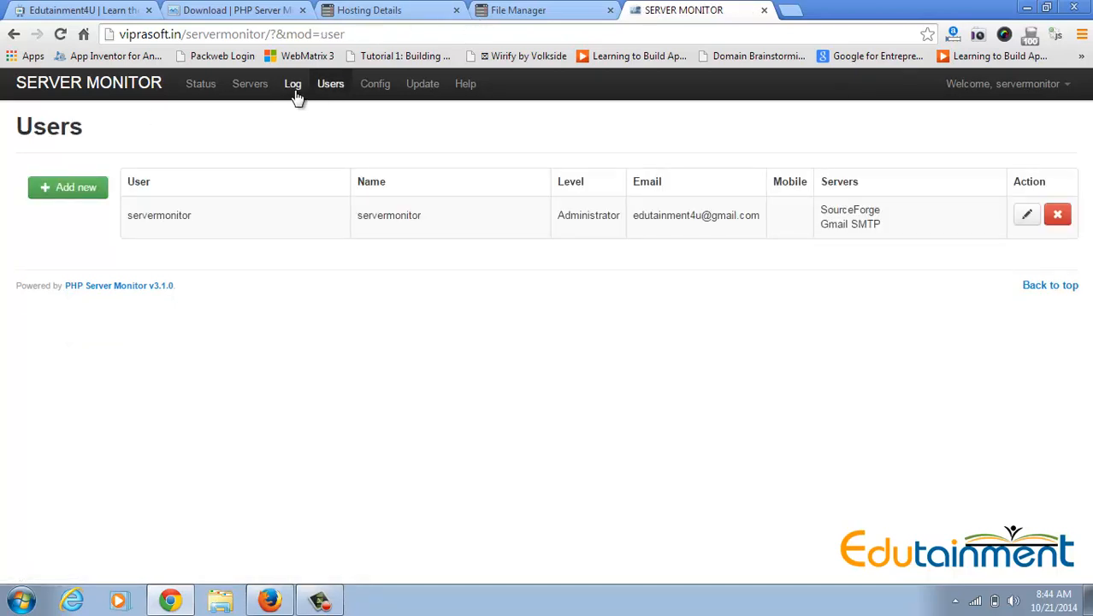
Review the Config email settings, then switch to the SMS notification settings
left_click(374, 82)
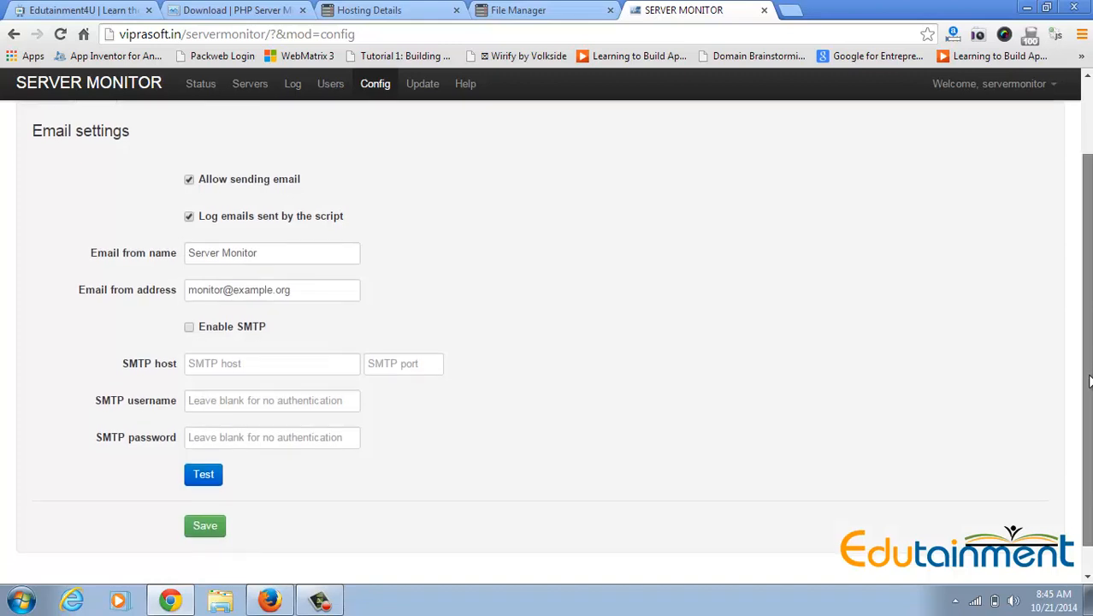
scroll("up", 3)
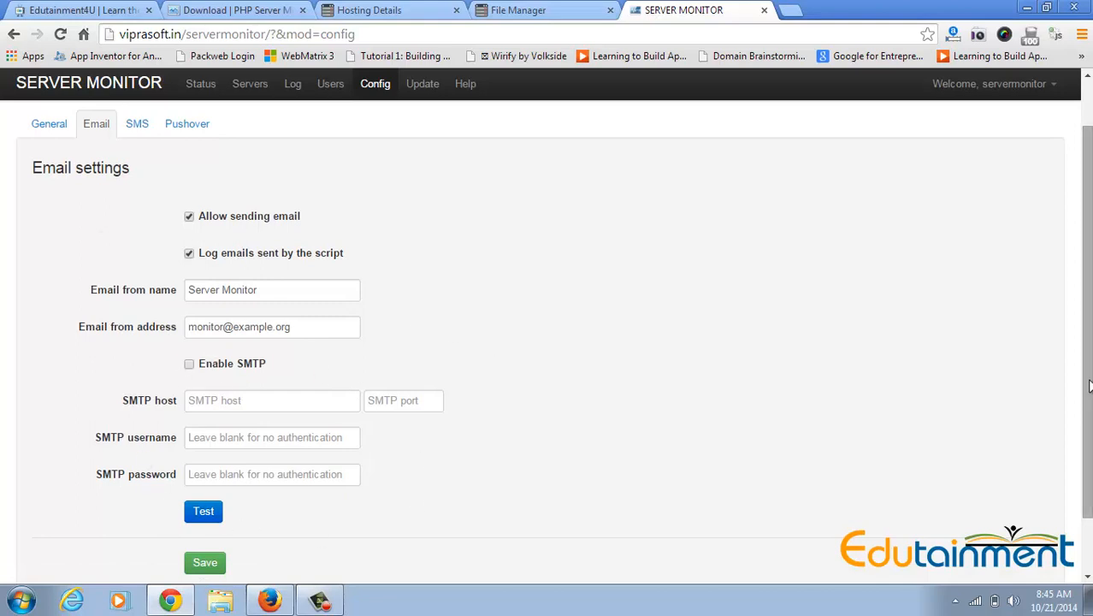
scroll("up", 3)
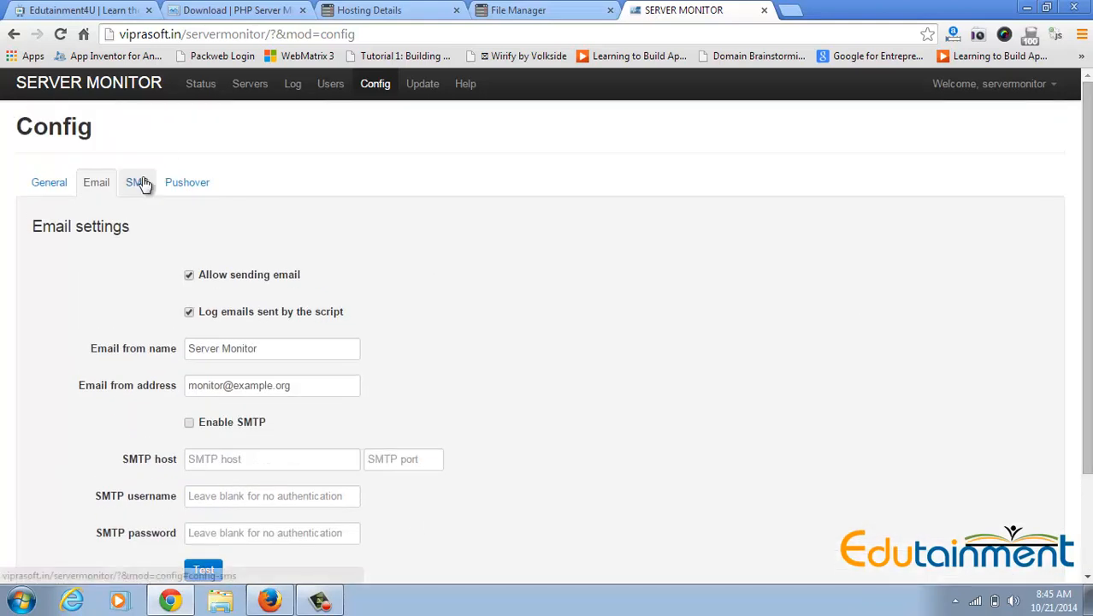
left_click(136, 182)
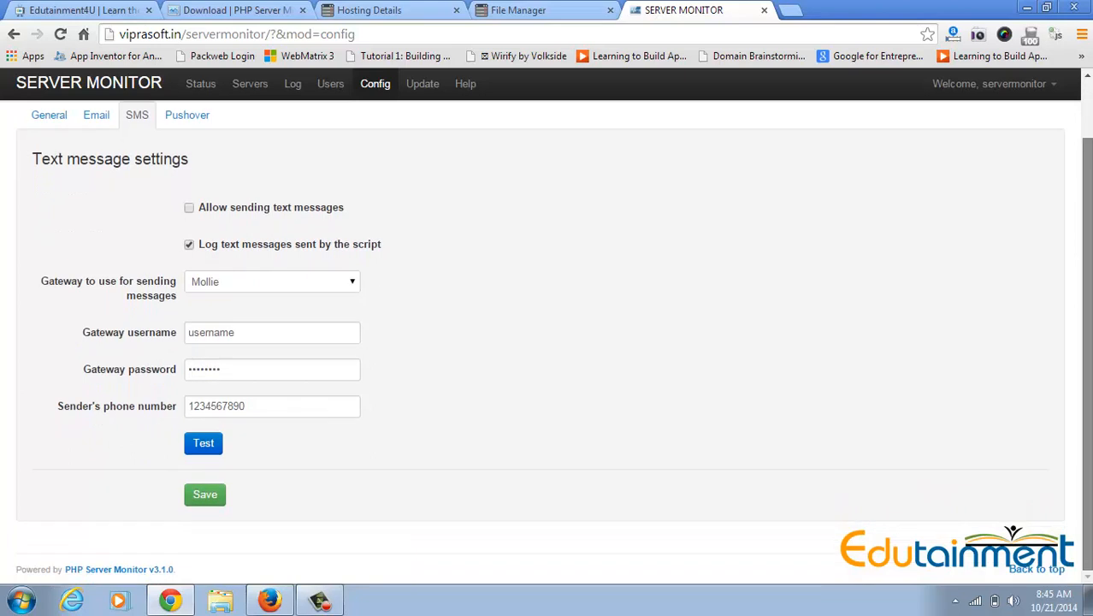
mouse_move(388, 308)
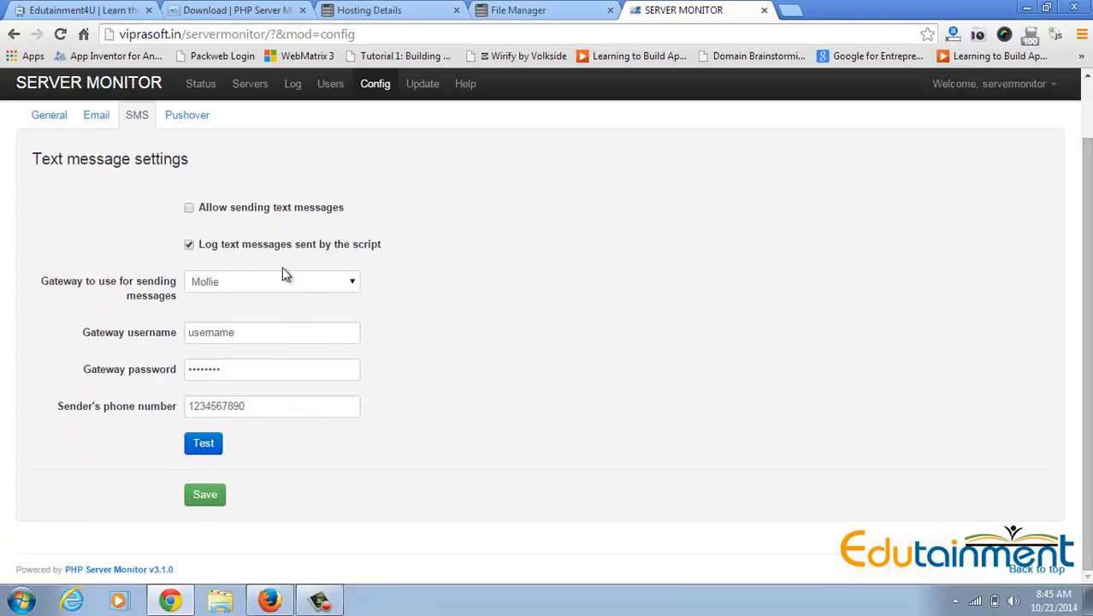
Browse the SMS gateway provider choices, then bring up the Pushover settings
left_click(270, 280)
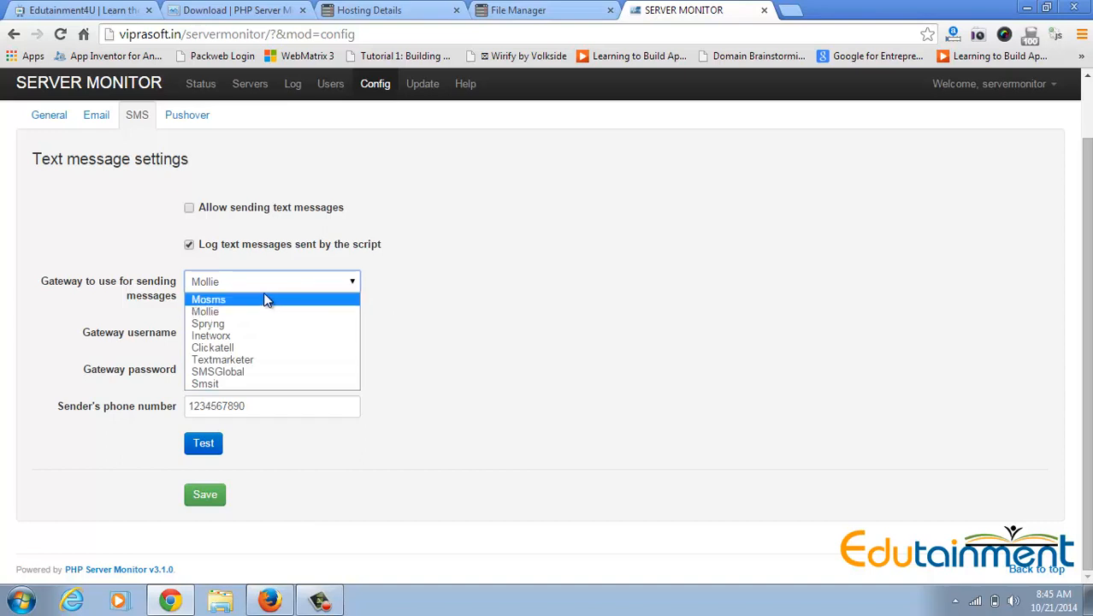
mouse_move(272, 372)
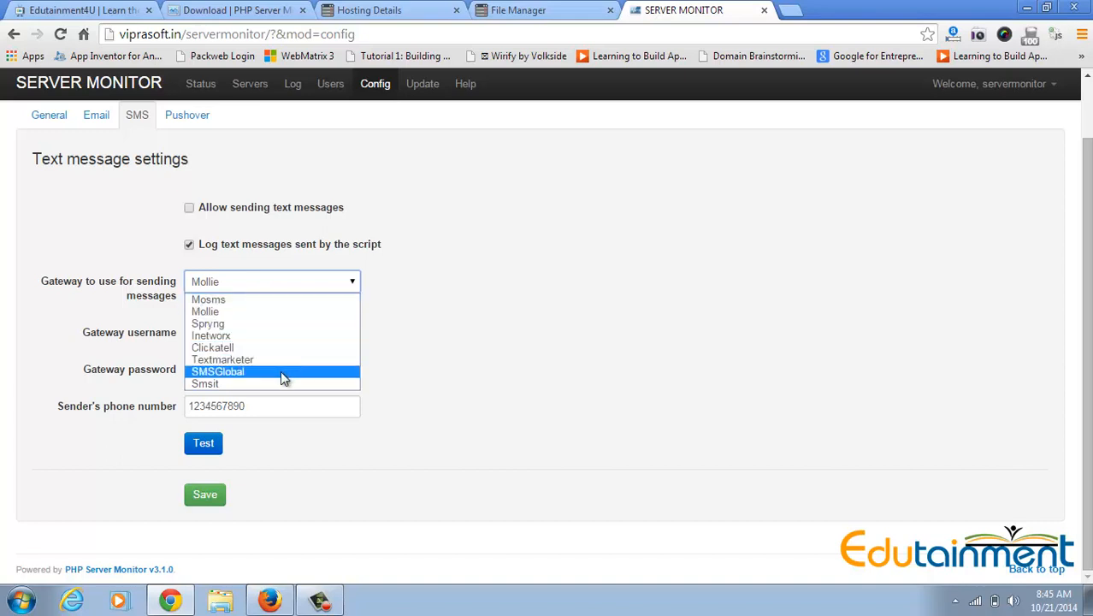
mouse_move(296, 383)
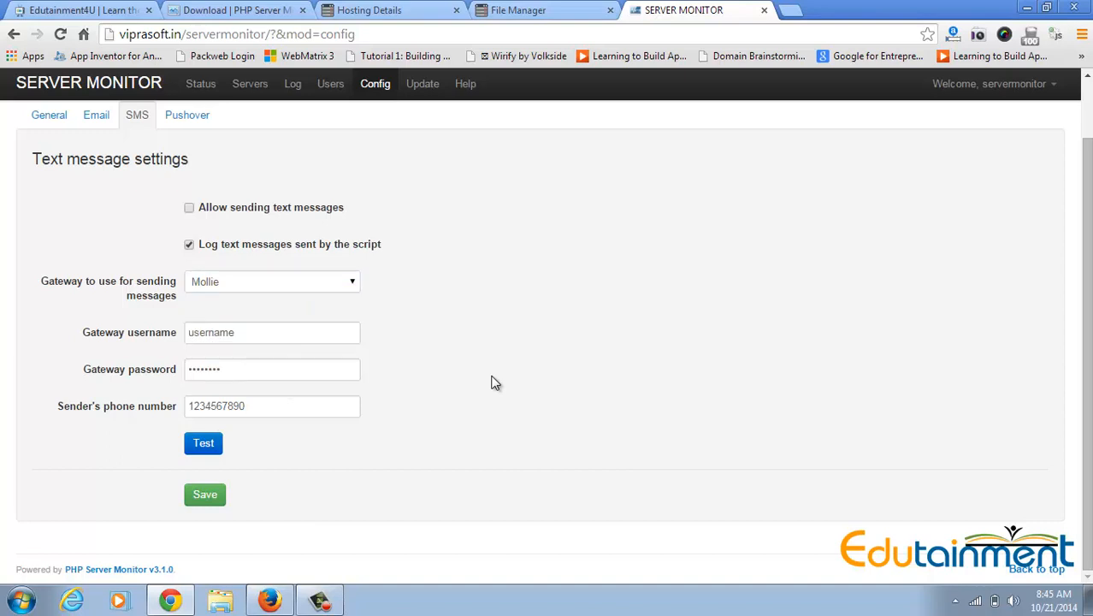
left_click(270, 280)
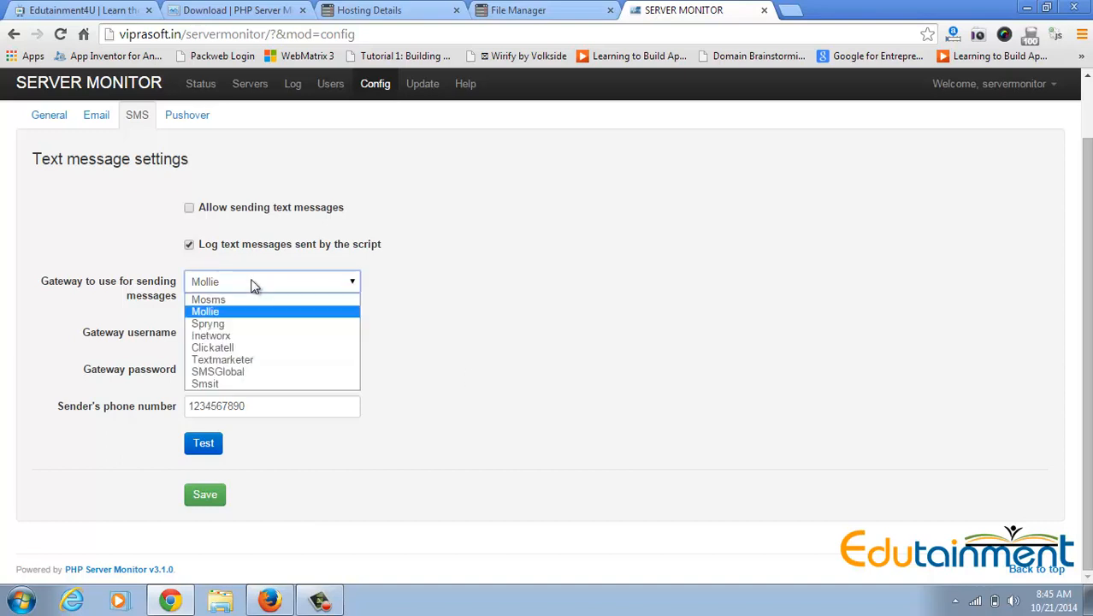
mouse_move(308, 325)
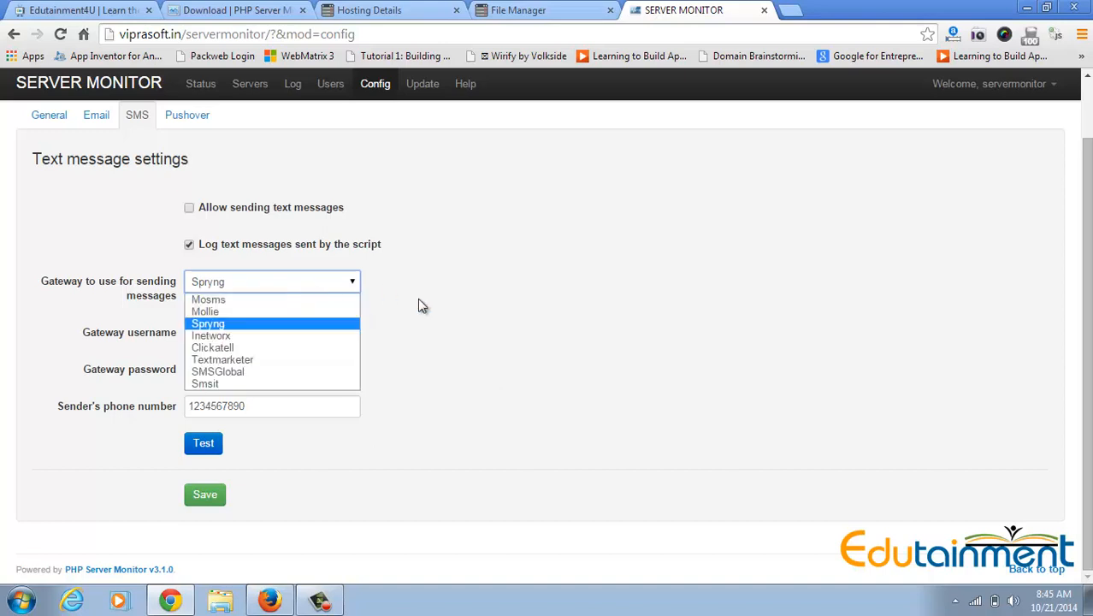
left_click(186, 171)
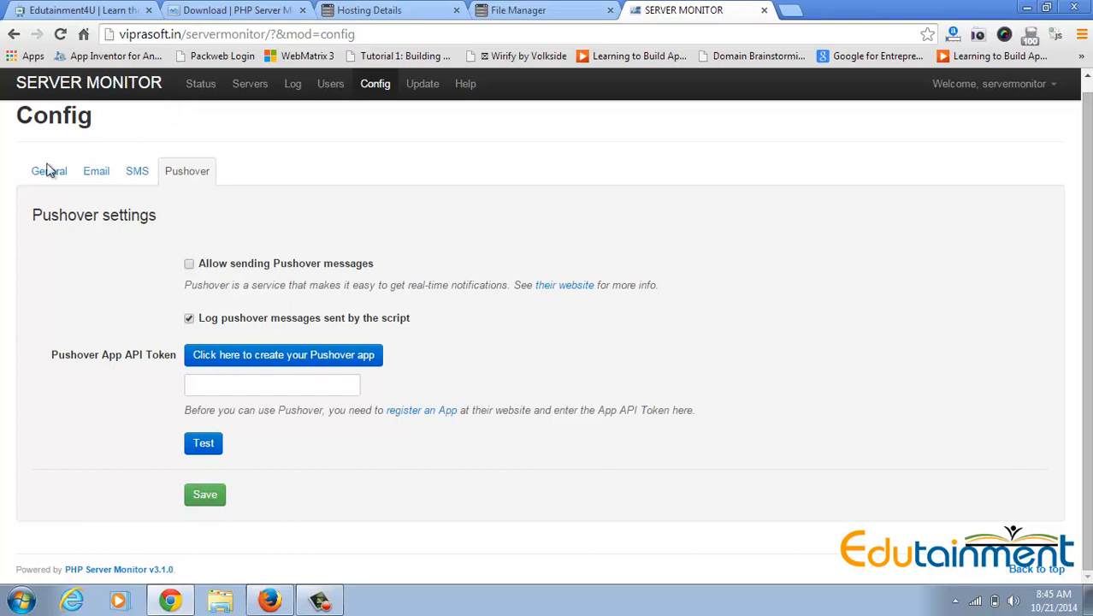
left_click(200, 82)
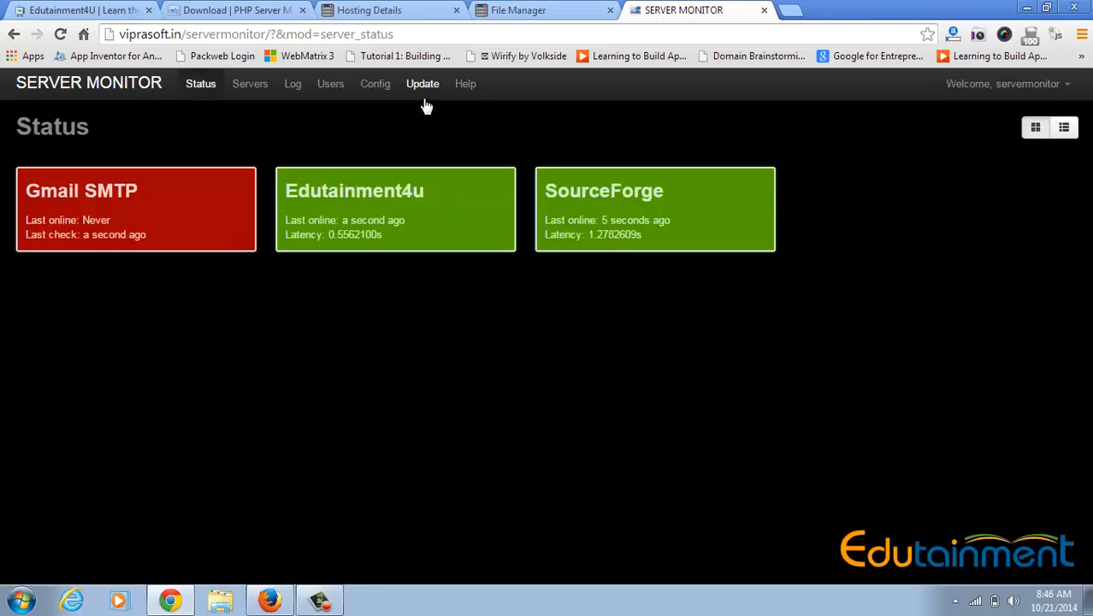
mouse_move(492, 149)
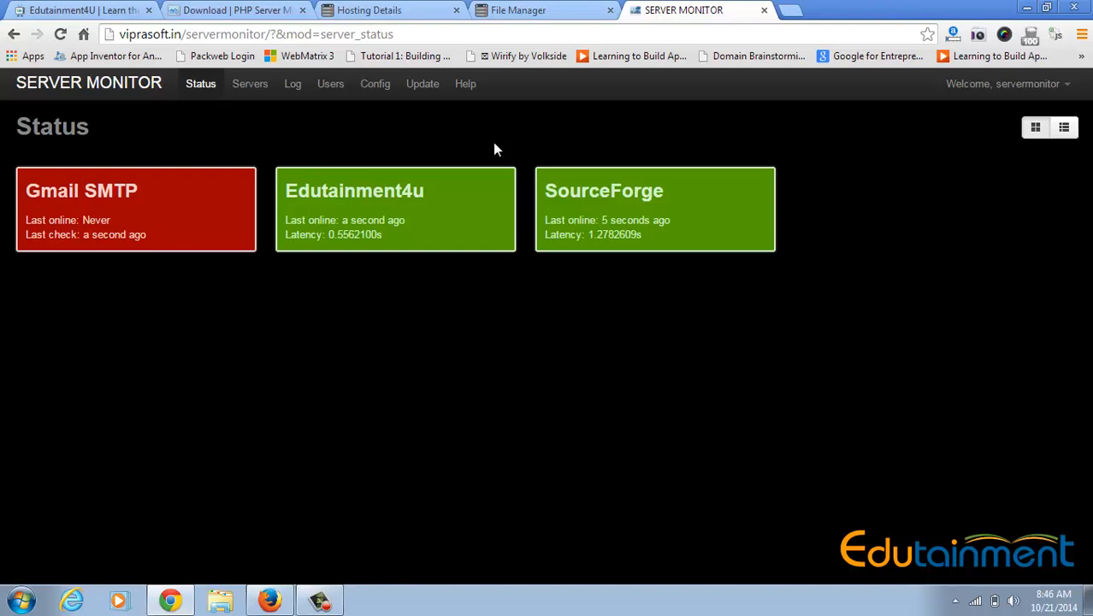
mouse_move(422, 83)
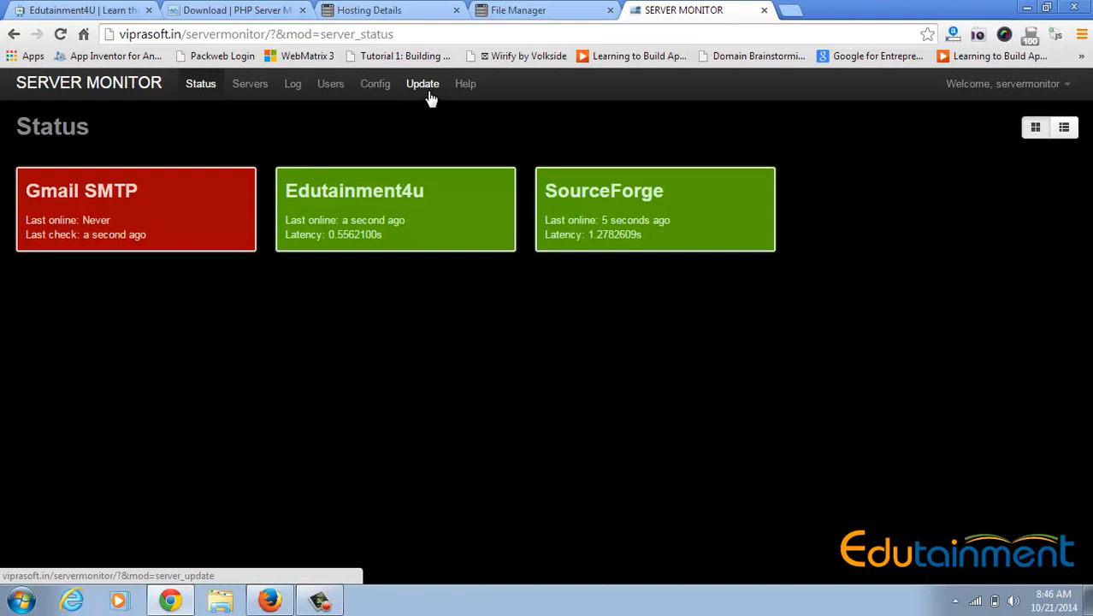
mouse_move(378, 226)
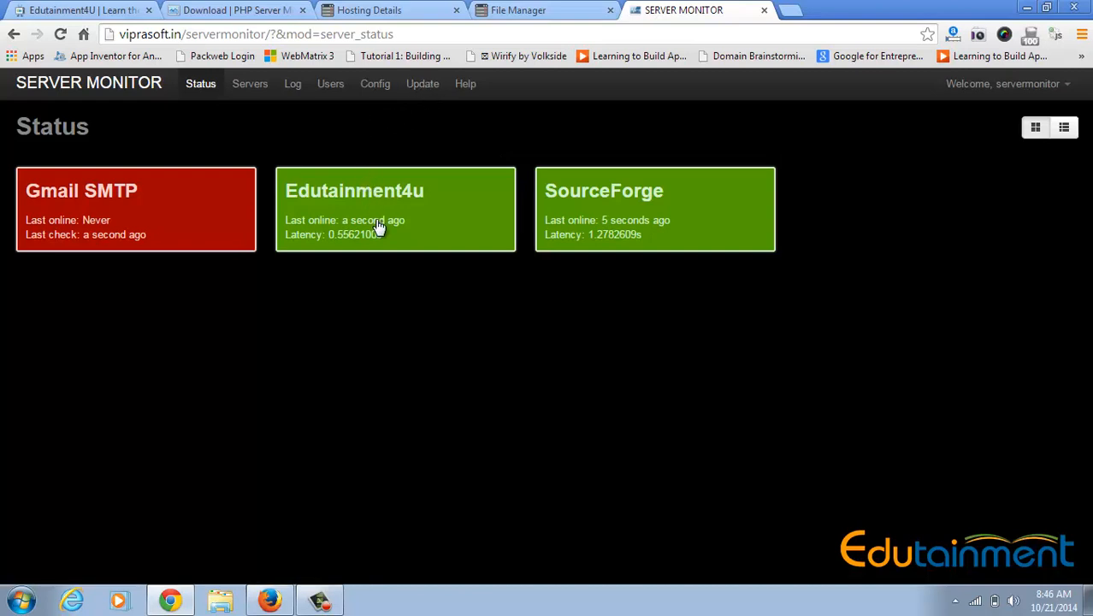
left_click(395, 208)
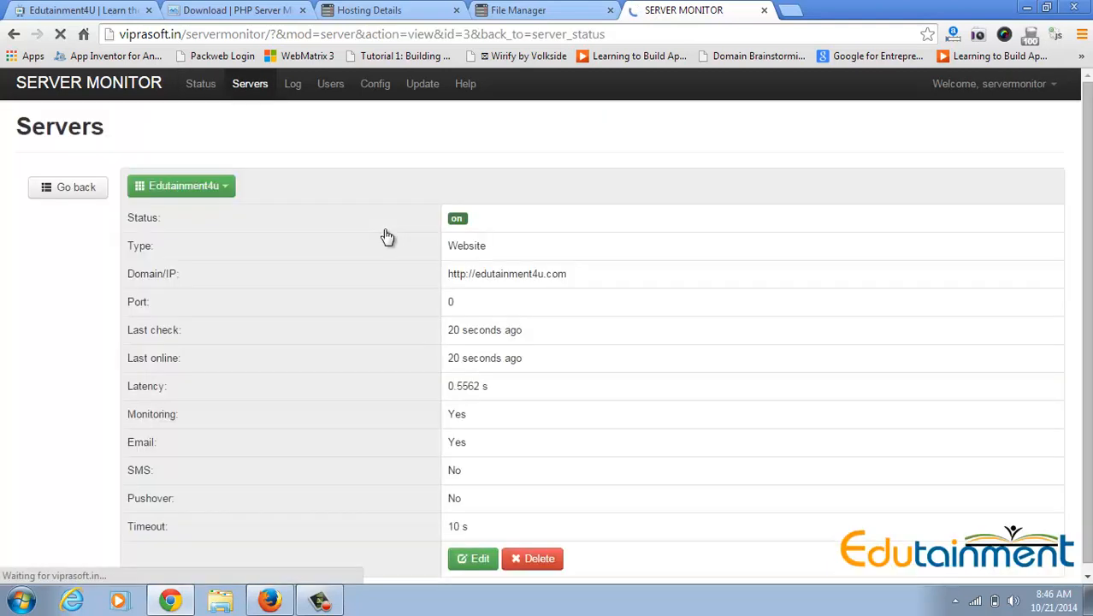
mouse_move(526, 325)
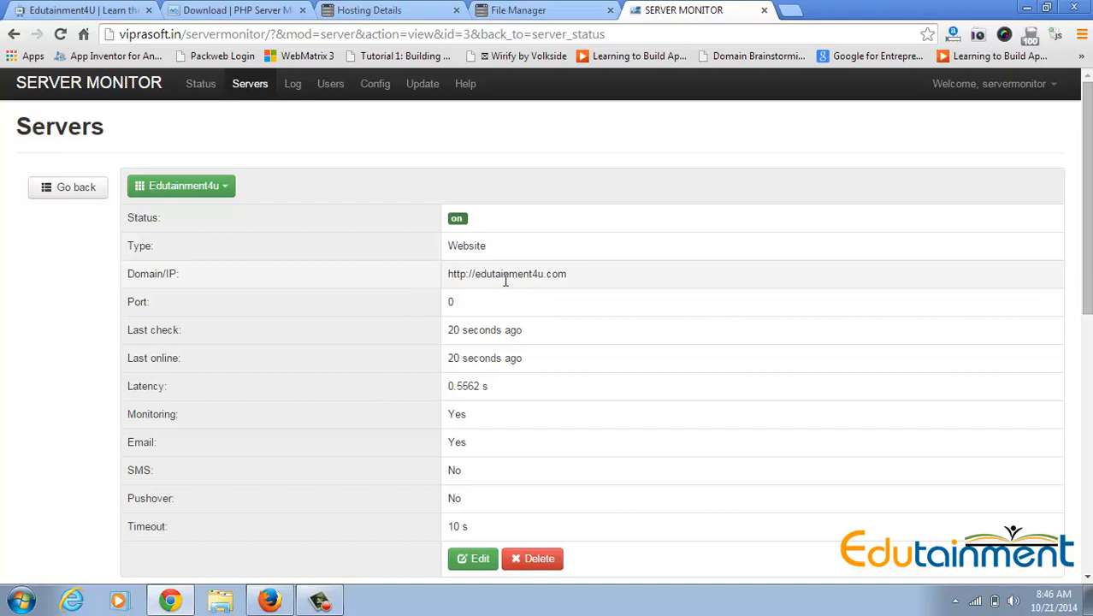
scroll("down", 3)
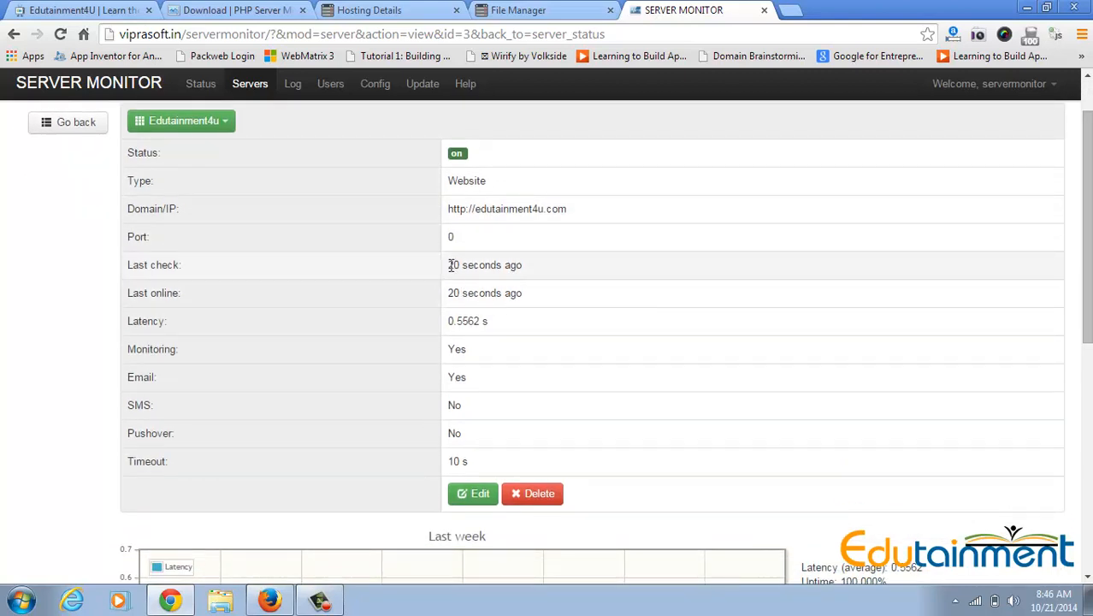
mouse_move(460, 267)
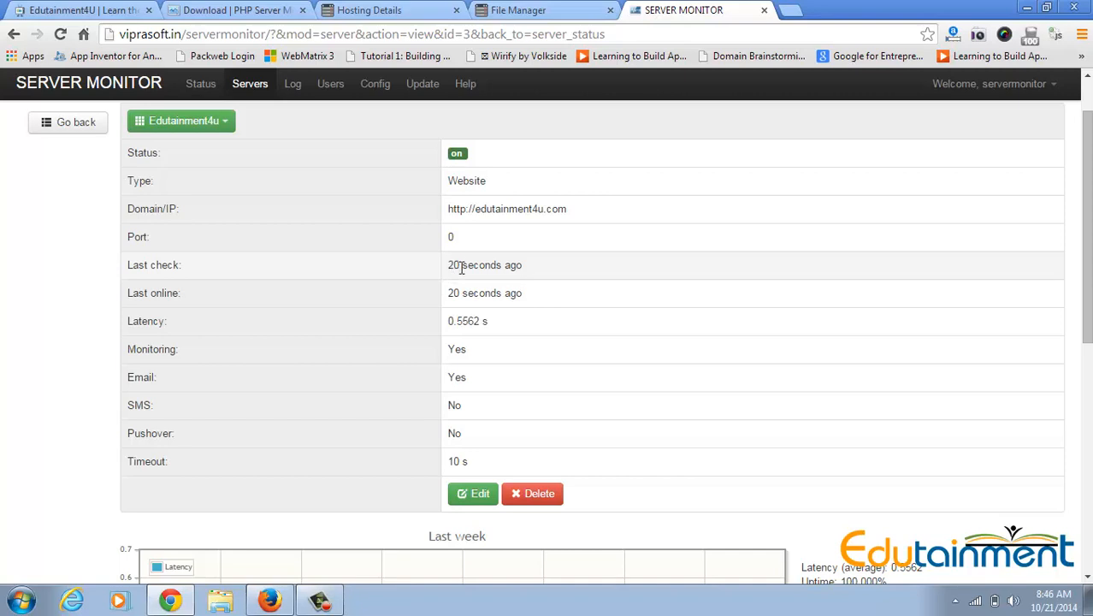
mouse_move(462, 270)
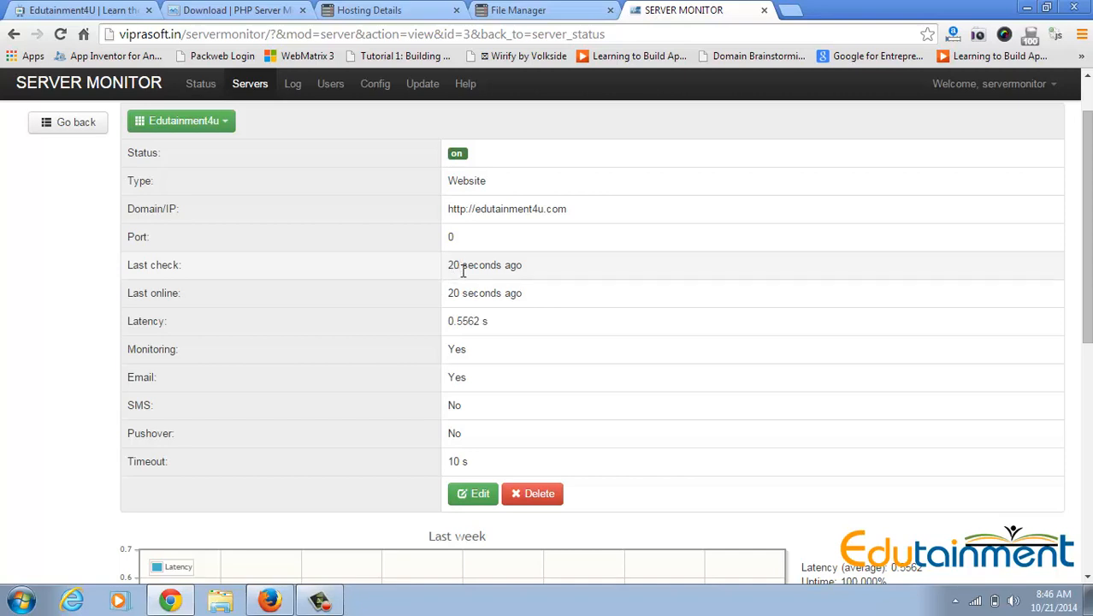
mouse_move(468, 293)
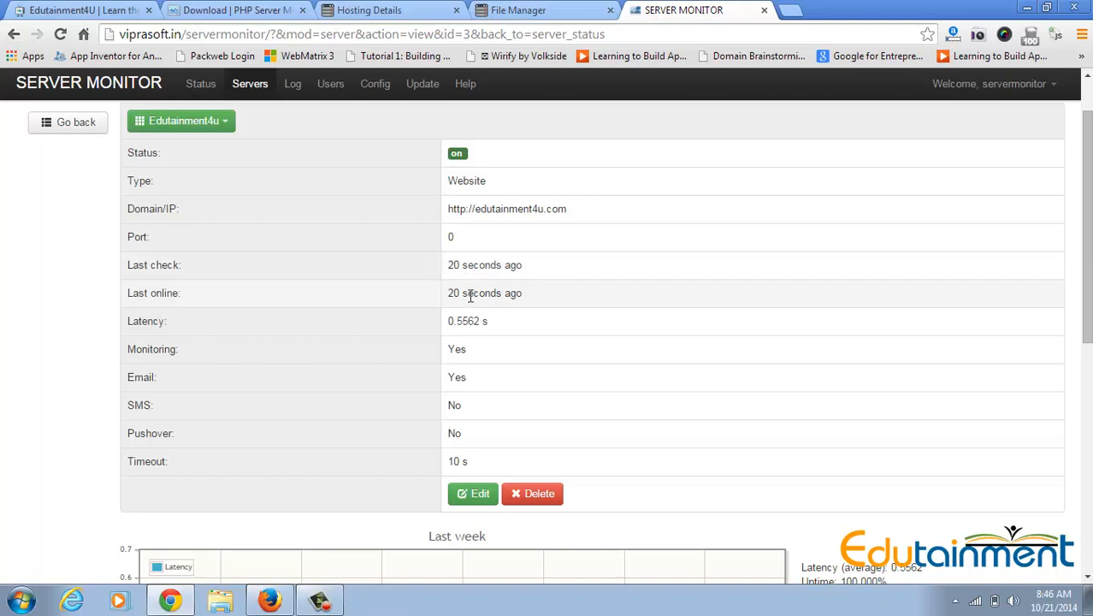
mouse_move(430, 375)
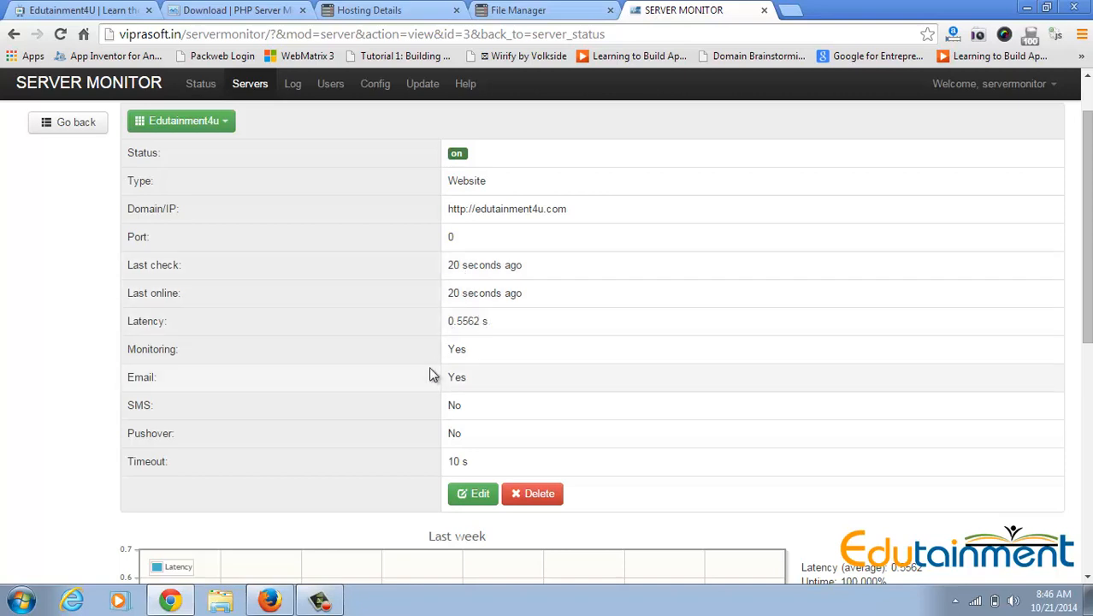
mouse_move(735, 418)
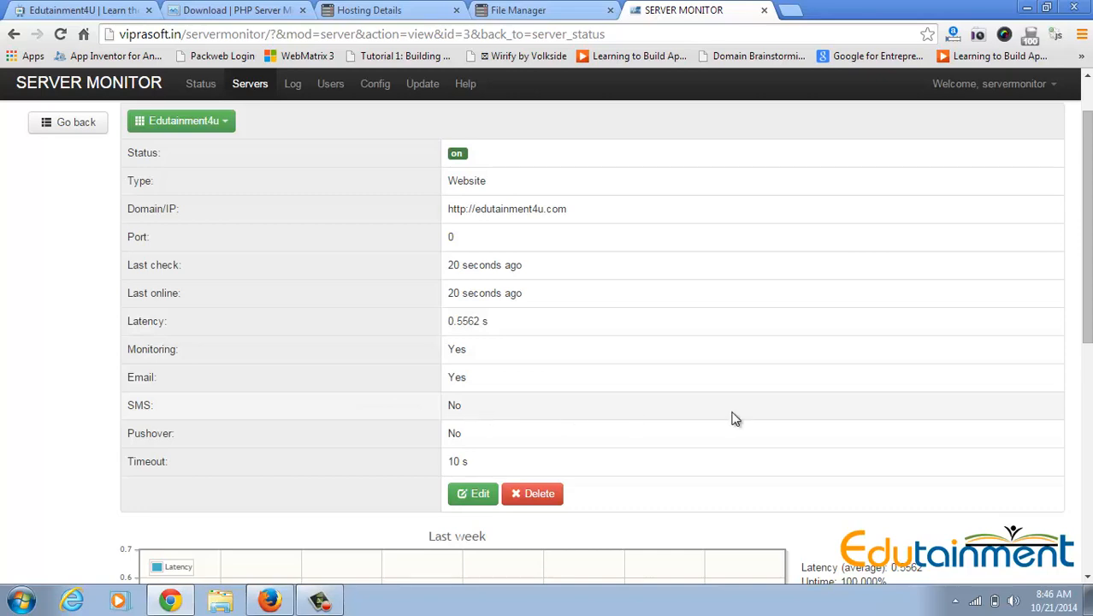
scroll("down", 3)
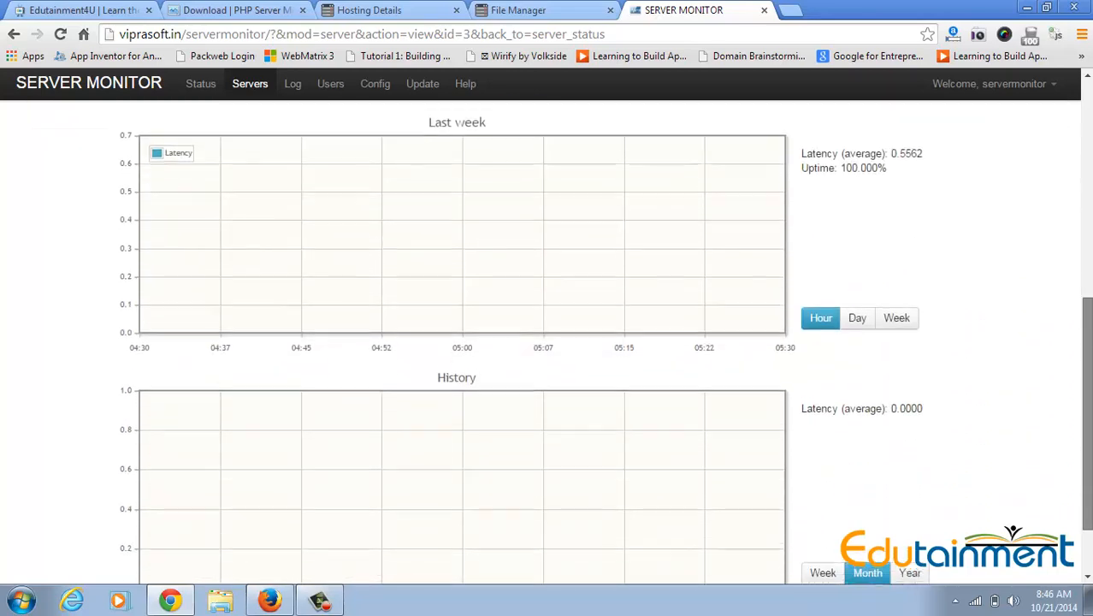
scroll("up", 3)
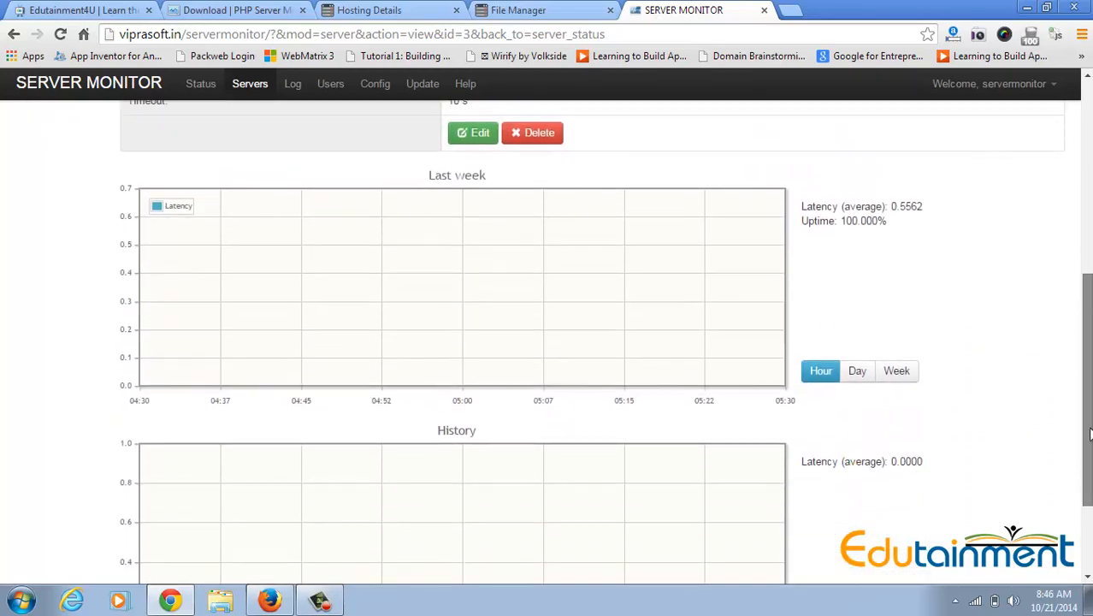
scroll("down", 3)
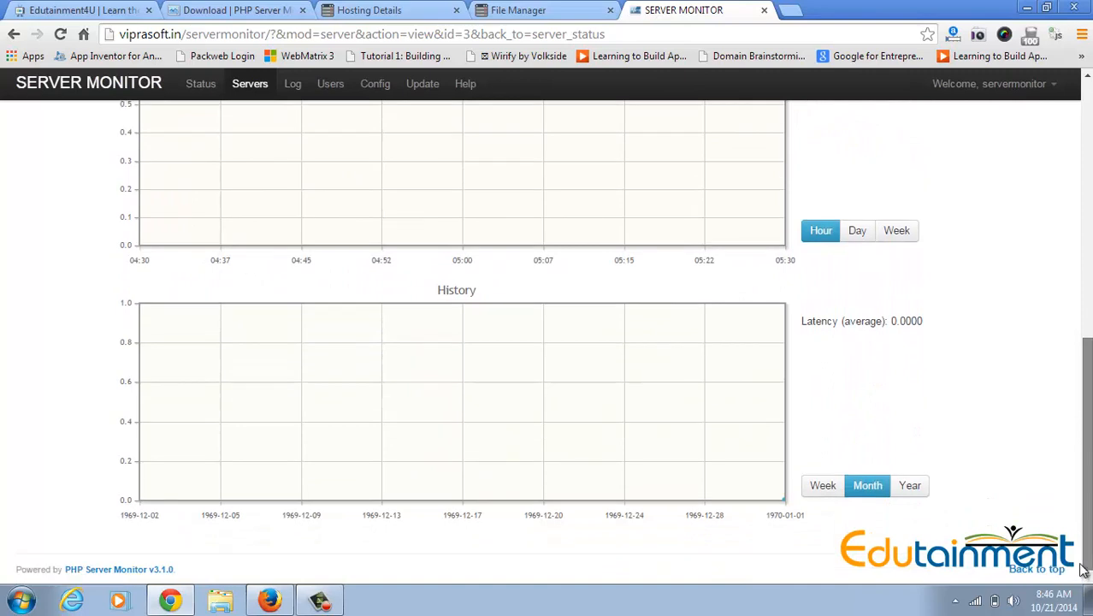
scroll("up", 3)
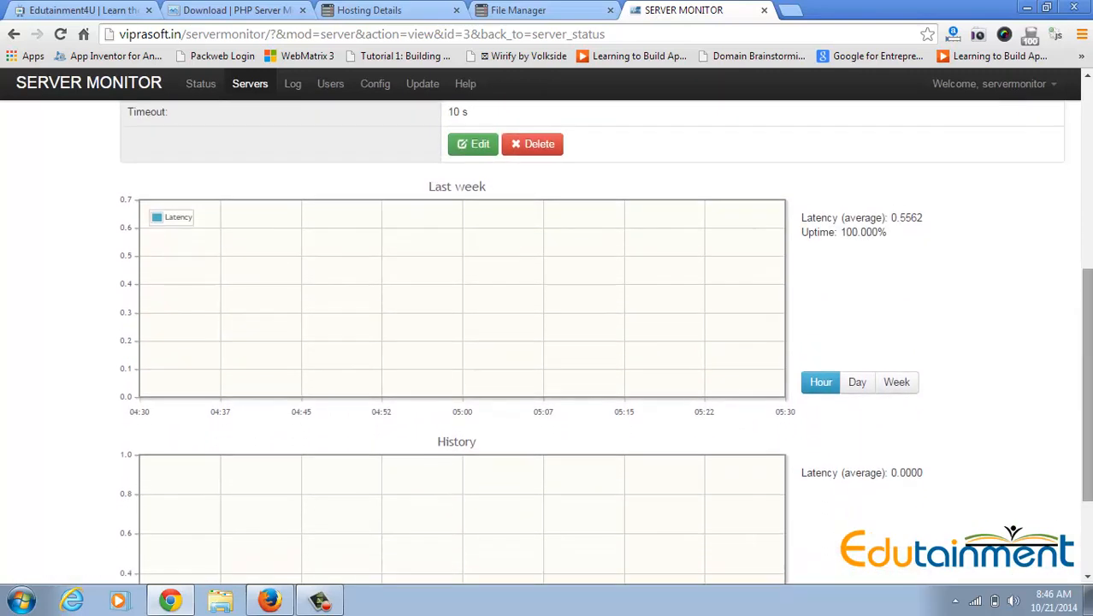
scroll("down", 3)
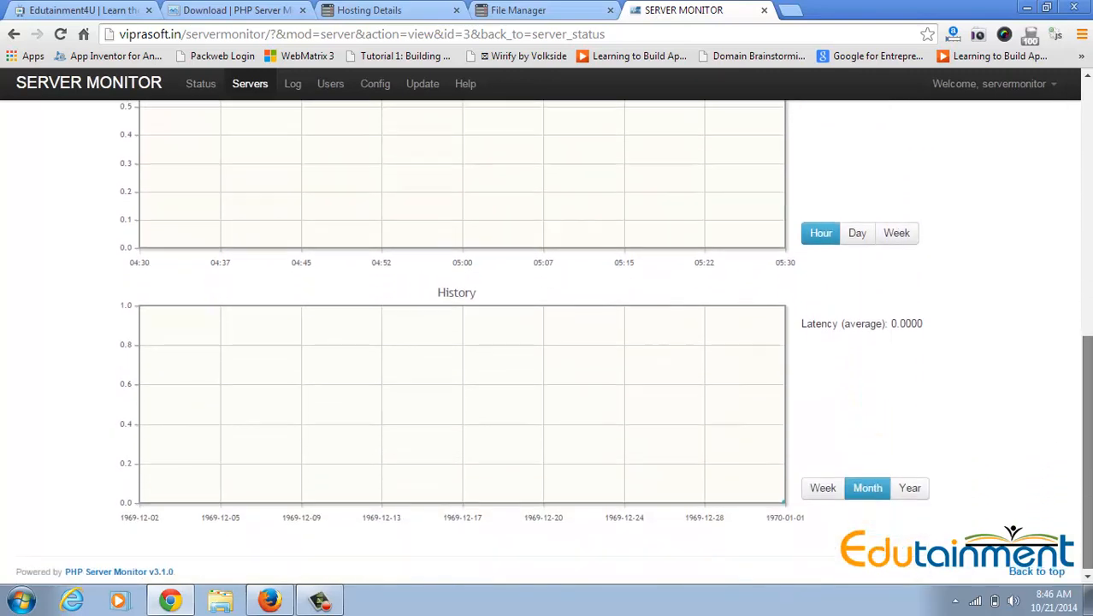
scroll("up", 3)
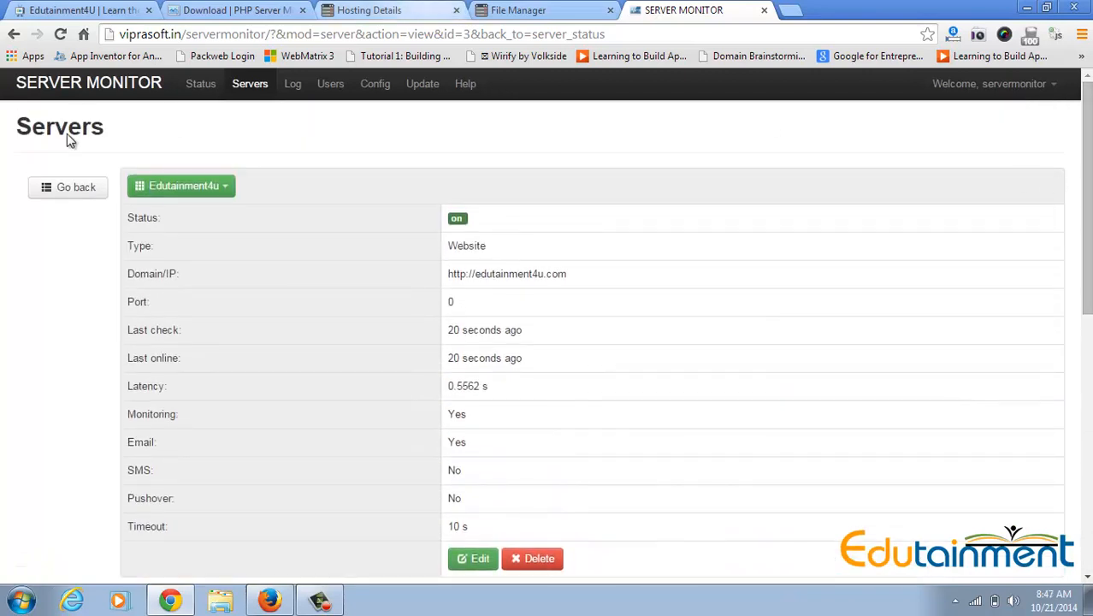
left_click(68, 187)
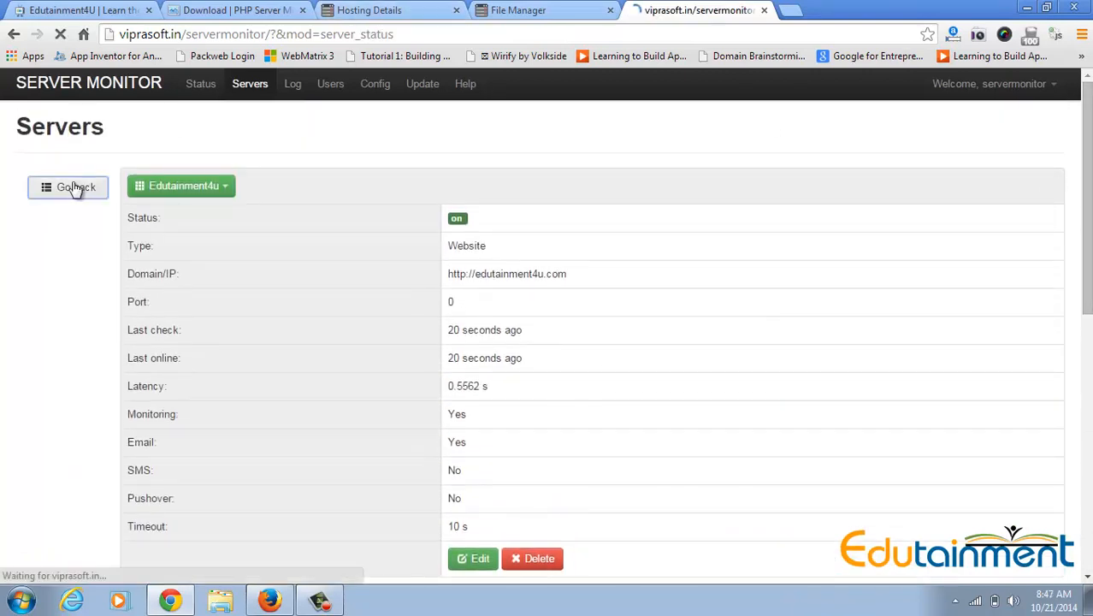
left_click(77, 186)
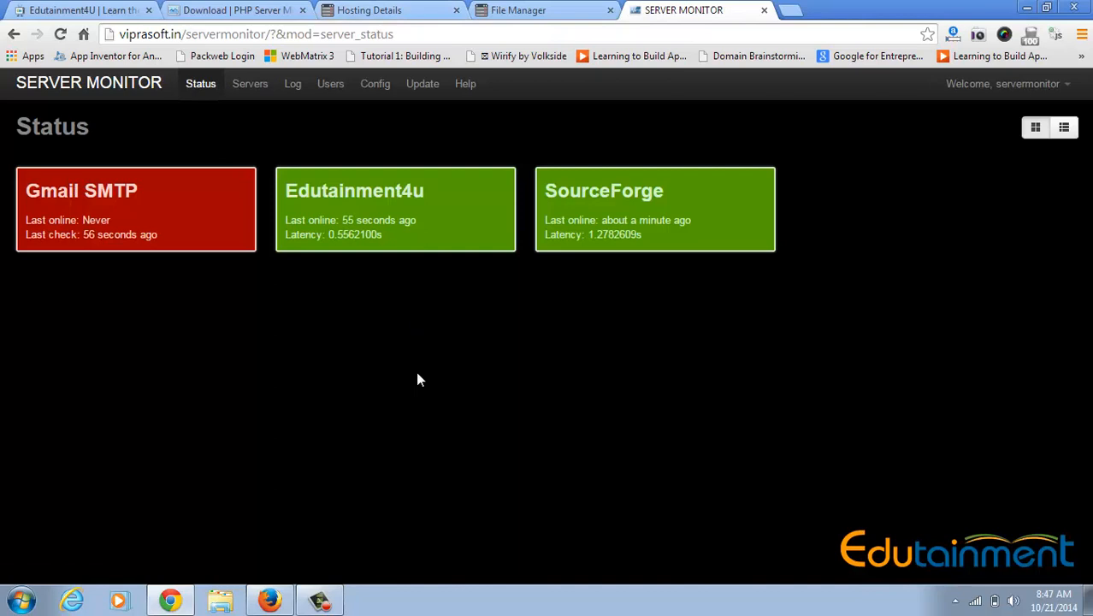
mouse_move(971, 384)
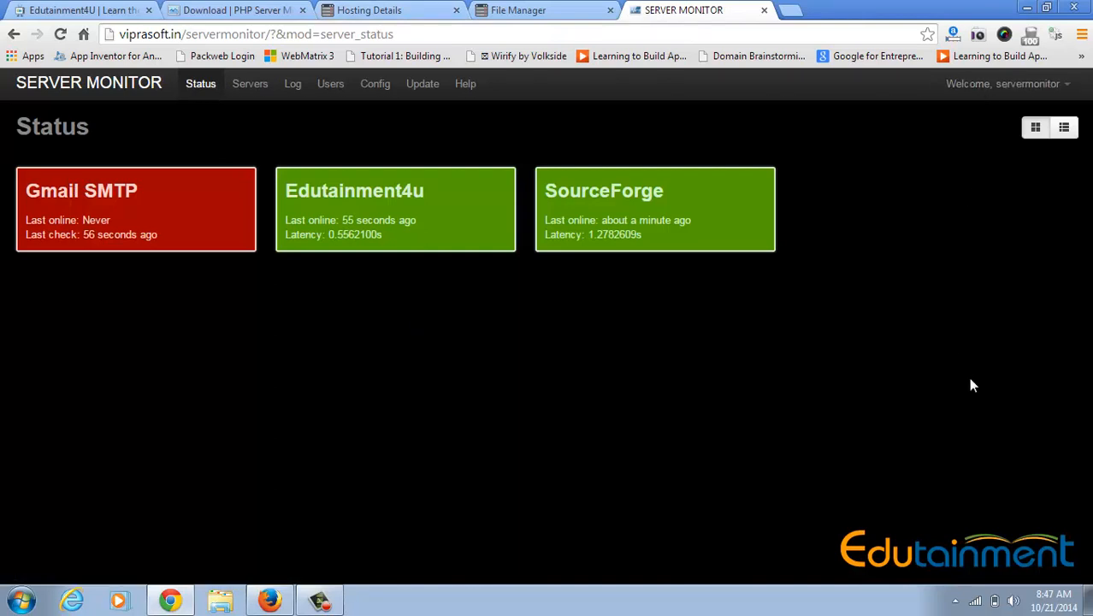